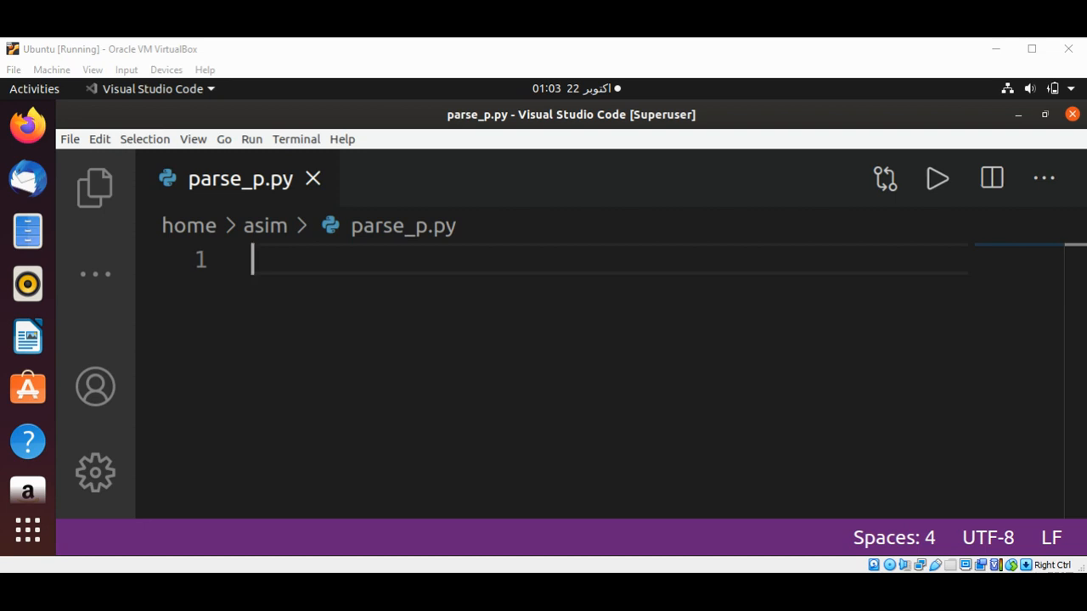
pyautogui.moveTo(380, 272)
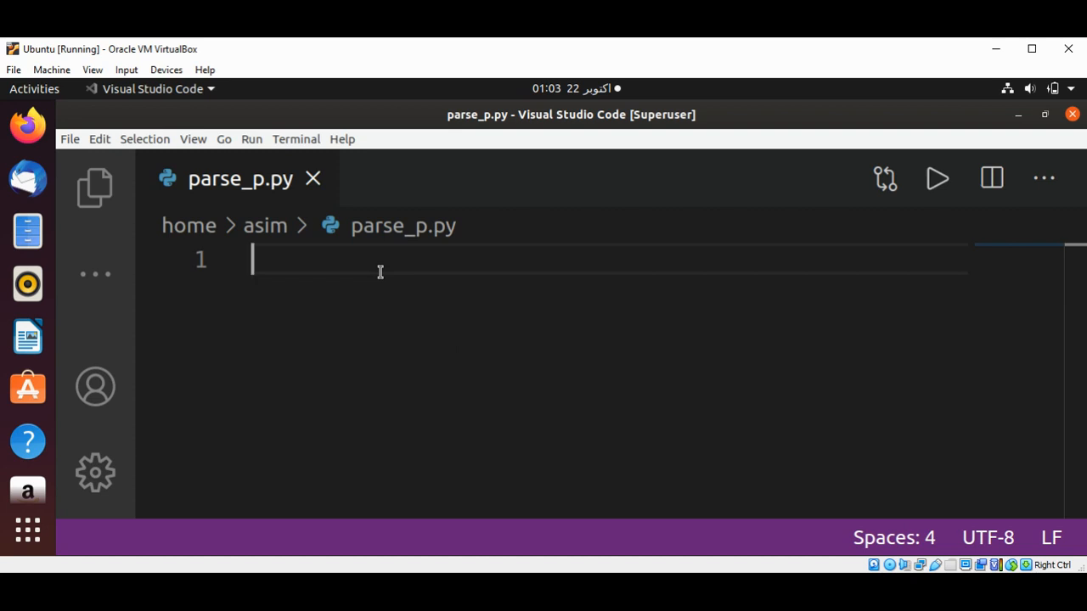
# Add import lines for urllib.request and the start of urllib.parse
pyautogui.write('im')
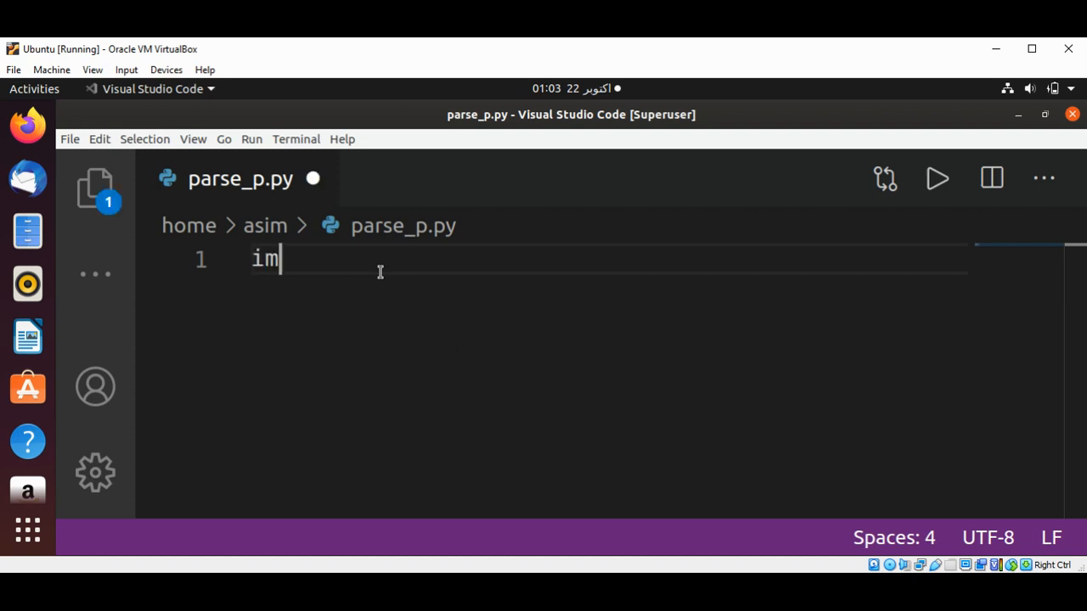
pyautogui.write('port')
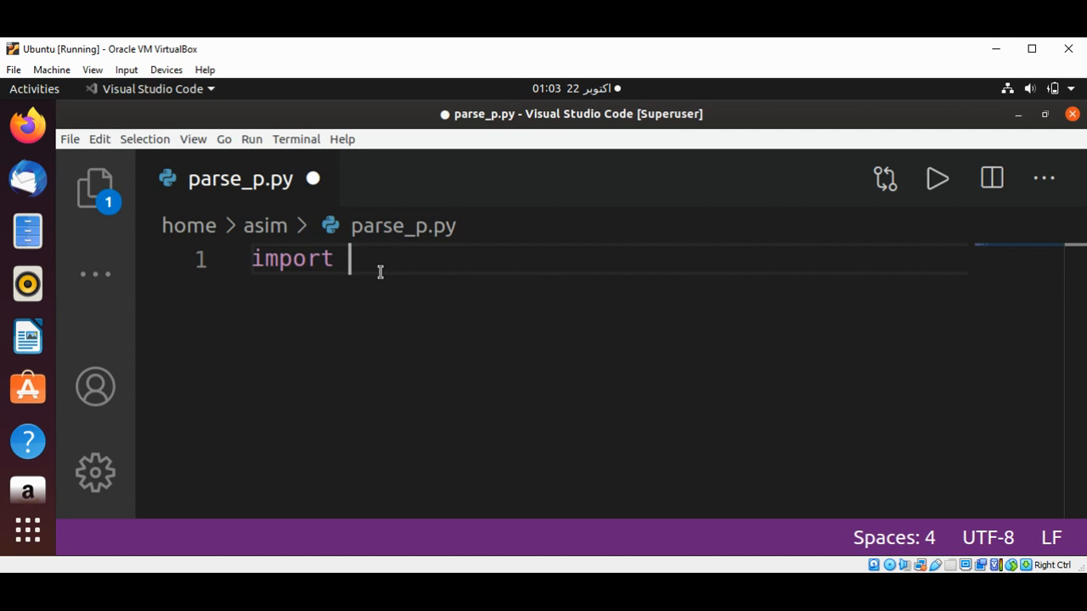
pyautogui.write('ur')
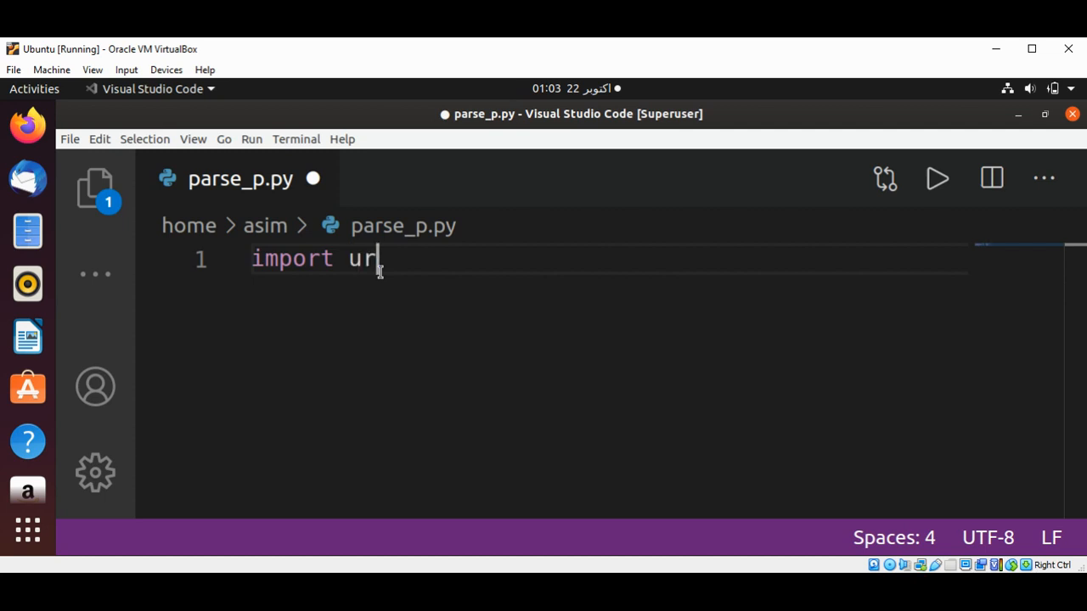
pyautogui.write('llib.req')
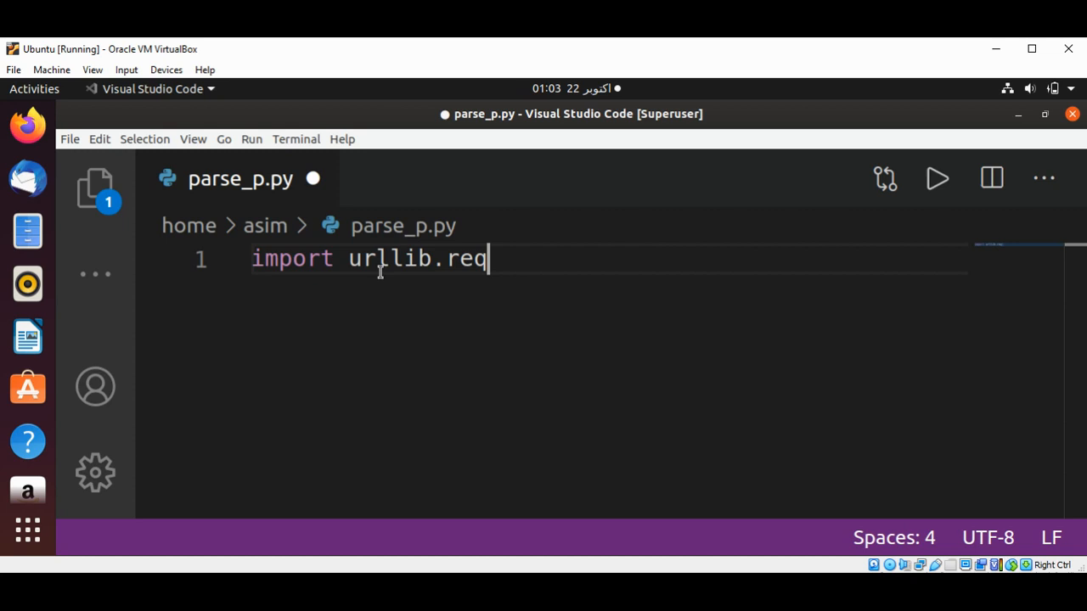
pyautogui.write('uest')
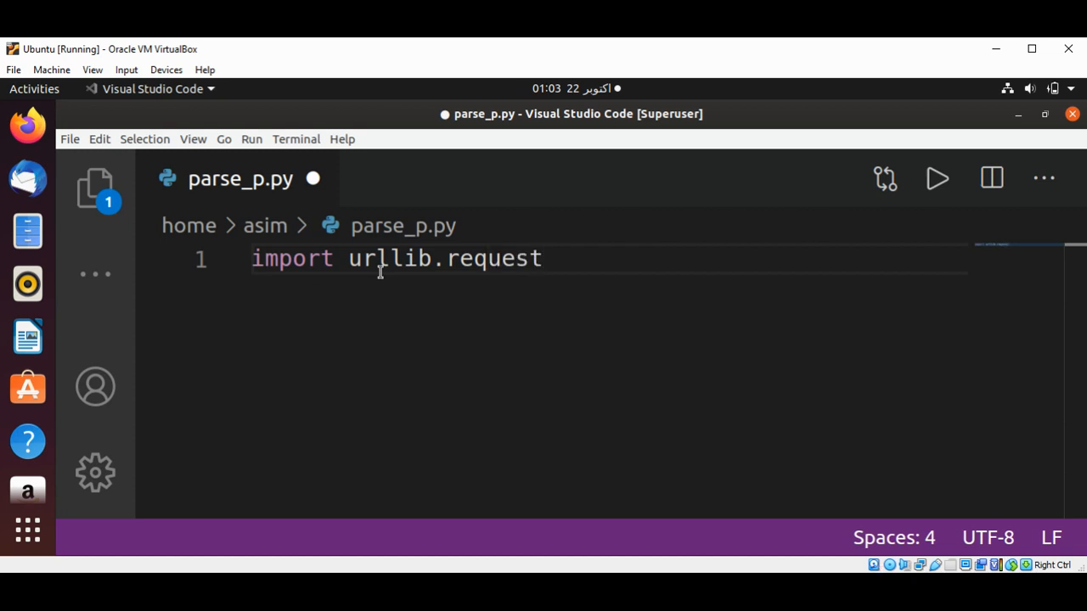
pyautogui.write('i')
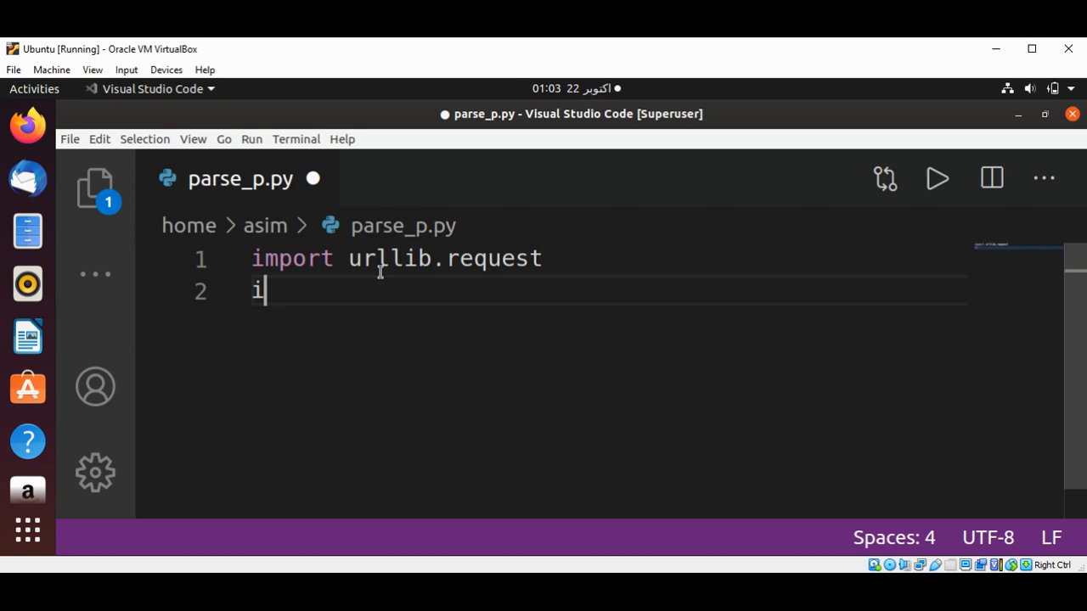
pyautogui.write('mport urll')
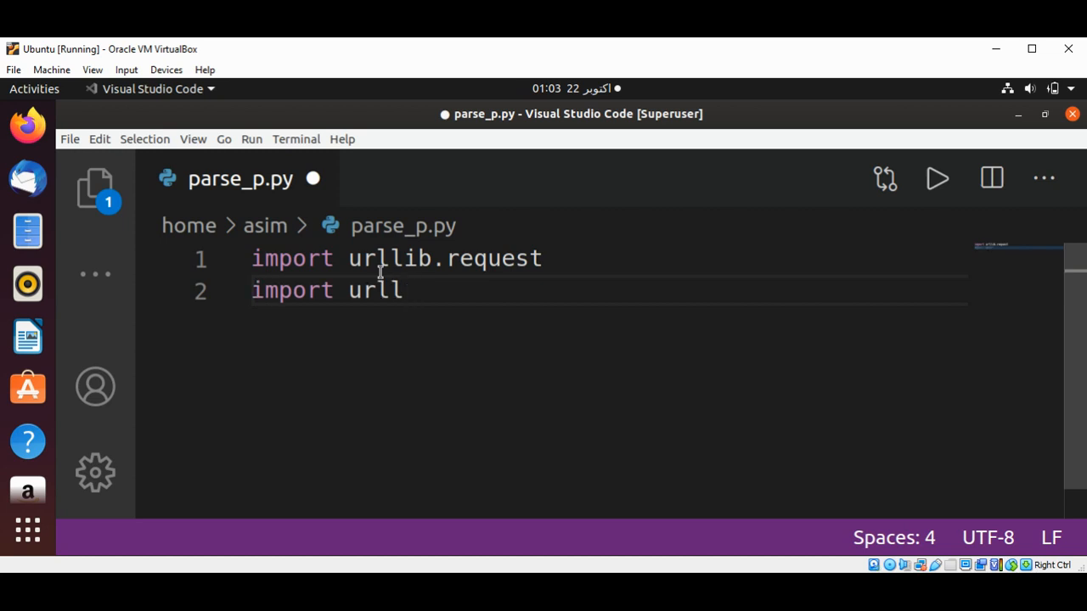
pyautogui.write('i')
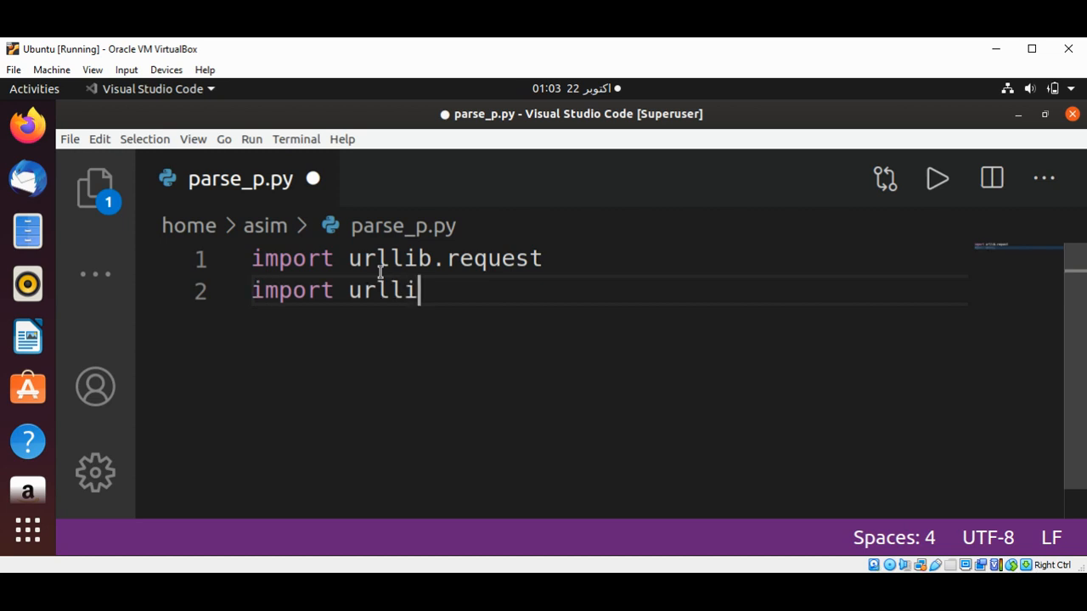
pyautogui.write('b.parse')
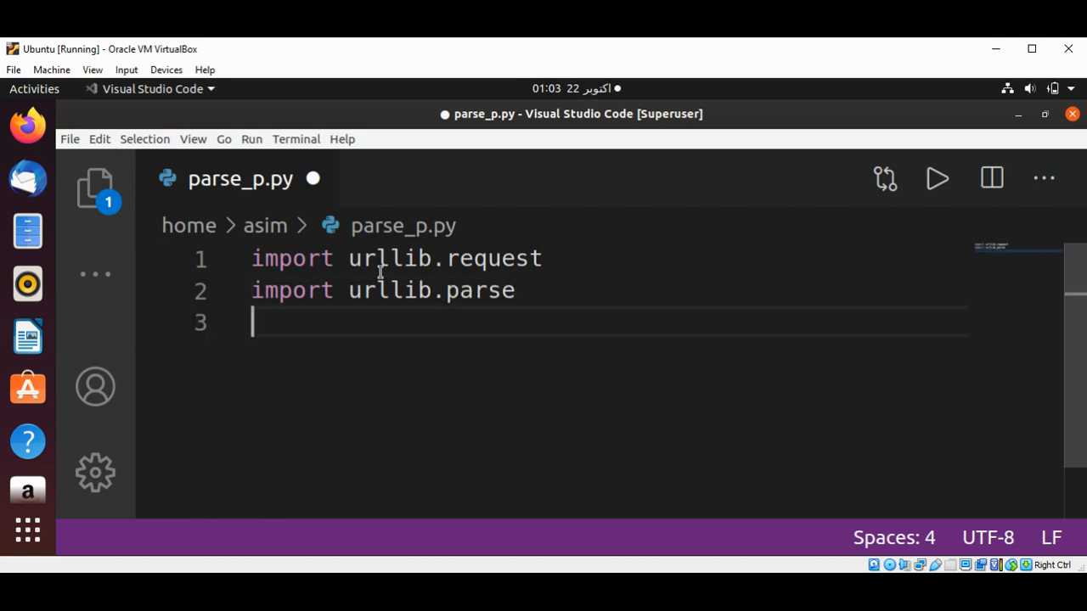
# Add import lines for urllib.error and ssl
pyautogui.write('i')
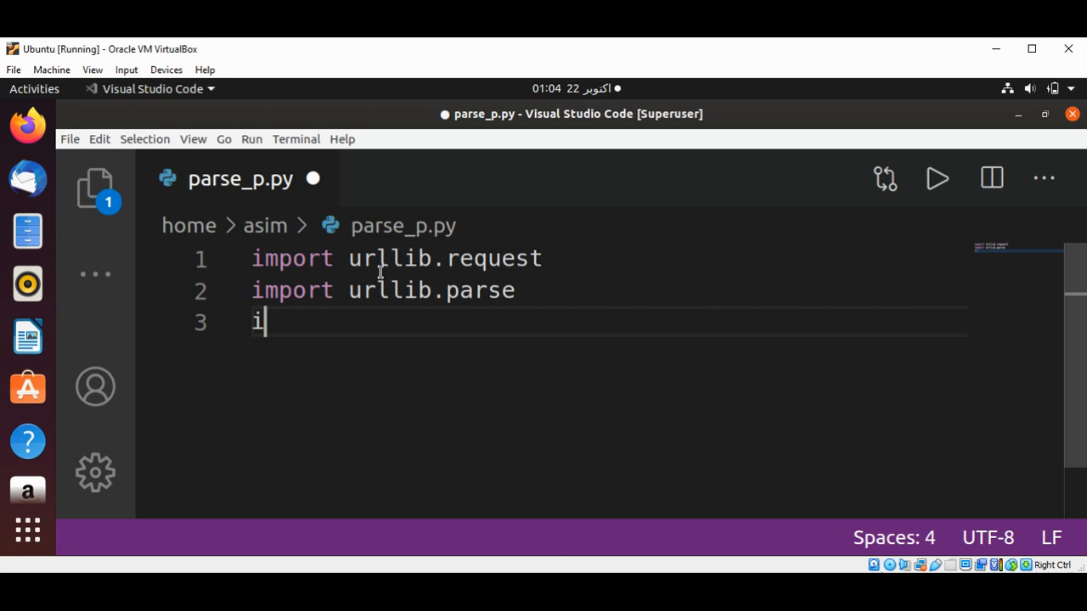
pyautogui.write('mport url')
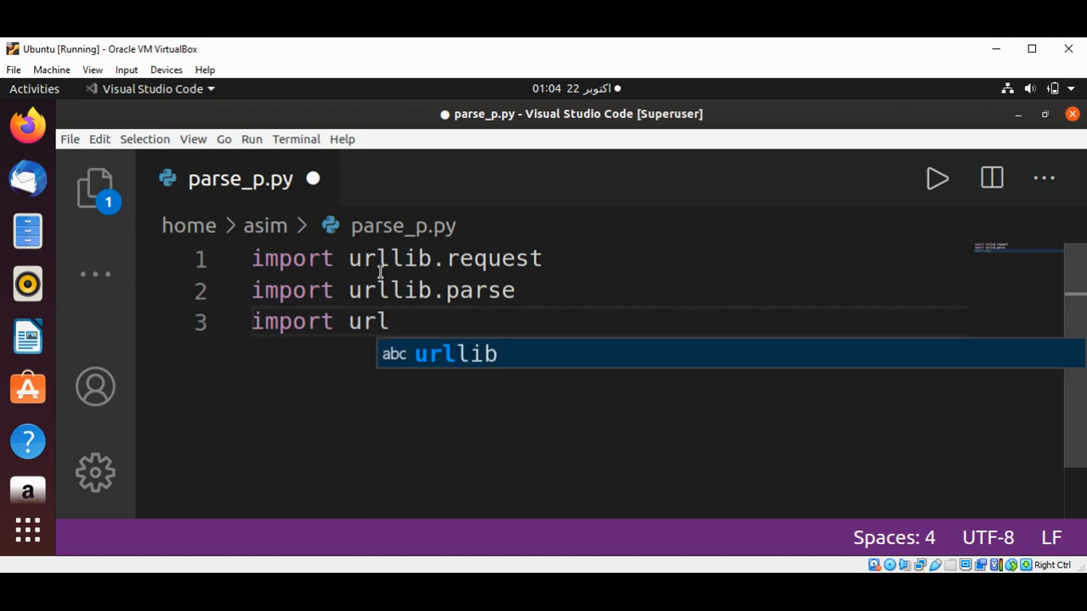
pyautogui.write('lib')
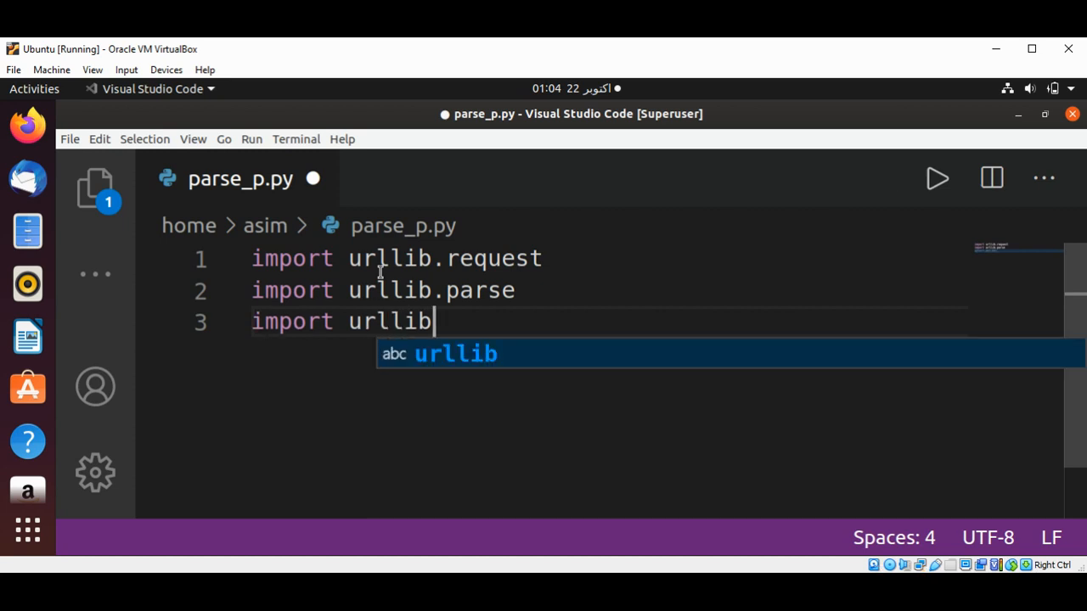
pyautogui.write('.')
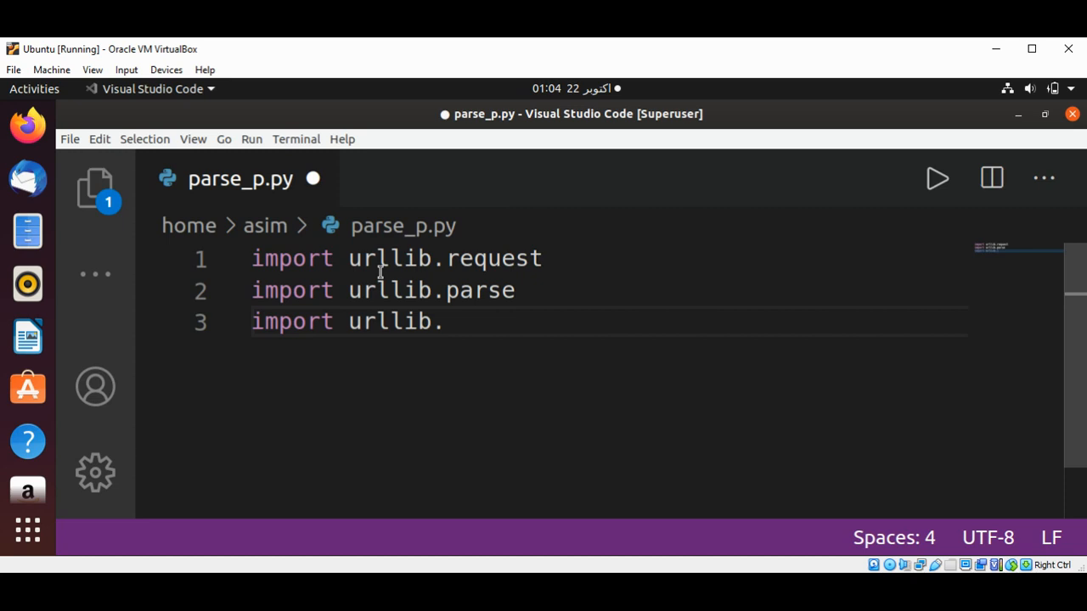
pyautogui.write('error')
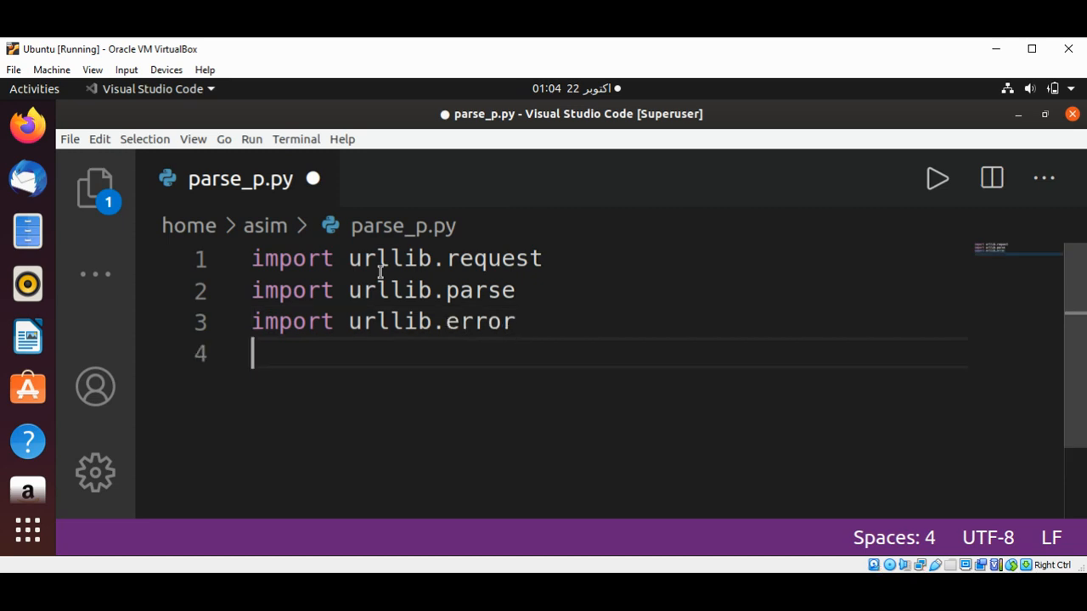
pyautogui.write('import s')
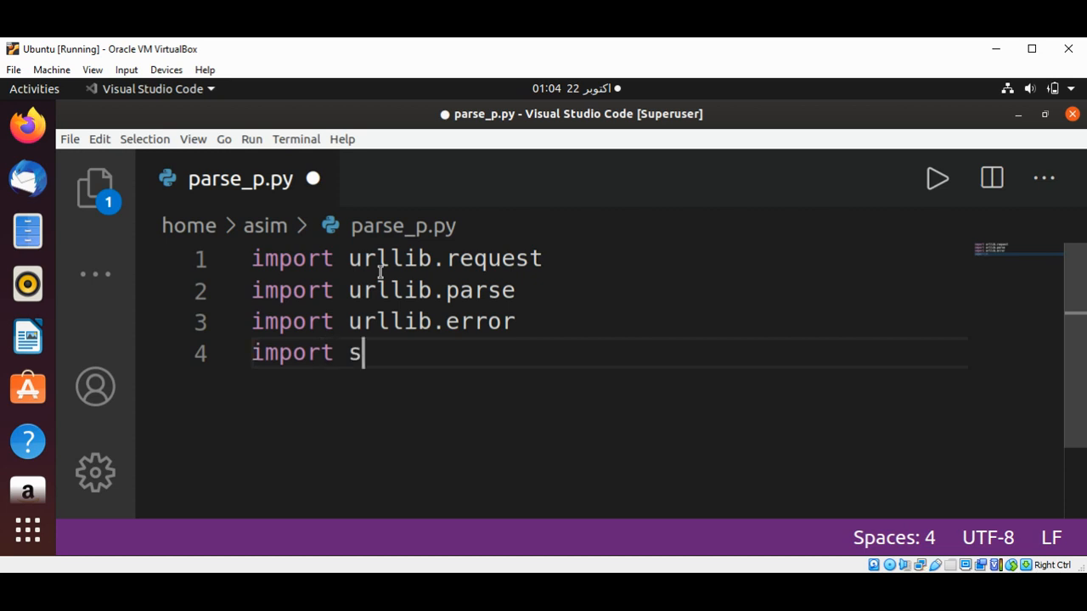
pyautogui.write('sl')
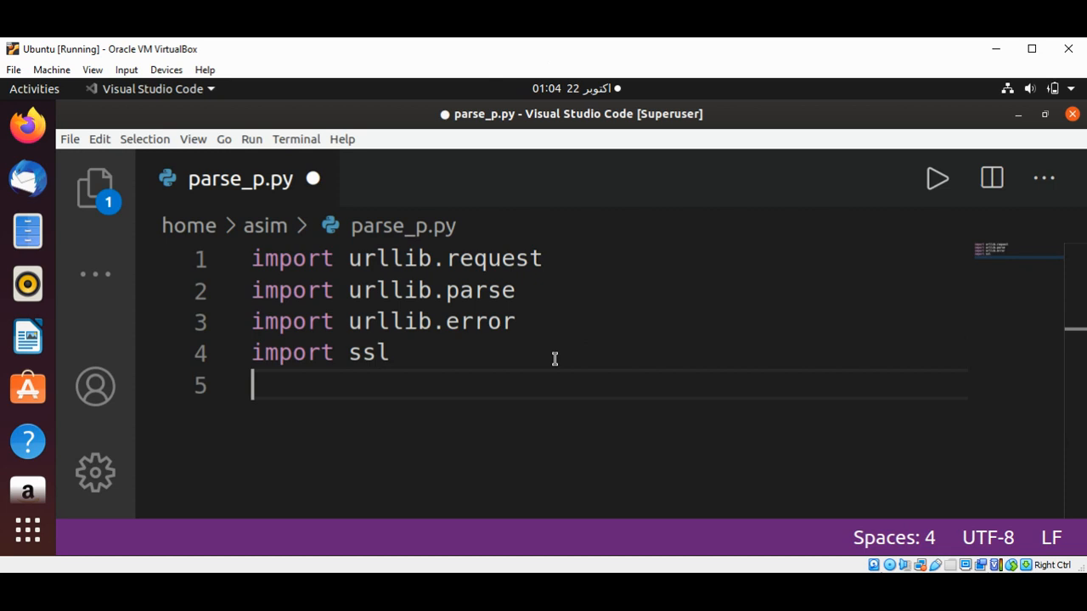
pyautogui.moveTo(497, 365)
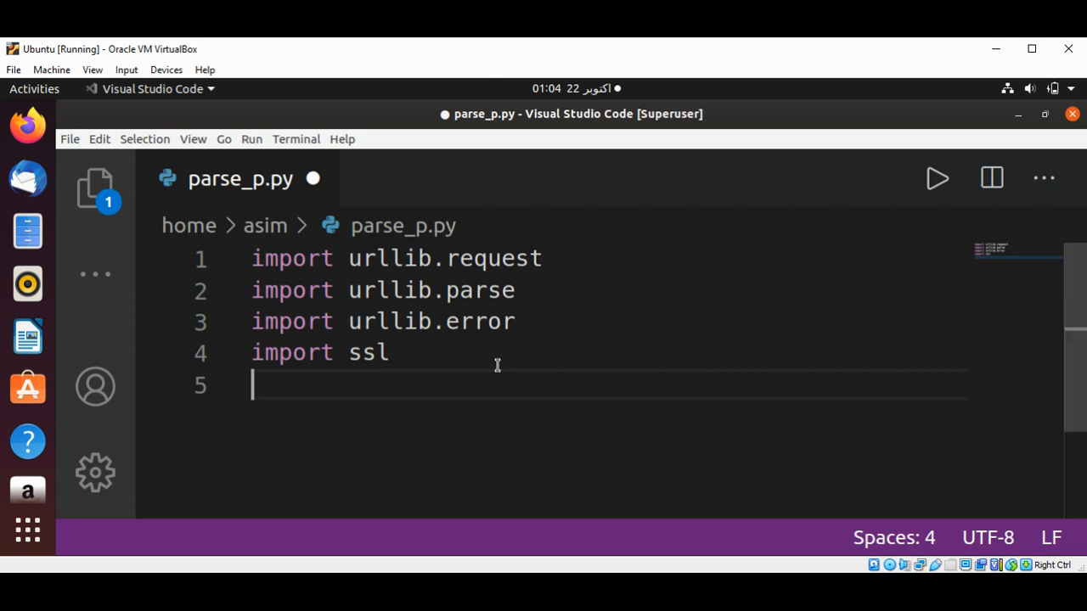
# Add the line 'from bs4 import BeautifulSoup'
pyautogui.write('from bs')
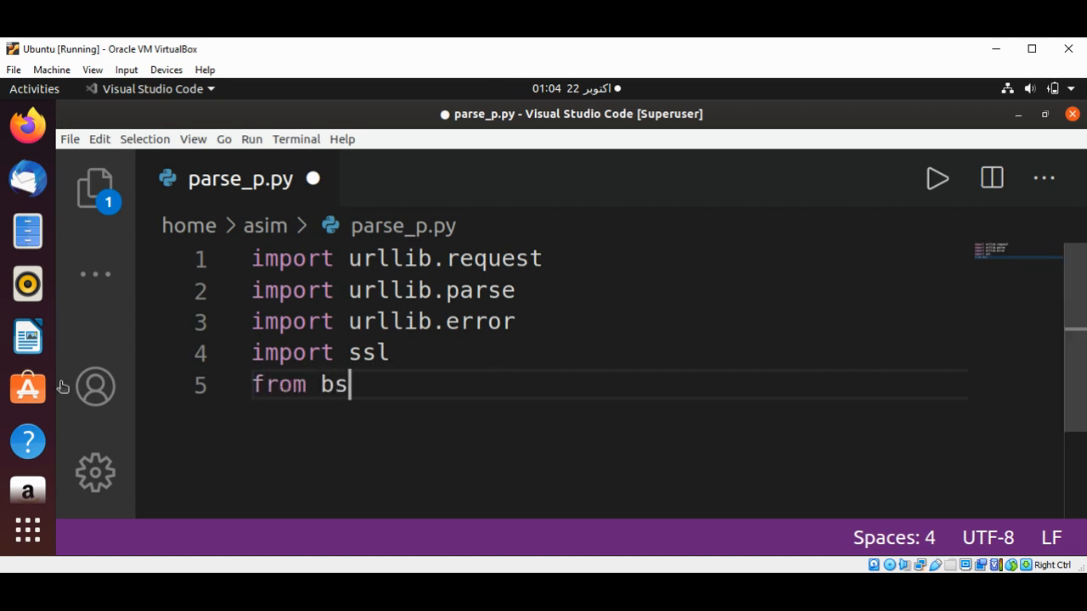
pyautogui.write('4')
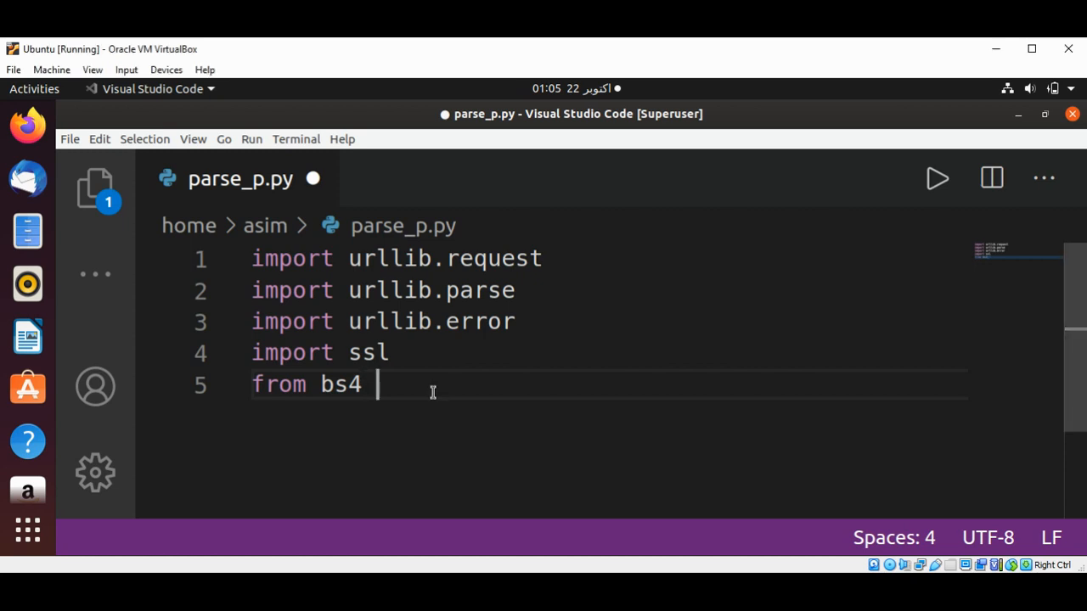
pyautogui.write('import Be')
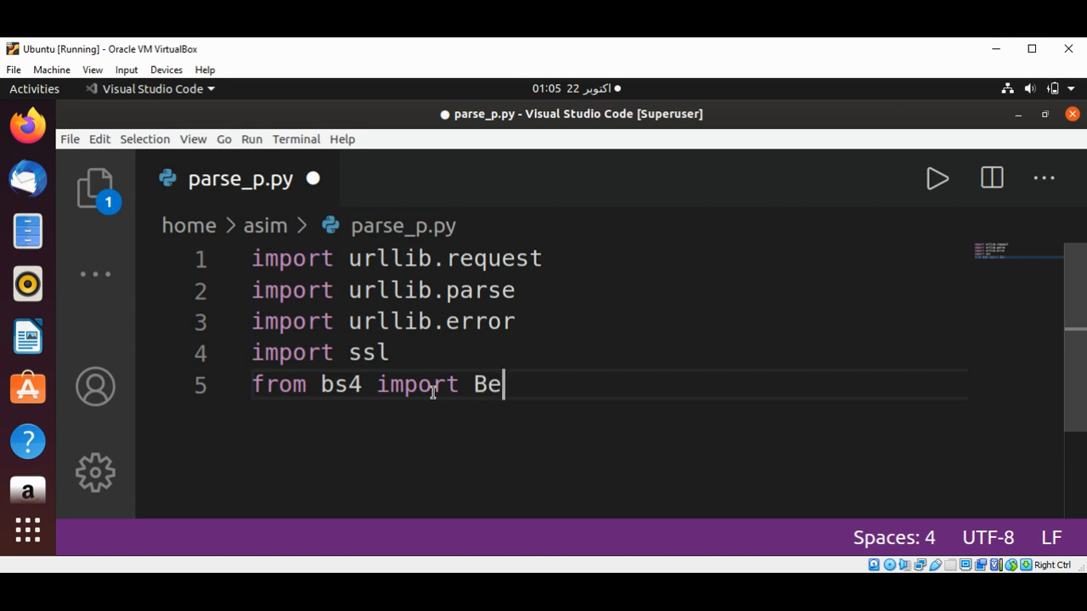
pyautogui.write('autiful')
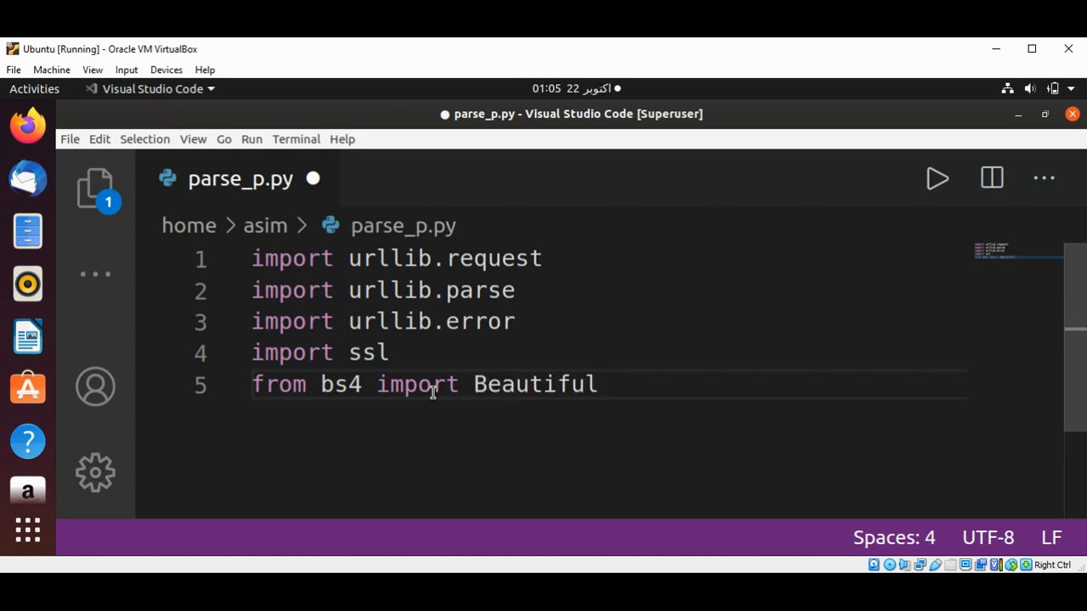
pyautogui.write('Soup')
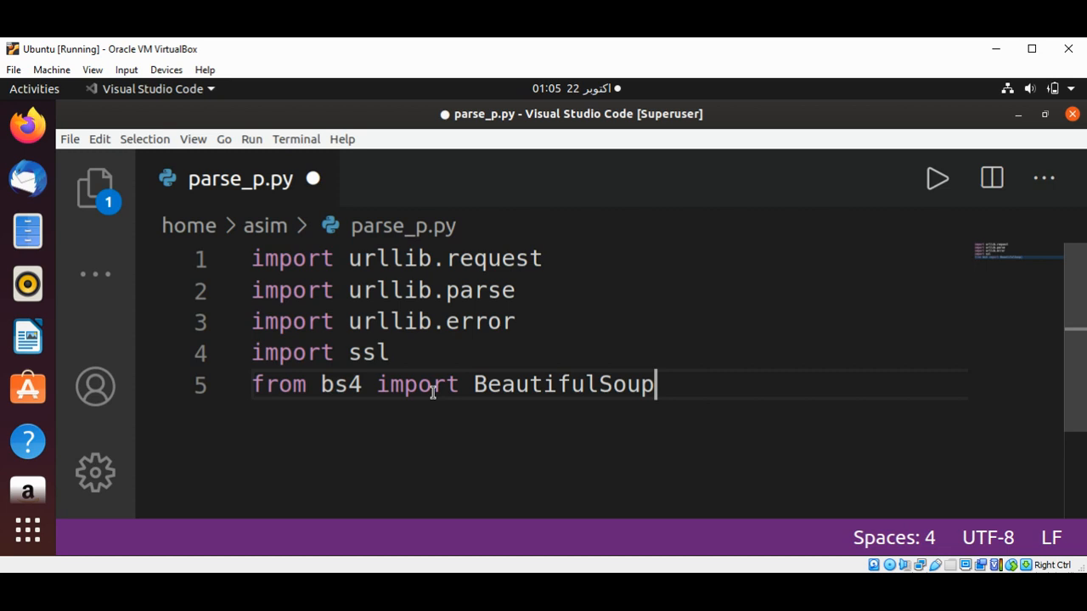
pyautogui.press('Return')
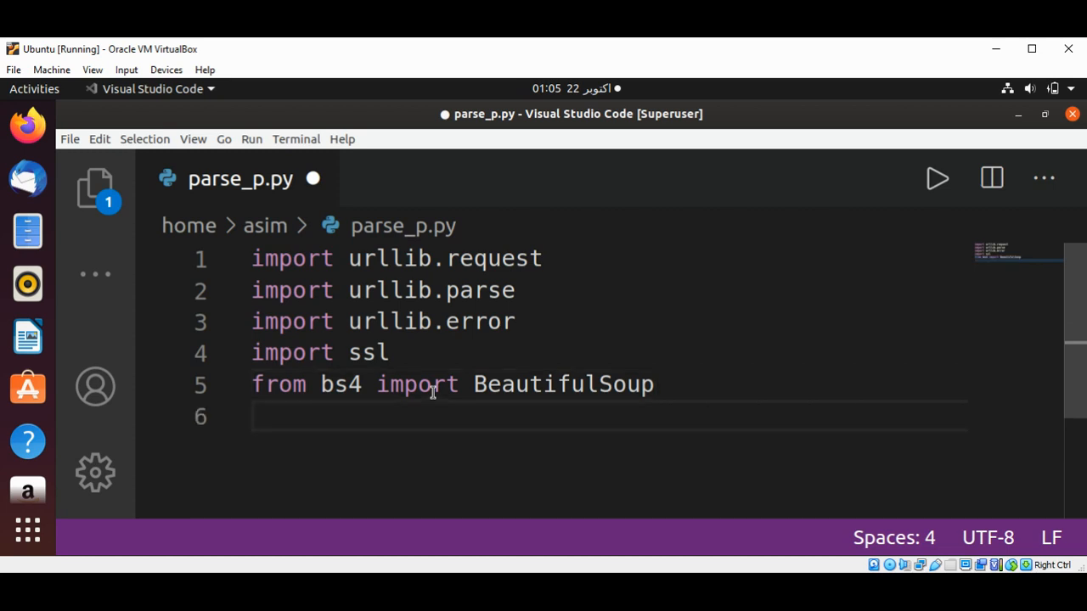
# Set counter = 0 after a blank line separating it from the imports
pyautogui.write('counter')
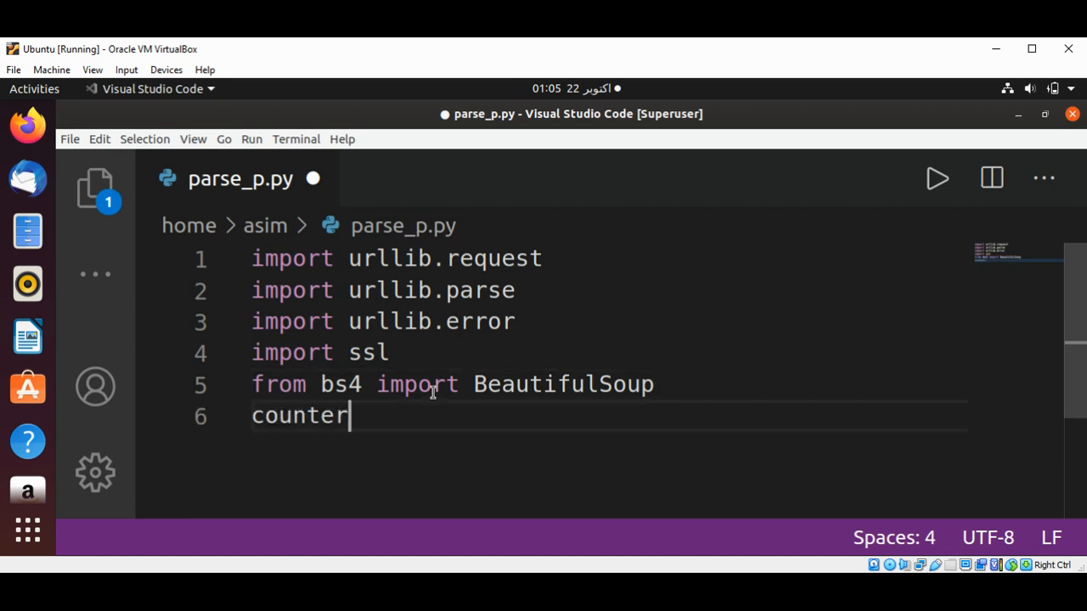
pyautogui.write('=0')
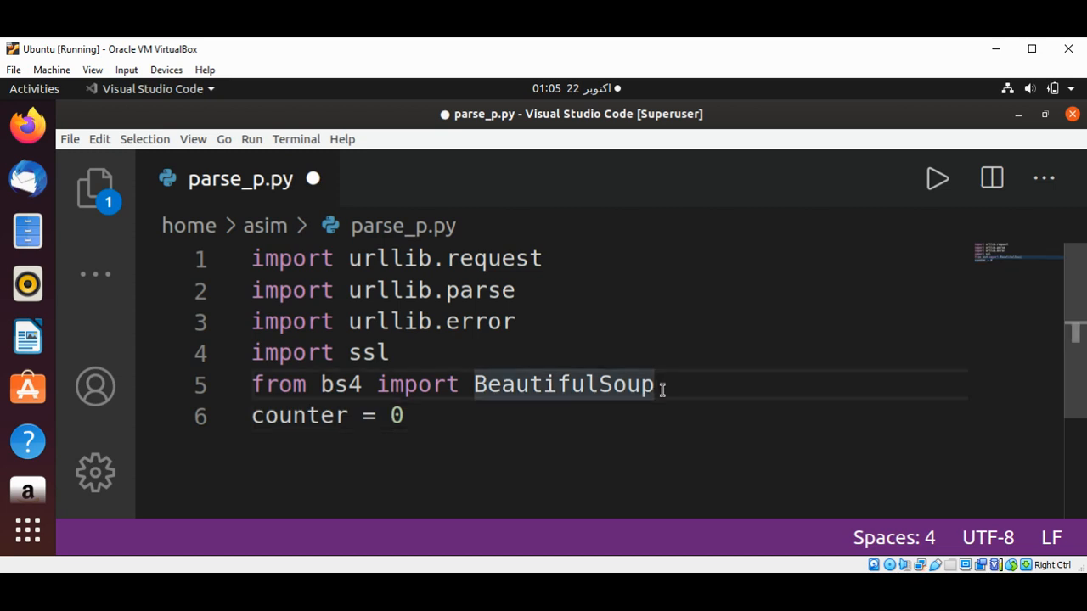
pyautogui.press('Enter')
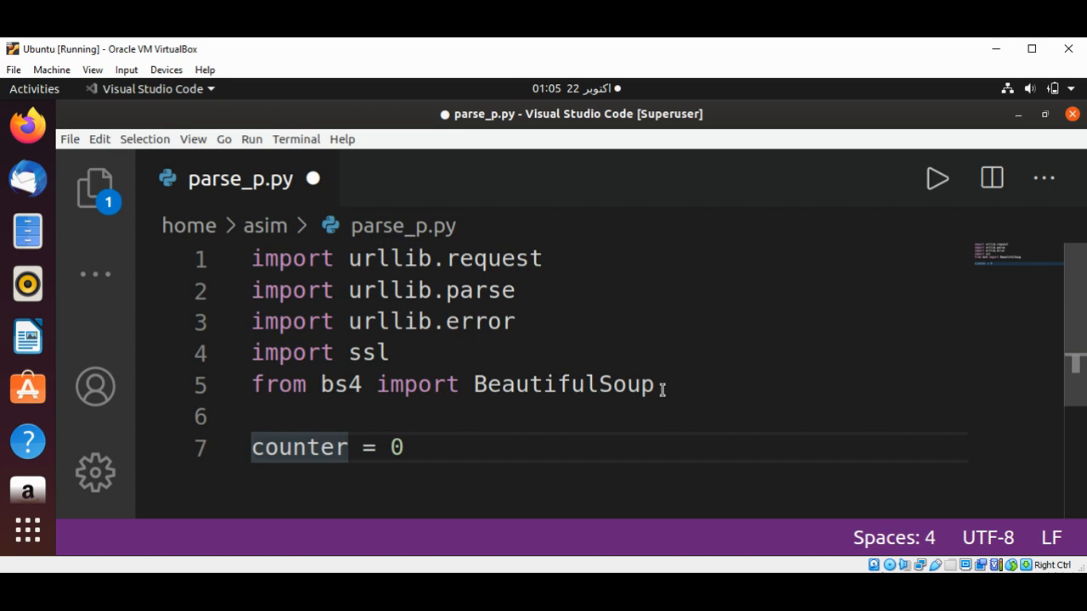
pyautogui.press('Return')
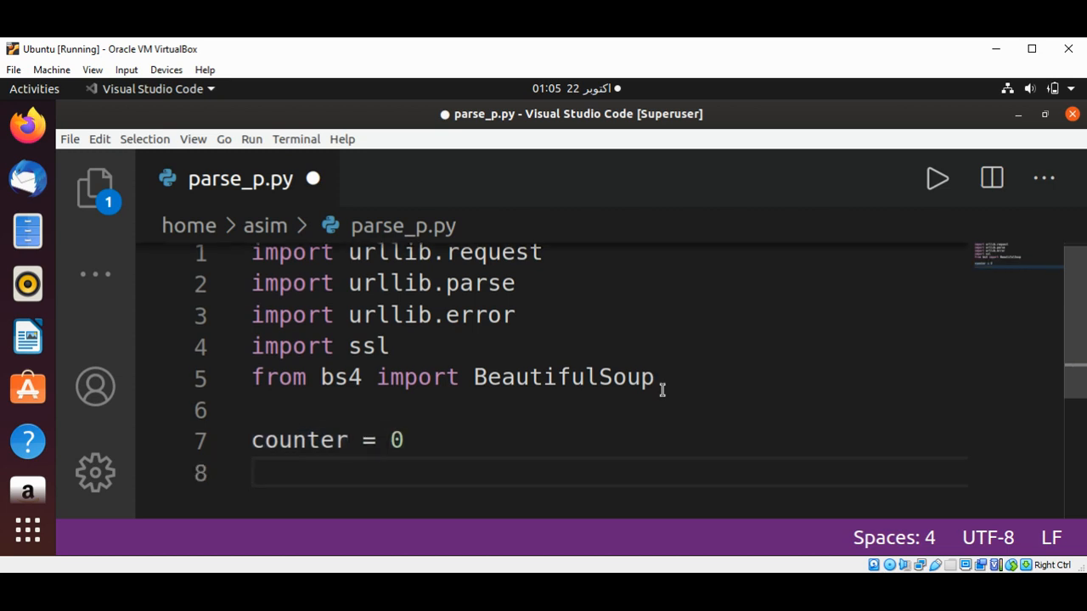
pyautogui.moveTo(666, 64)
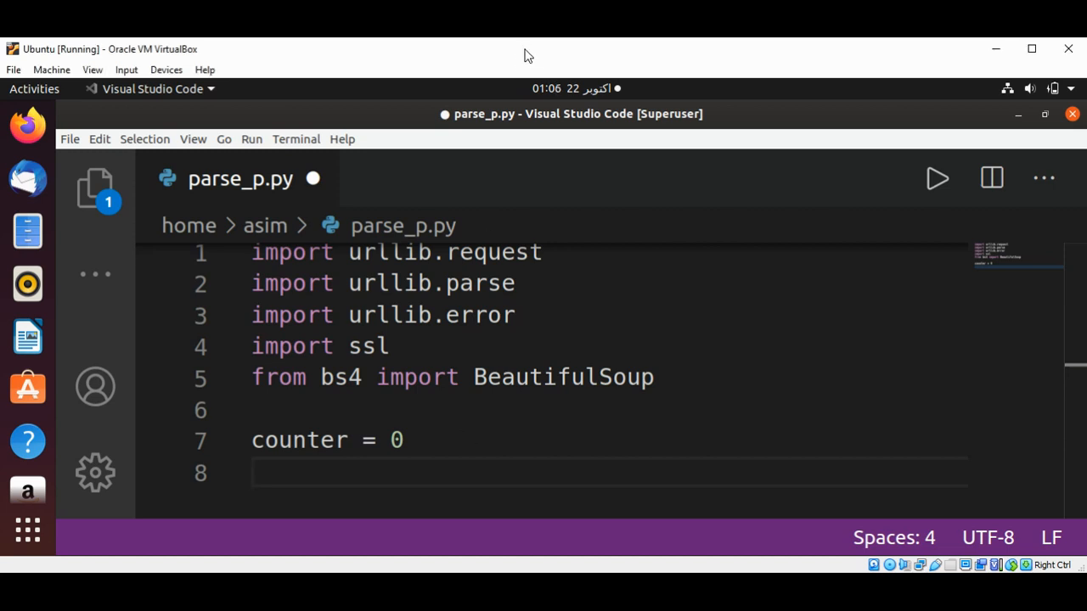
pyautogui.moveTo(328, 482)
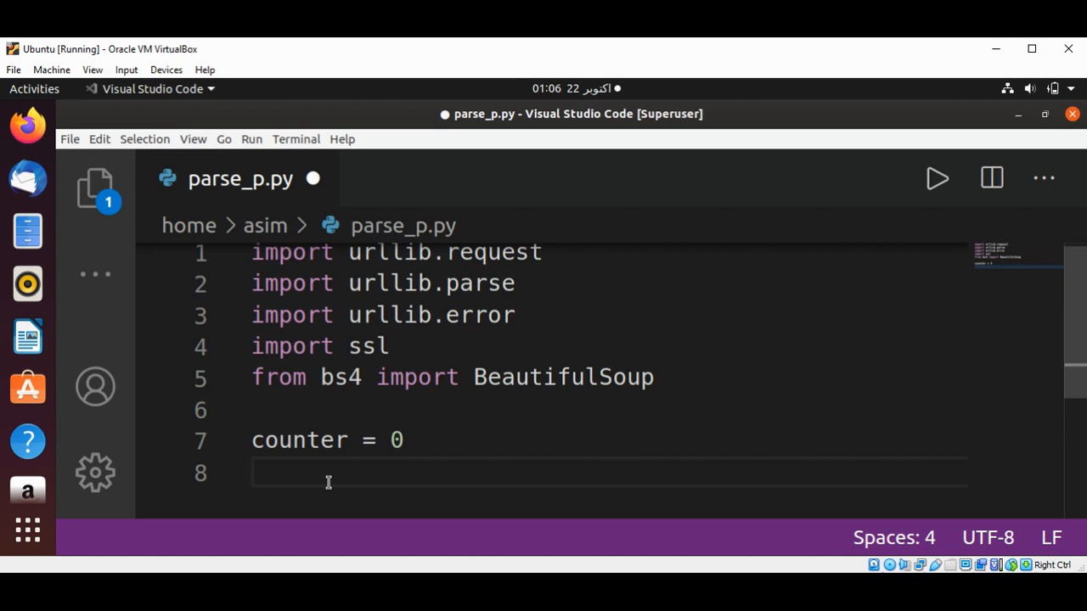
# Create ctx = ssl.certificate_default_context()
pyautogui.write('ctx')
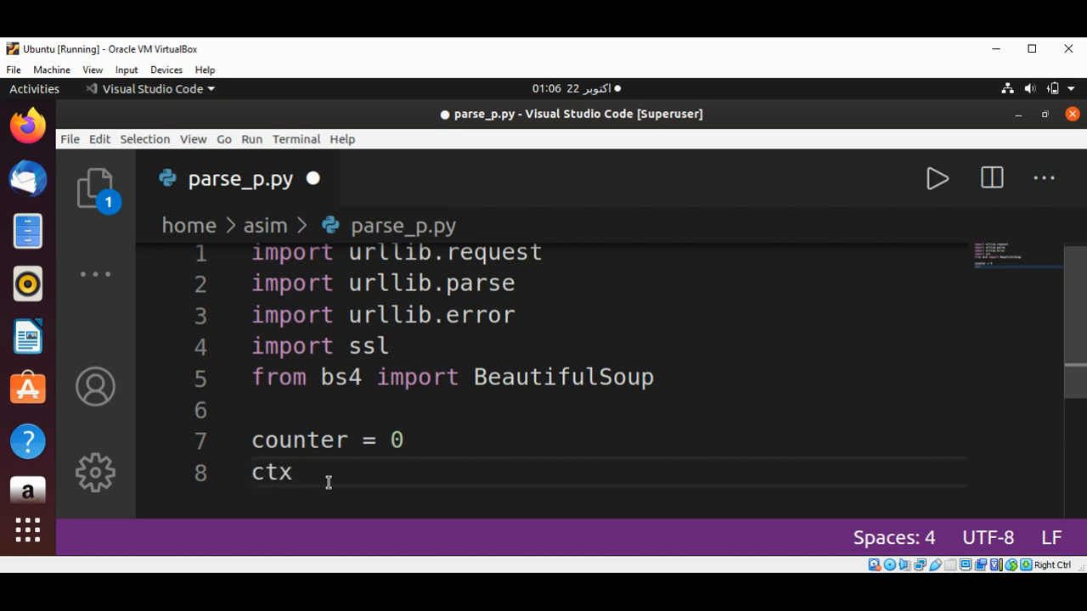
pyautogui.write('=s')
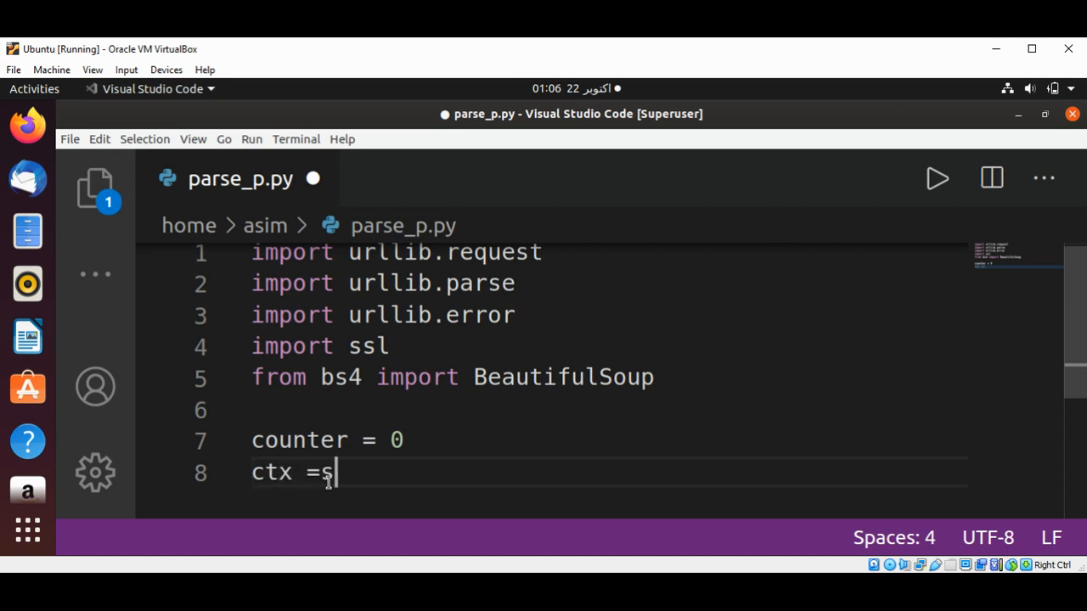
pyautogui.write('sl.')
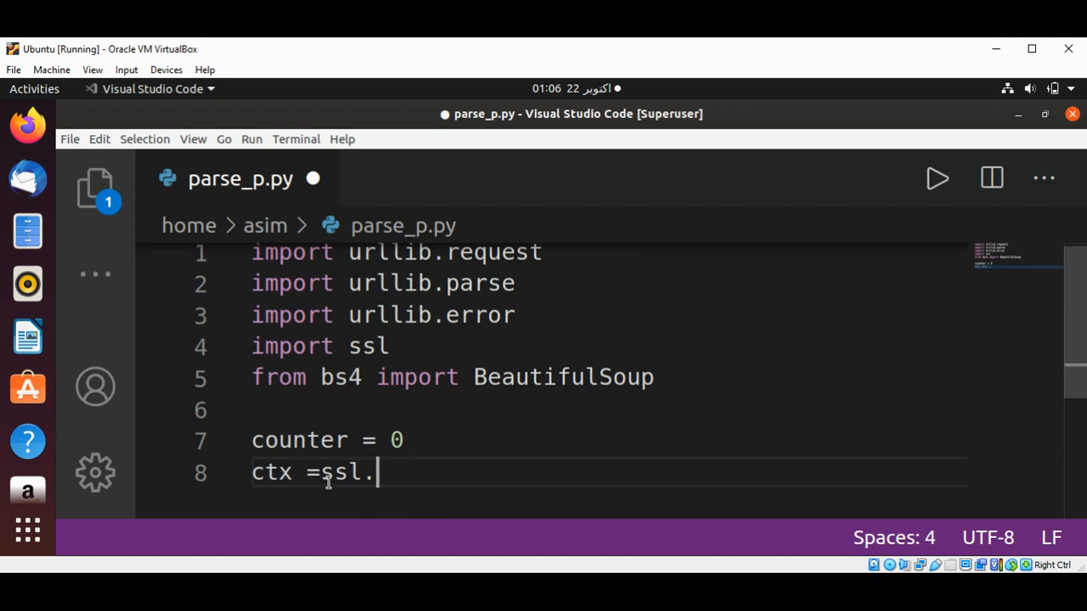
pyautogui.write('certi')
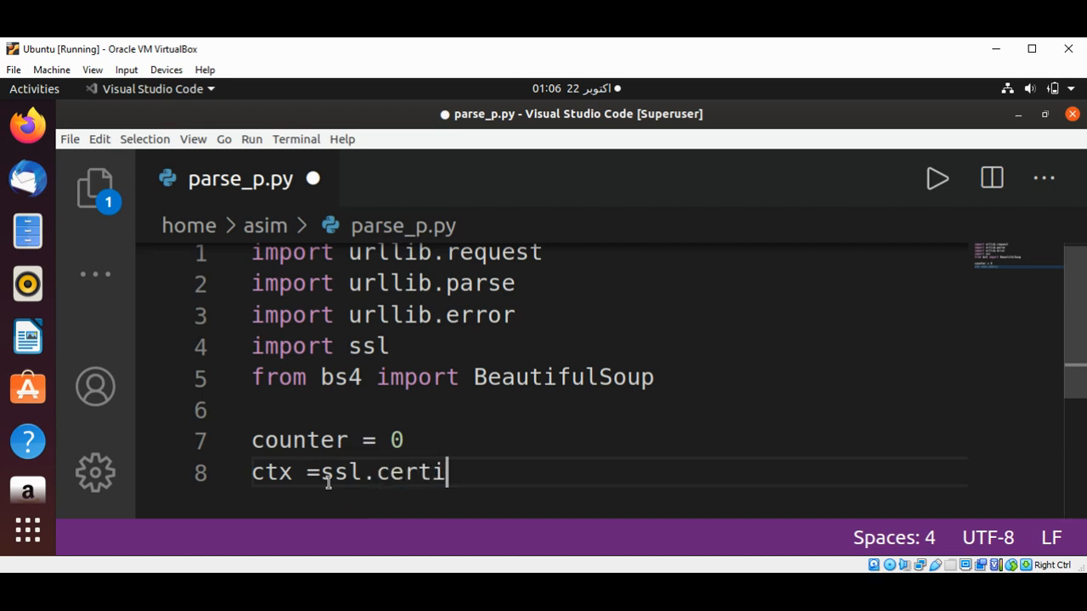
pyautogui.write('ficate')
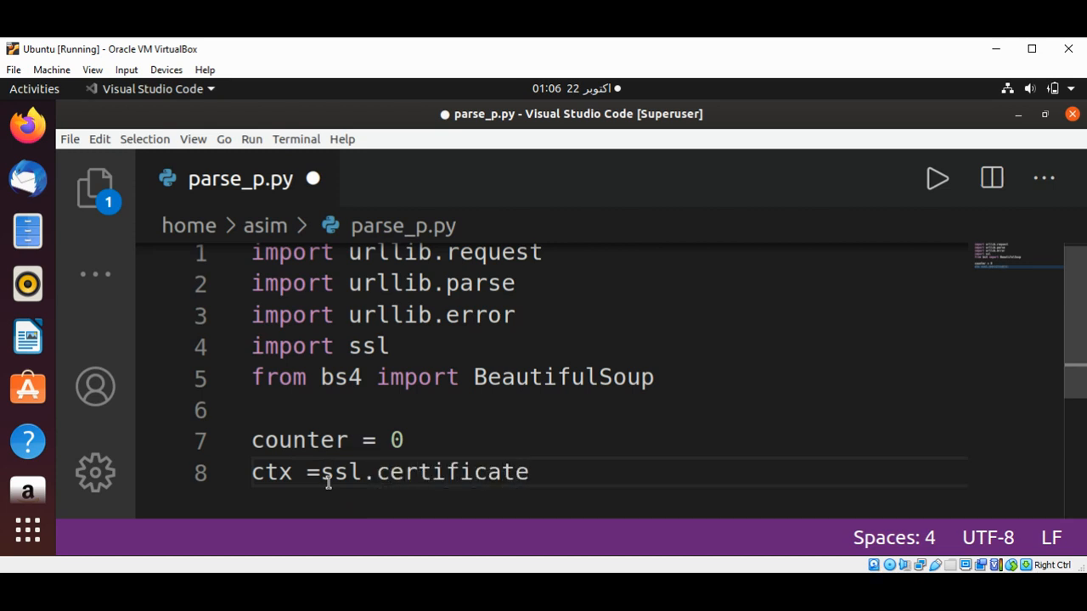
pyautogui.write('_default')
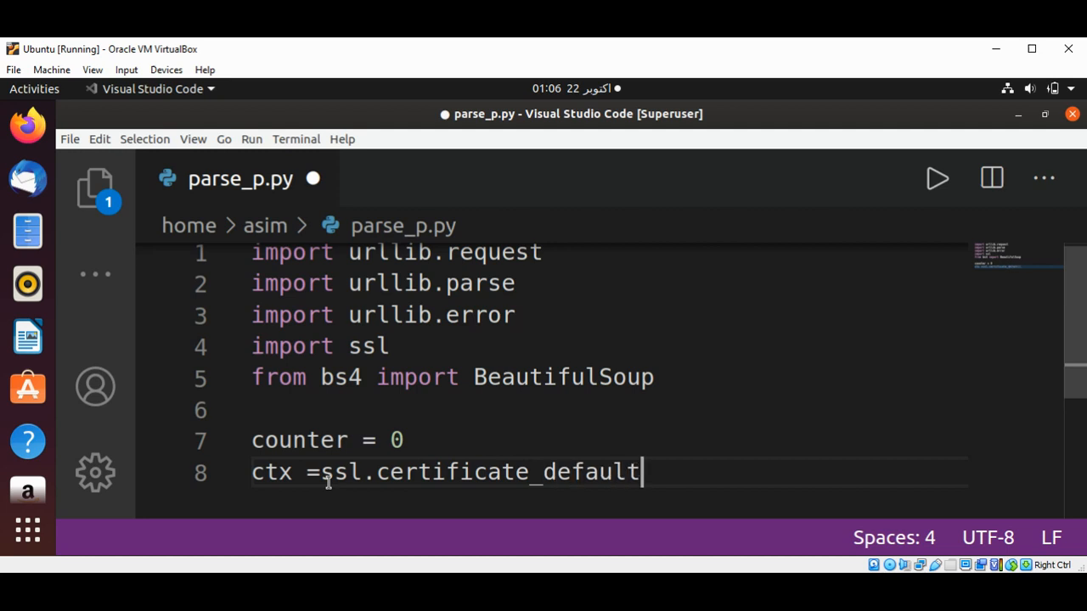
pyautogui.write('_con')
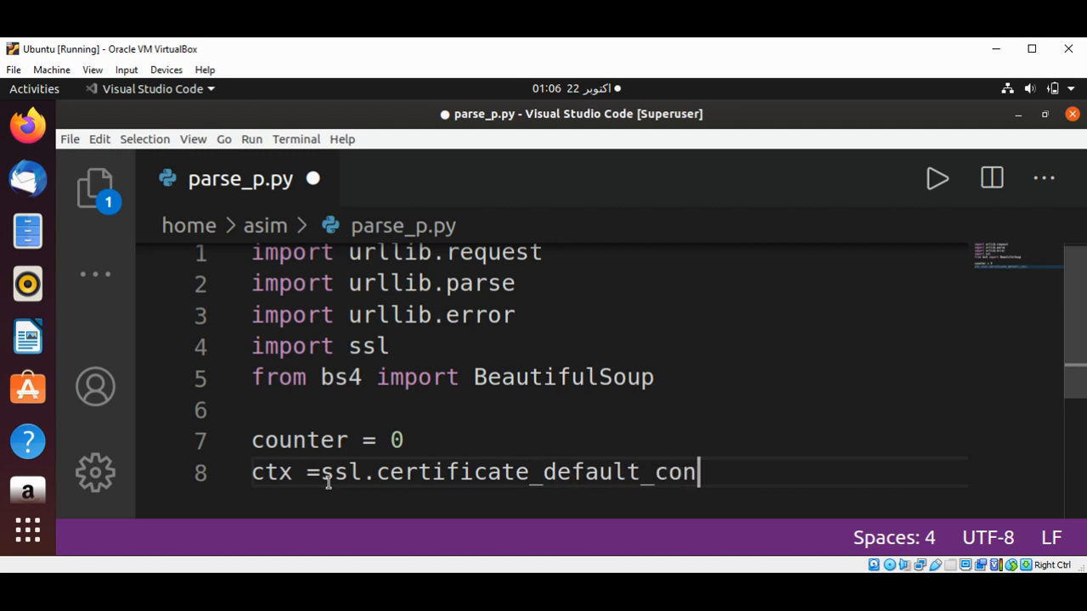
pyautogui.write('text(')
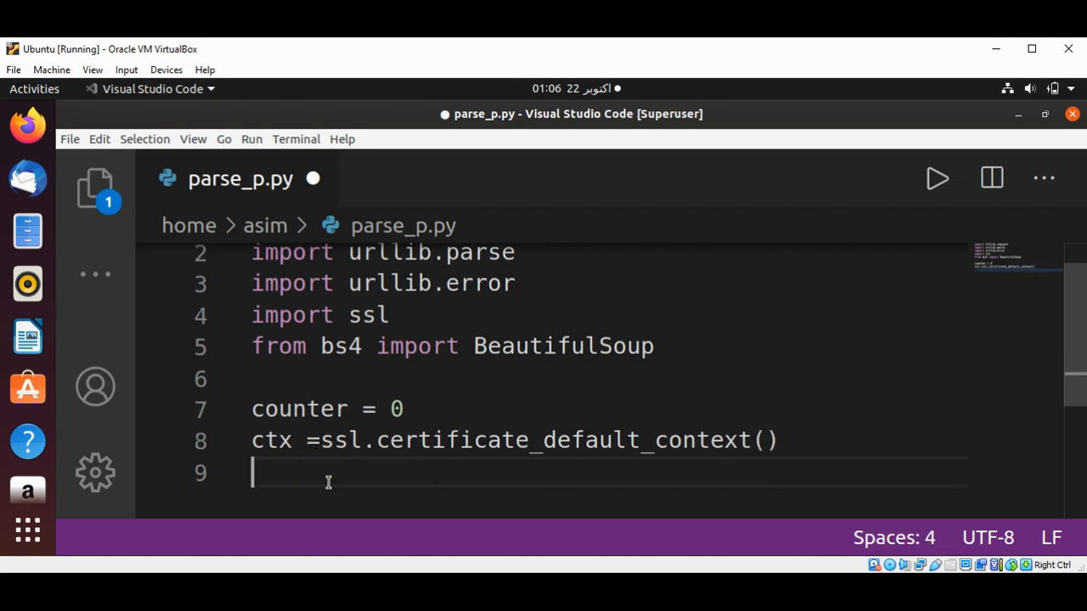
# Set ctx.check_hostname = False
pyautogui.write('c')
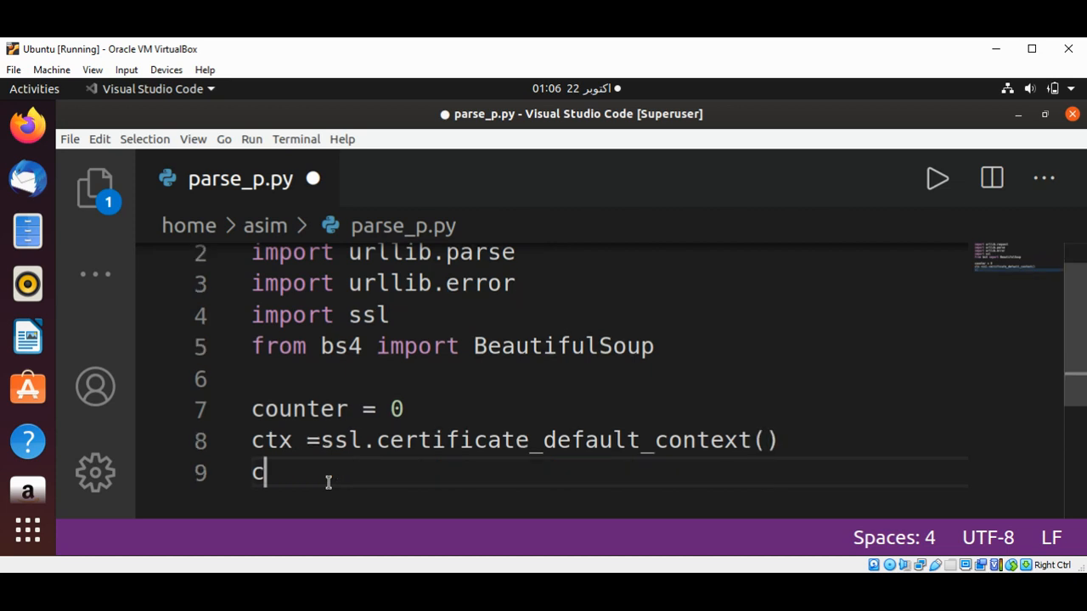
pyautogui.write('tx.')
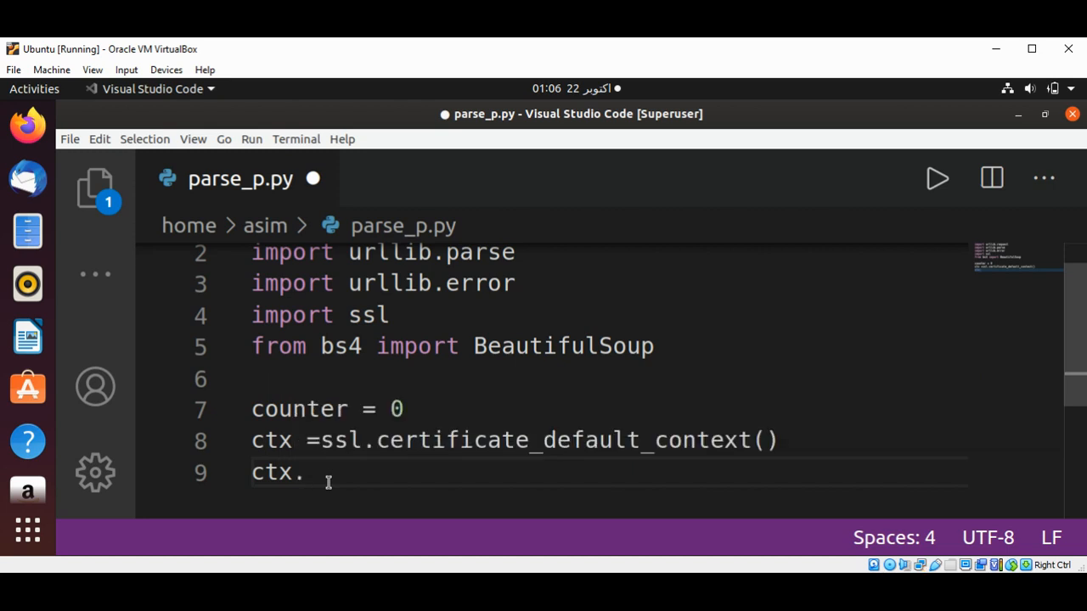
pyautogui.write('check')
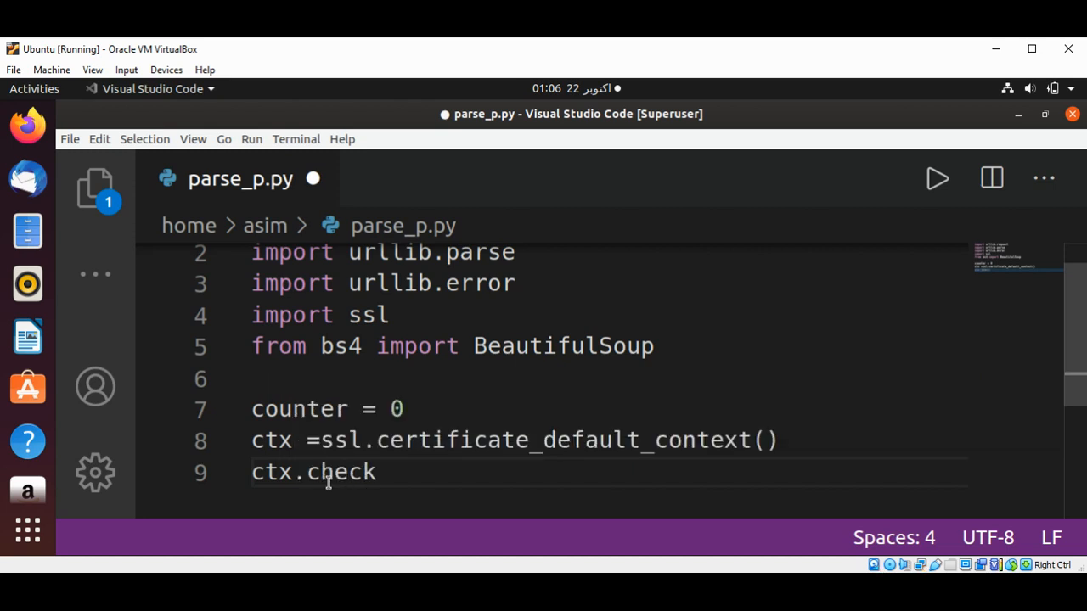
pyautogui.write('_hostname')
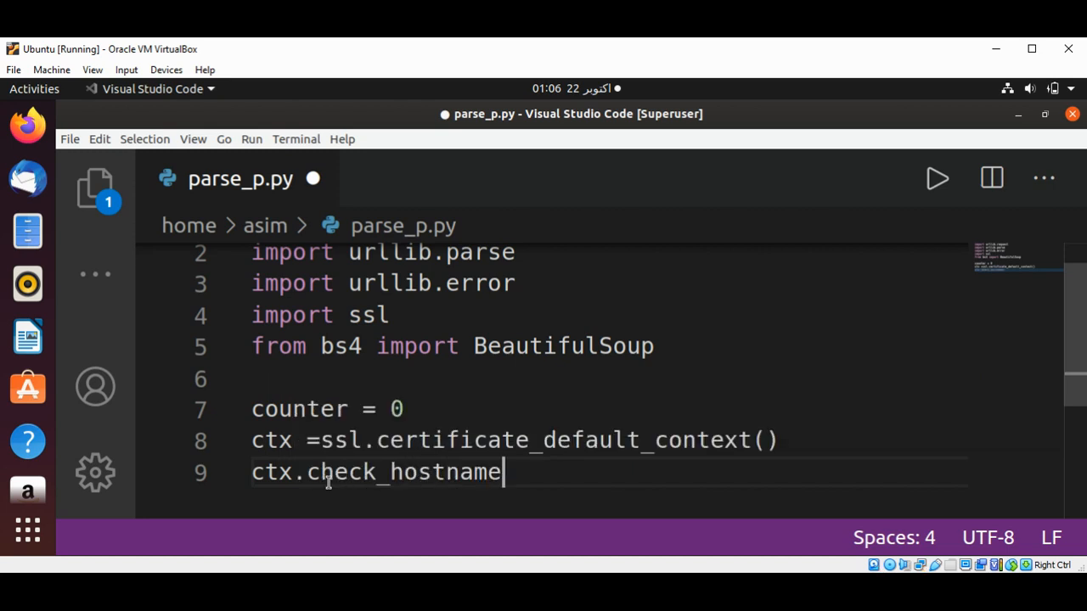
pyautogui.write('= False')
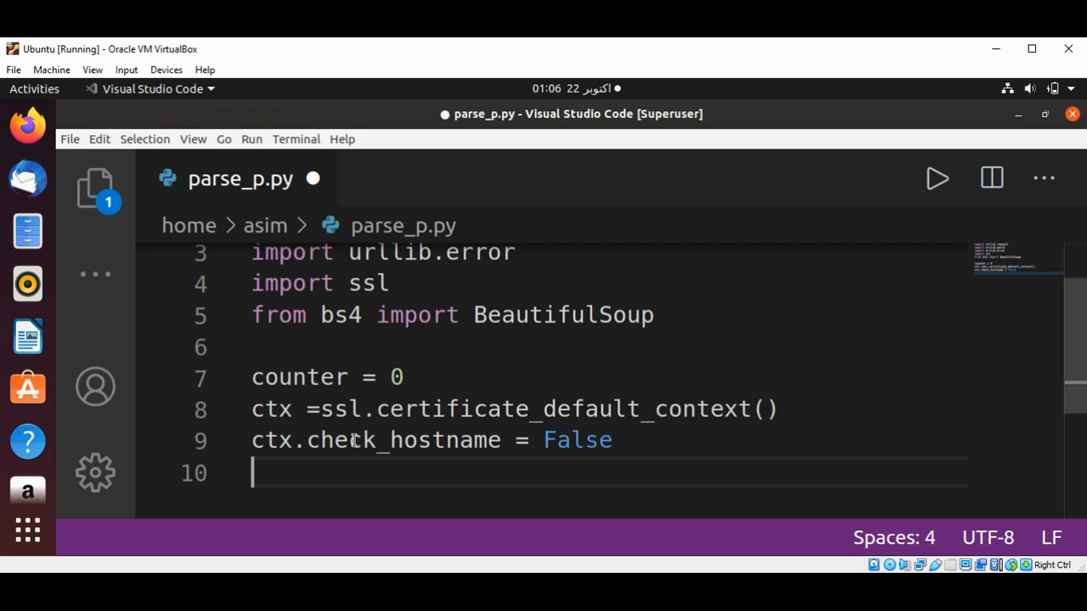
# Set ctx.verify_mode = ssl.CERT_NONE
pyautogui.write('ctx.')
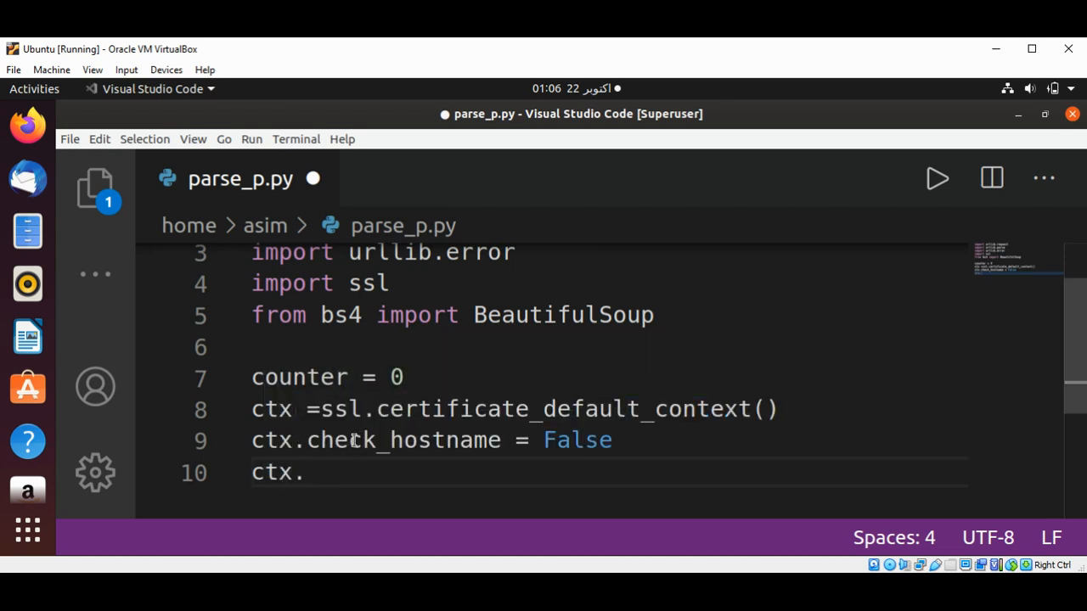
pyautogui.write('verify')
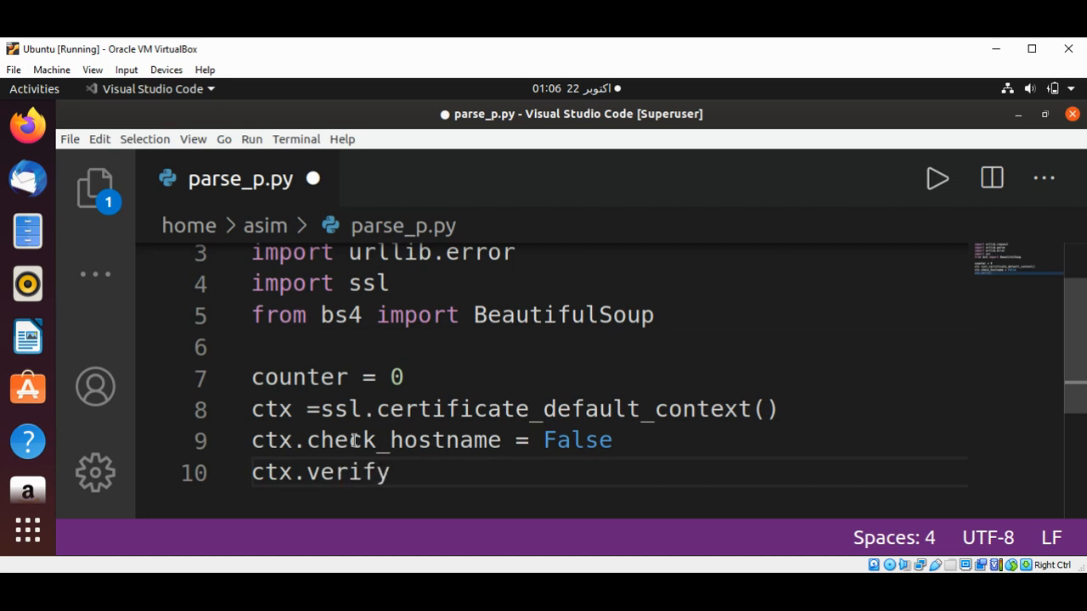
pyautogui.write('_mode')
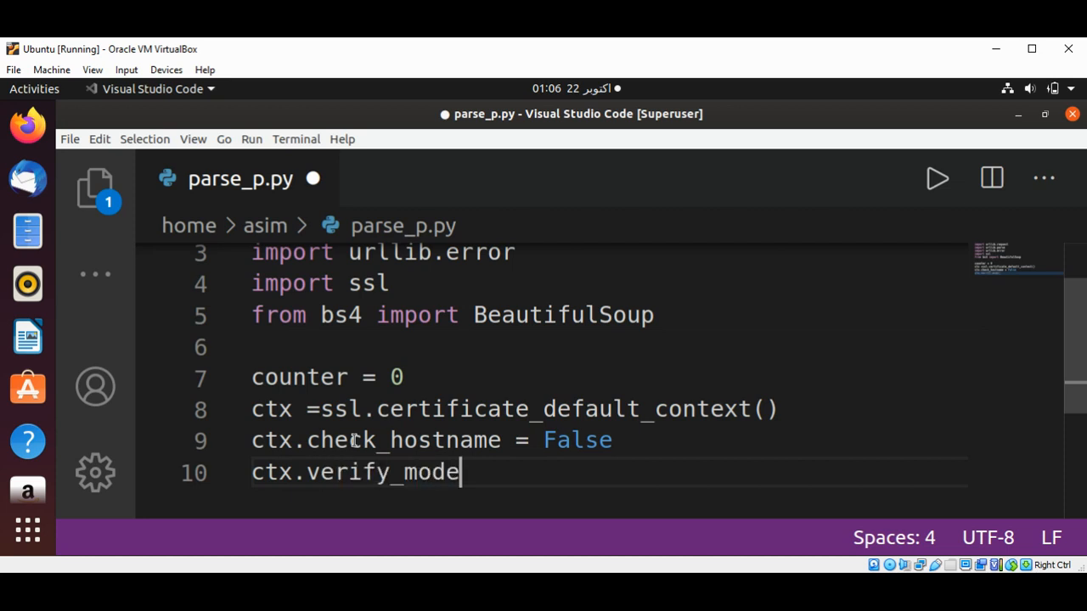
pyautogui.write('= s')
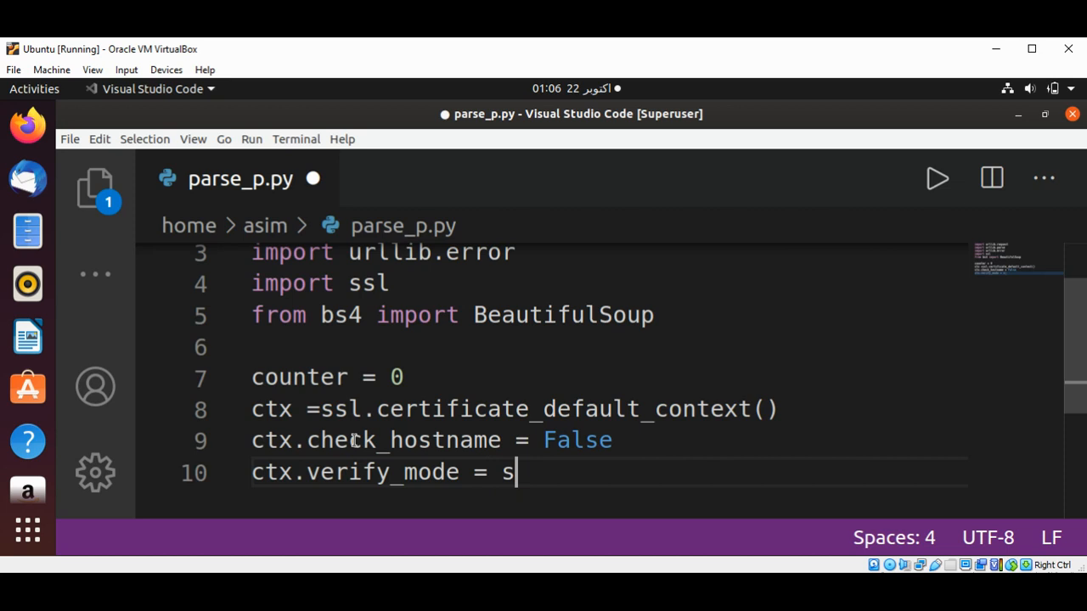
pyautogui.write('sl.')
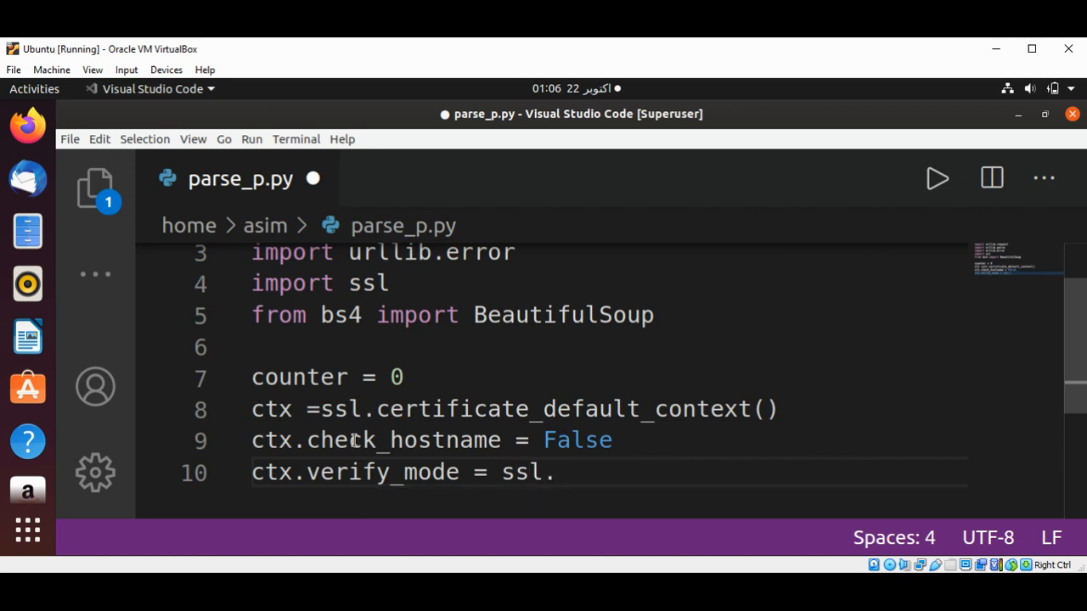
pyautogui.write('CERT')
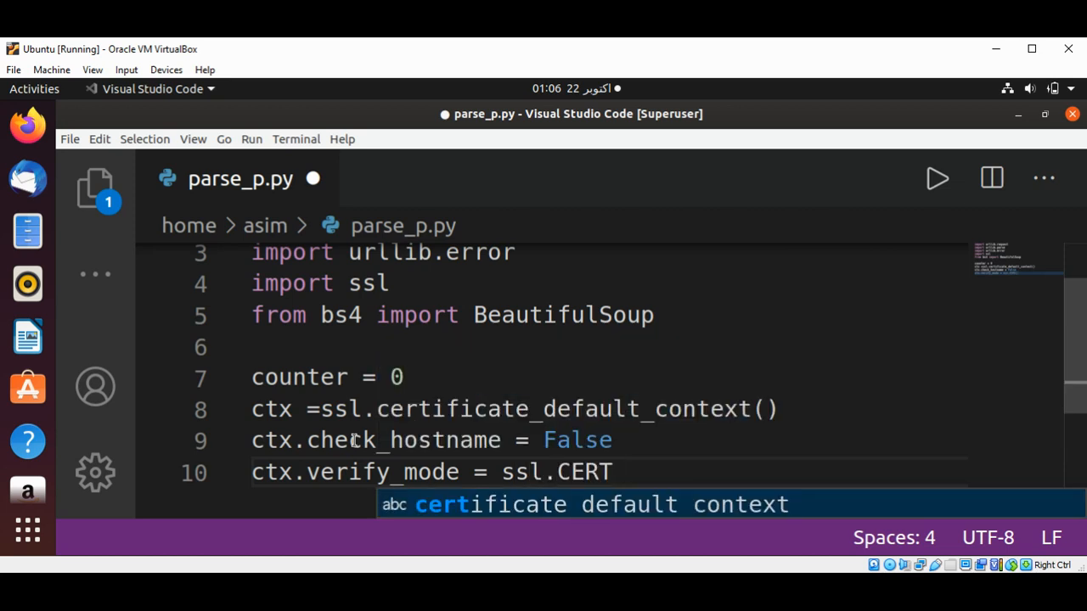
pyautogui.write('_NONE')
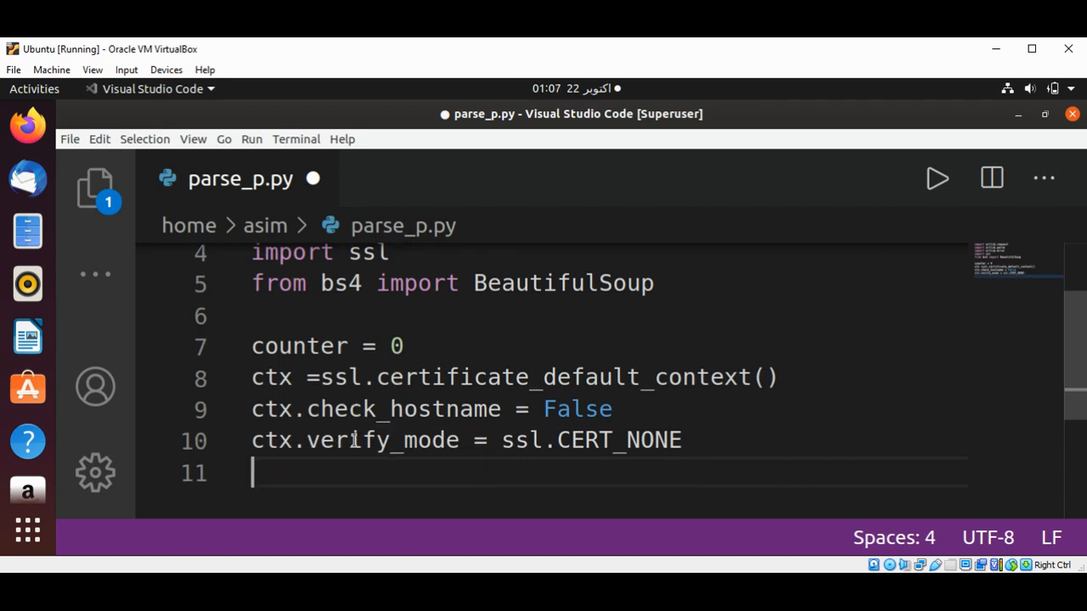
pyautogui.moveTo(459, 60)
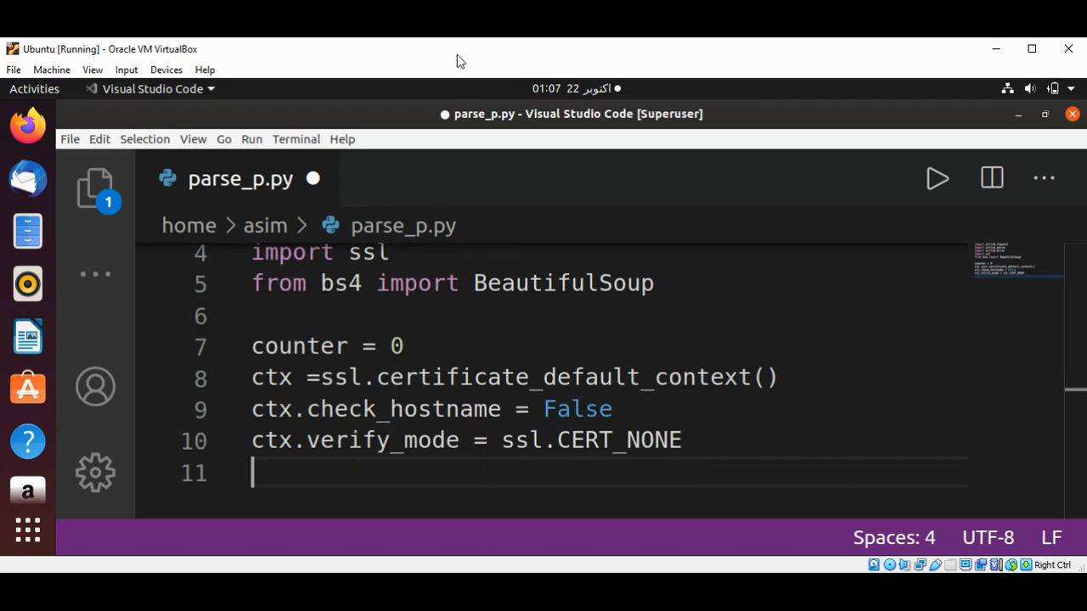
pyautogui.moveTo(306, 499)
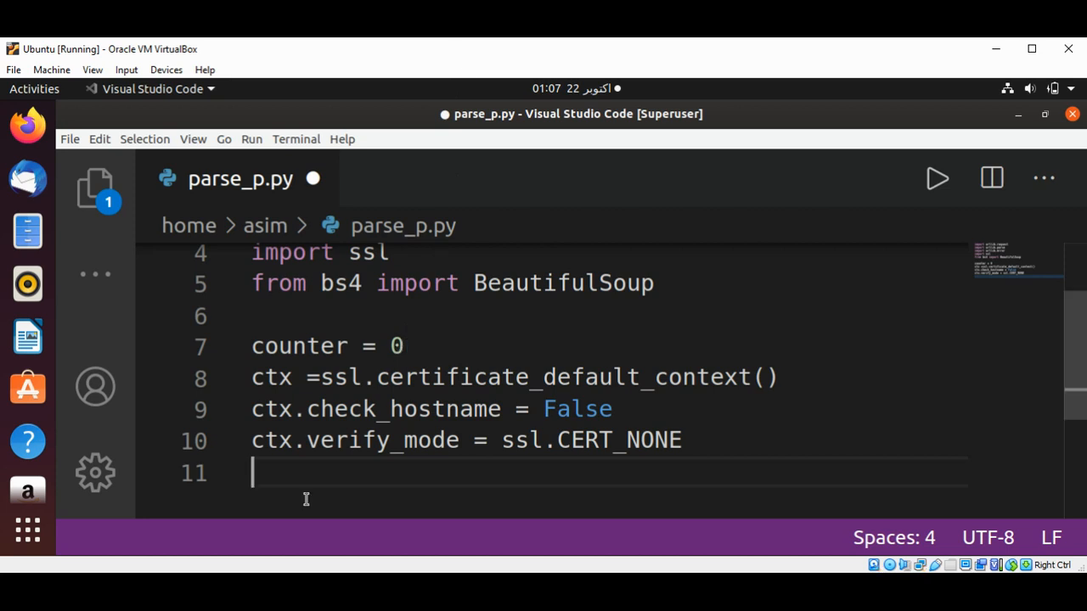
pyautogui.moveTo(306, 476)
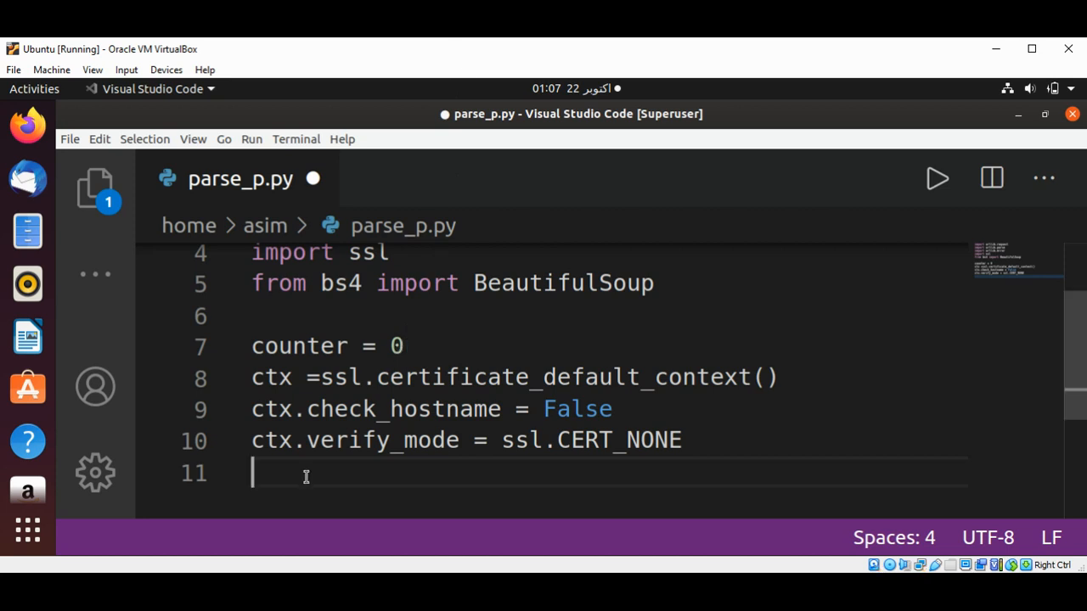
# Write link = input('Please Enter the URL:') to read the URL from the user
pyautogui.write('link')
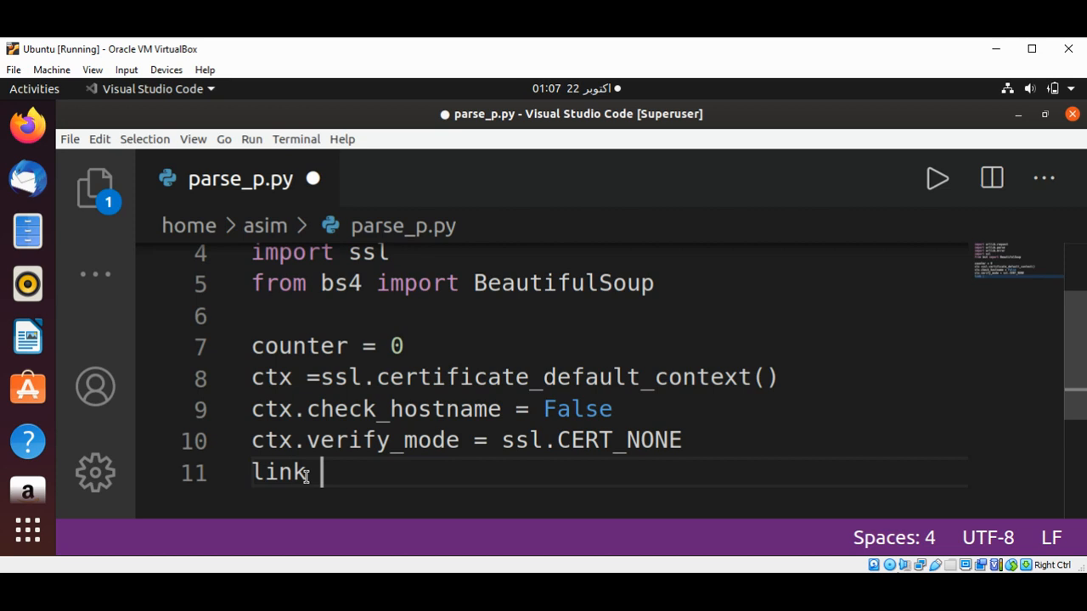
pyautogui.write('=')
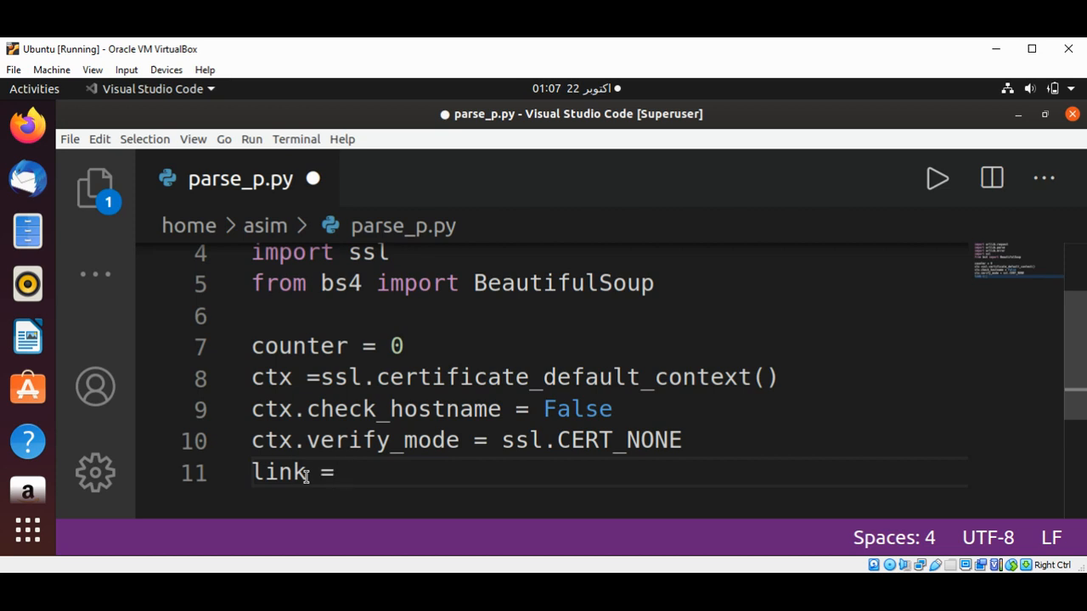
pyautogui.write('inp')
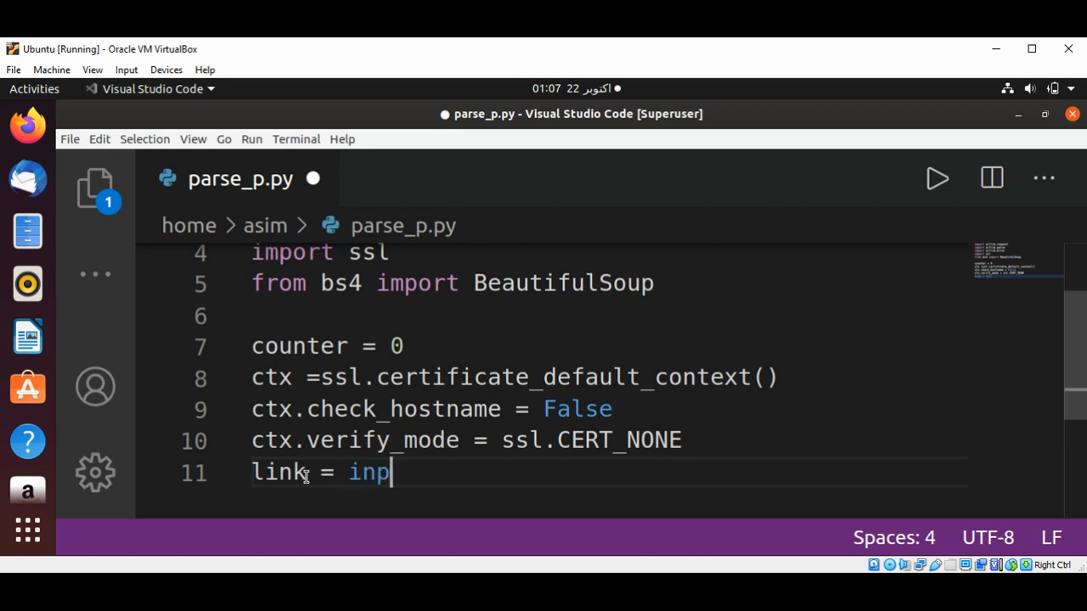
pyautogui.write('ut')
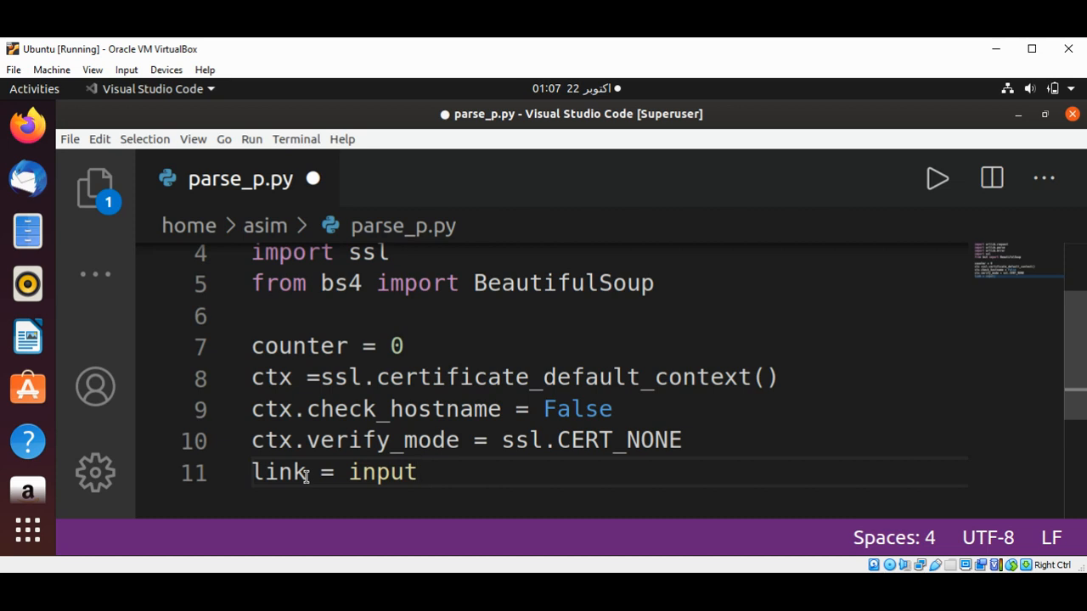
pyautogui.write("('')")
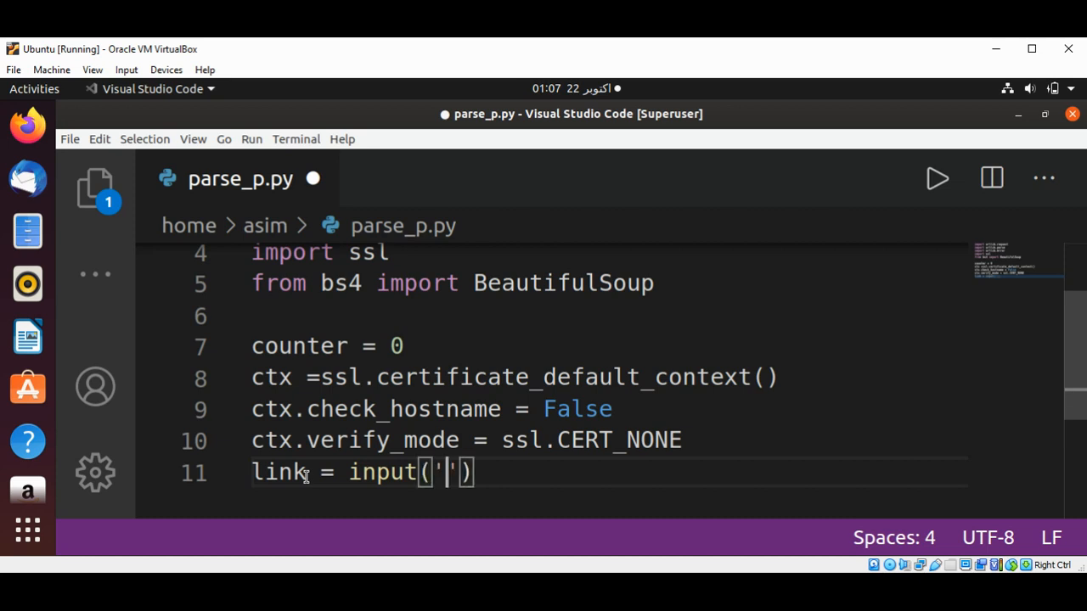
pyautogui.write('Please')
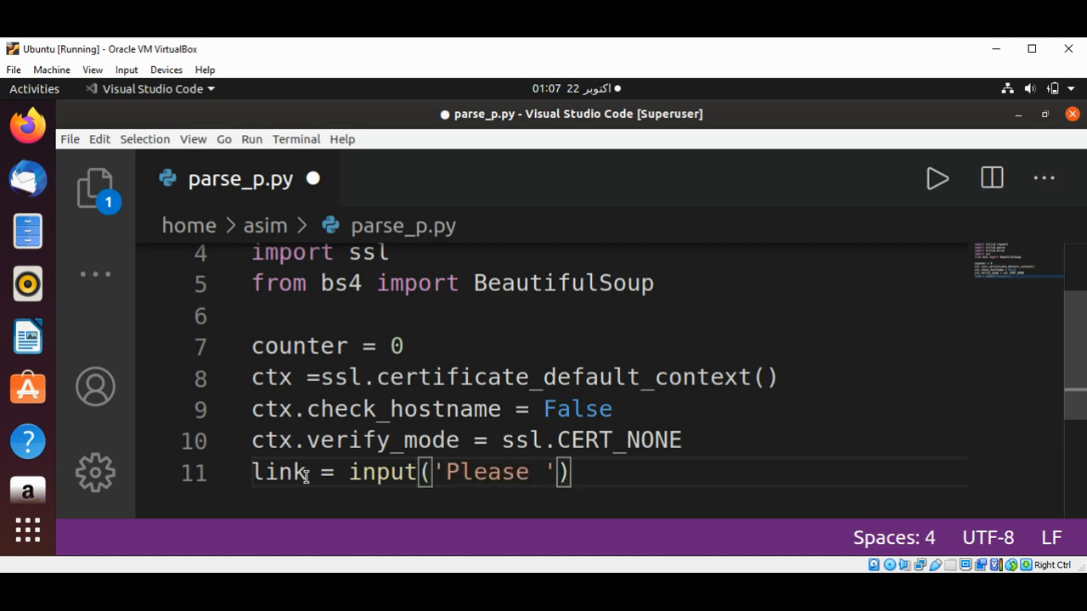
pyautogui.write('Enter the U')
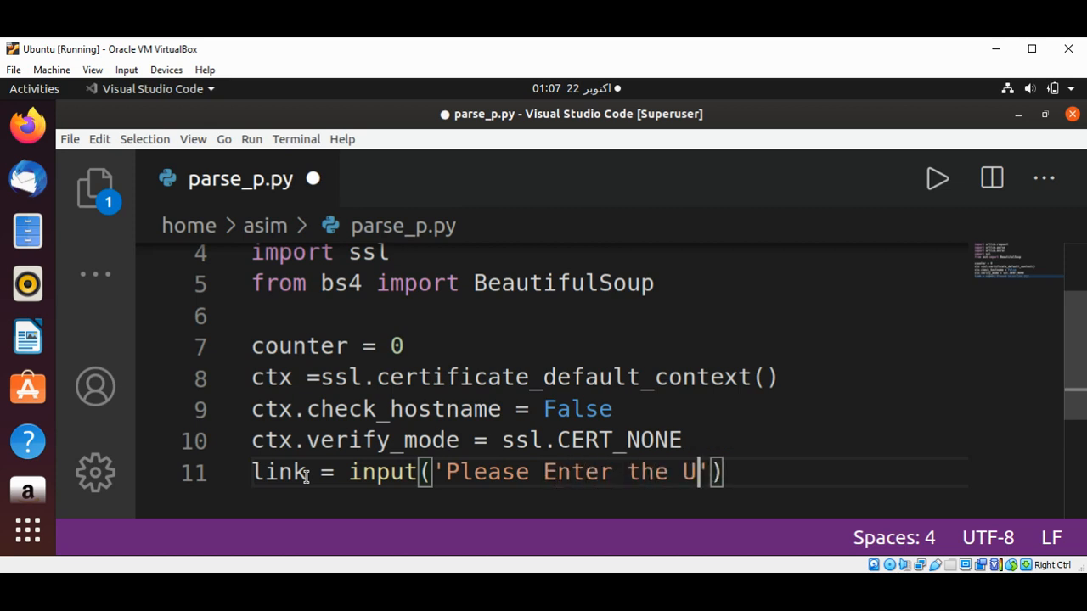
pyautogui.write('RL:')
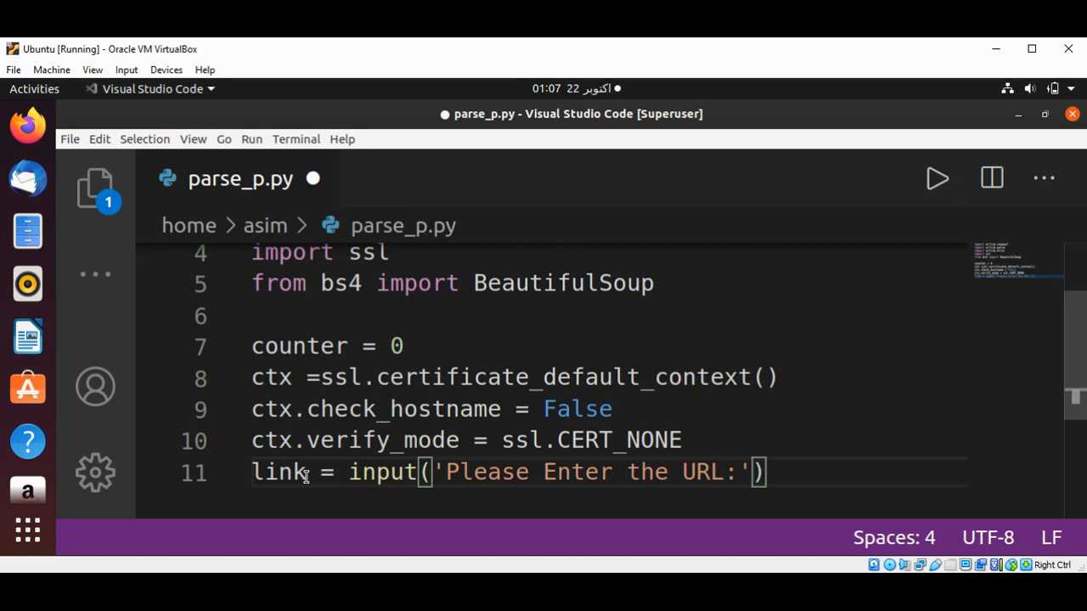
pyautogui.press('Return')
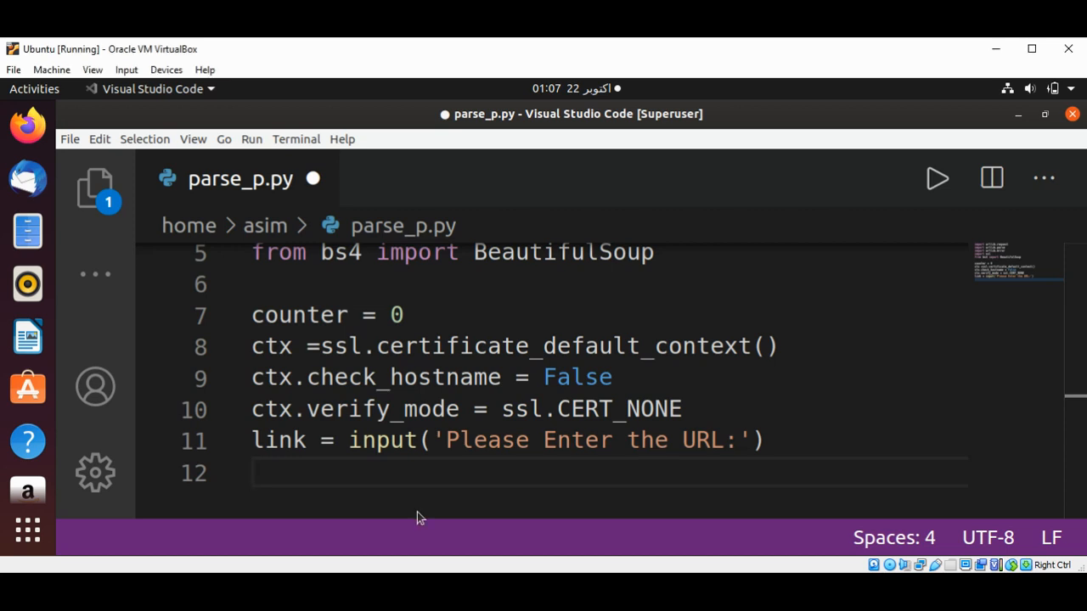
pyautogui.moveTo(429, 450)
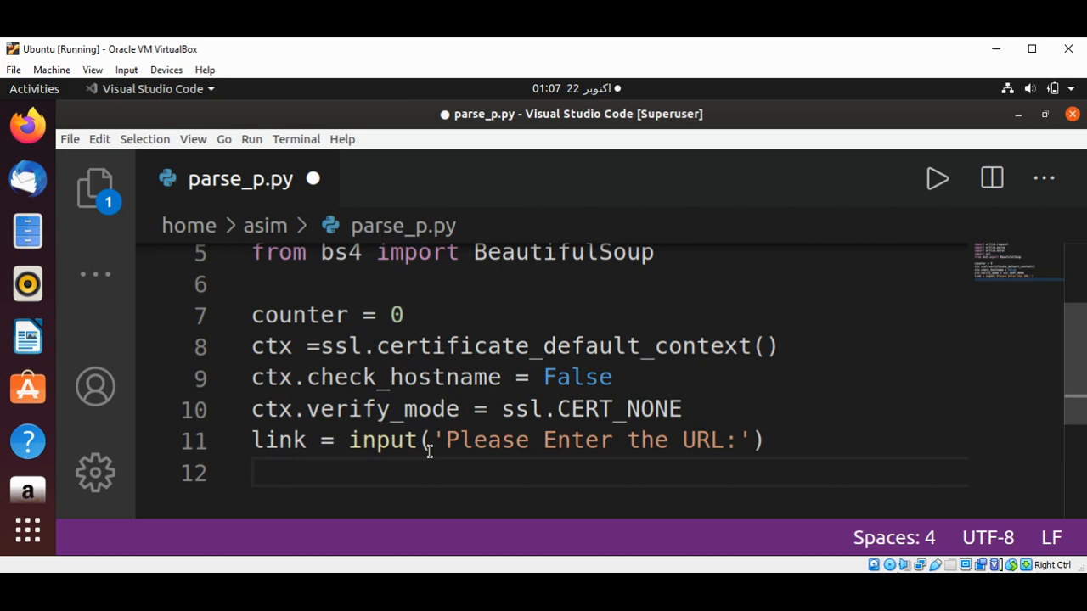
# Begin html_content = urllib.request.urlopen for fetching the page
pyautogui.write('html_')
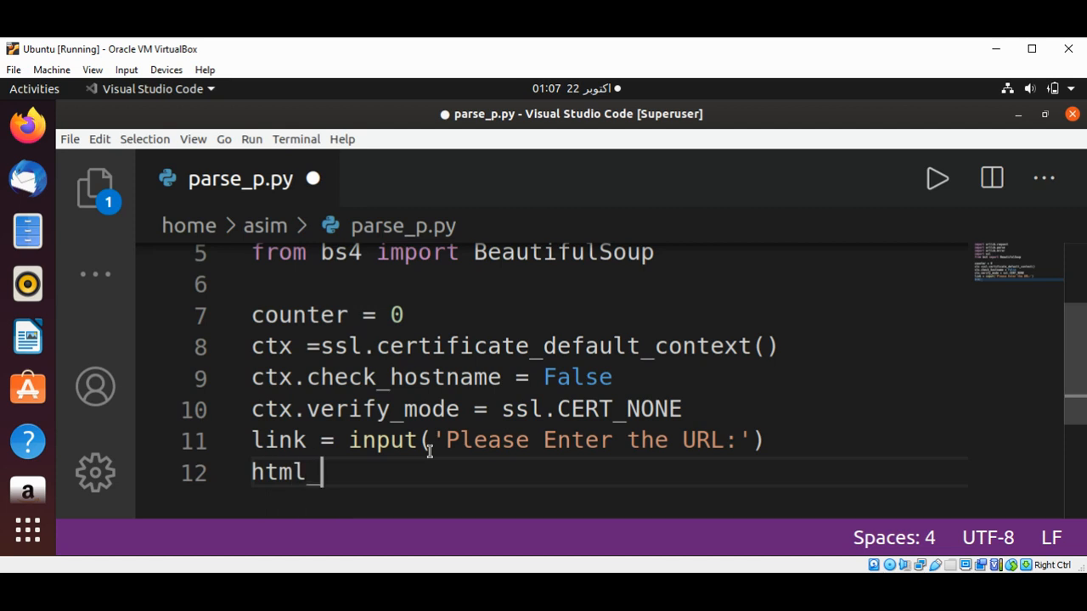
pyautogui.write('content')
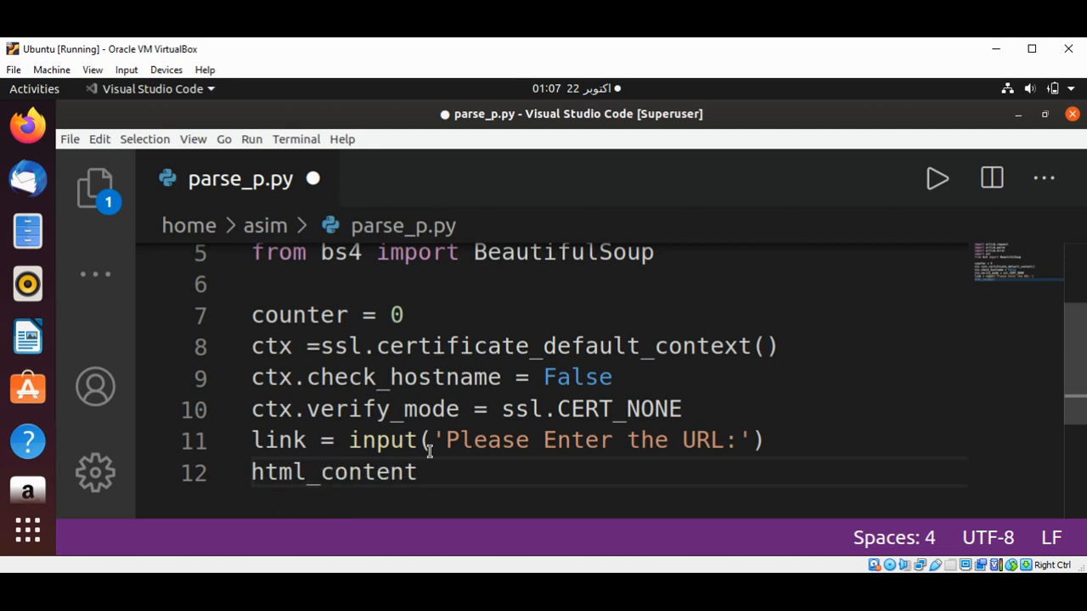
pyautogui.write('= u')
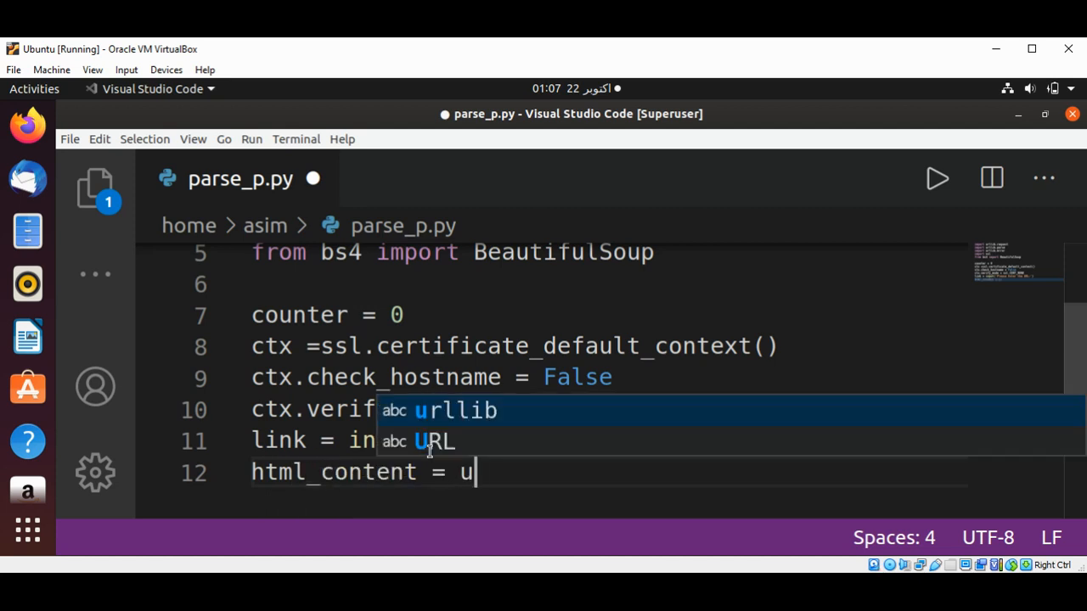
pyautogui.write('rl')
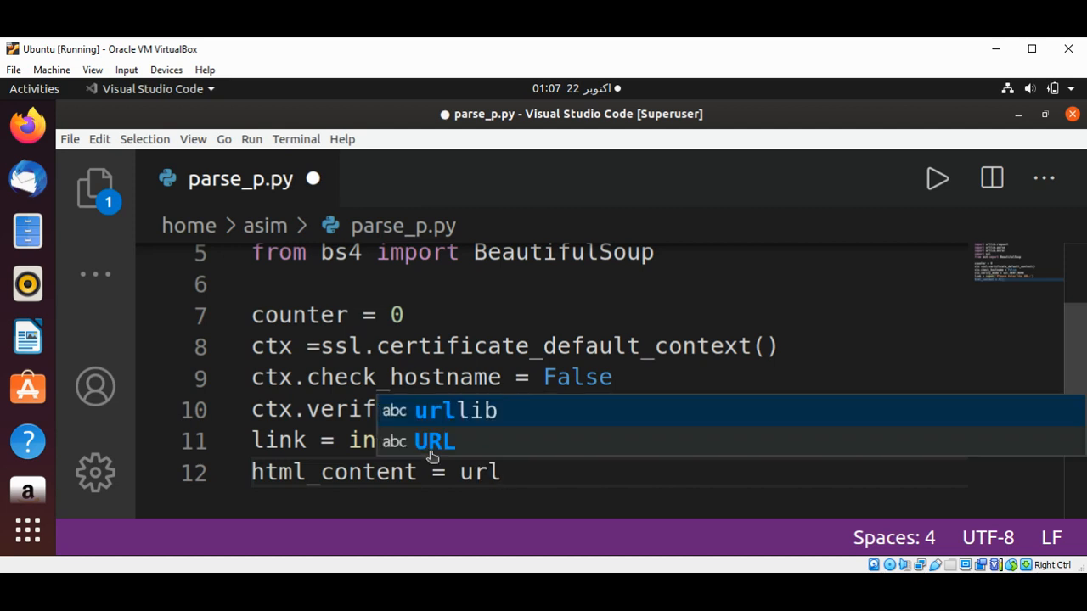
pyautogui.write('urlli')
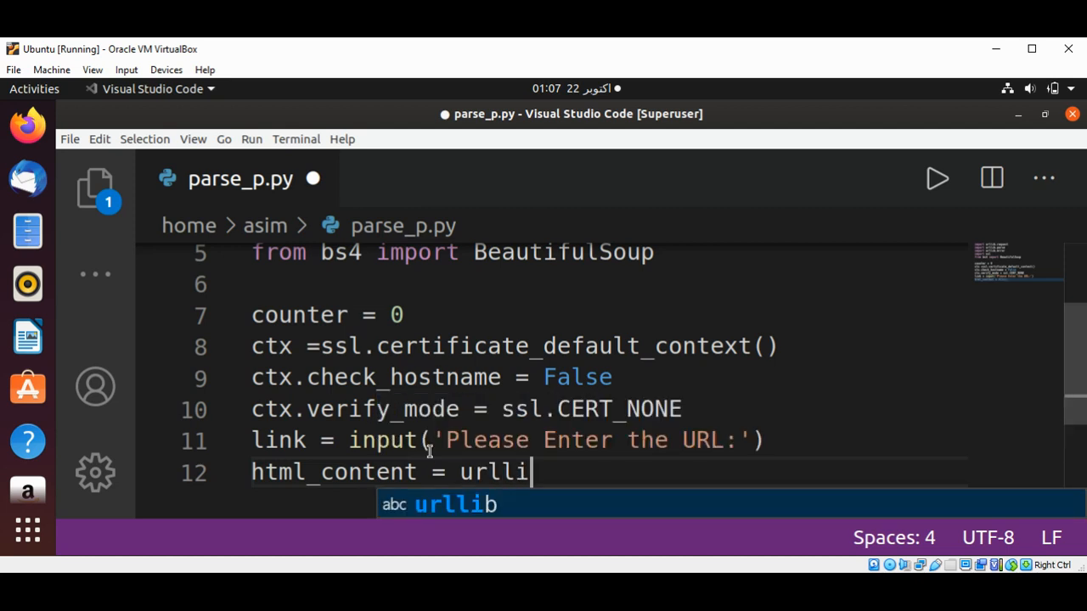
pyautogui.write('.request.urlopen')
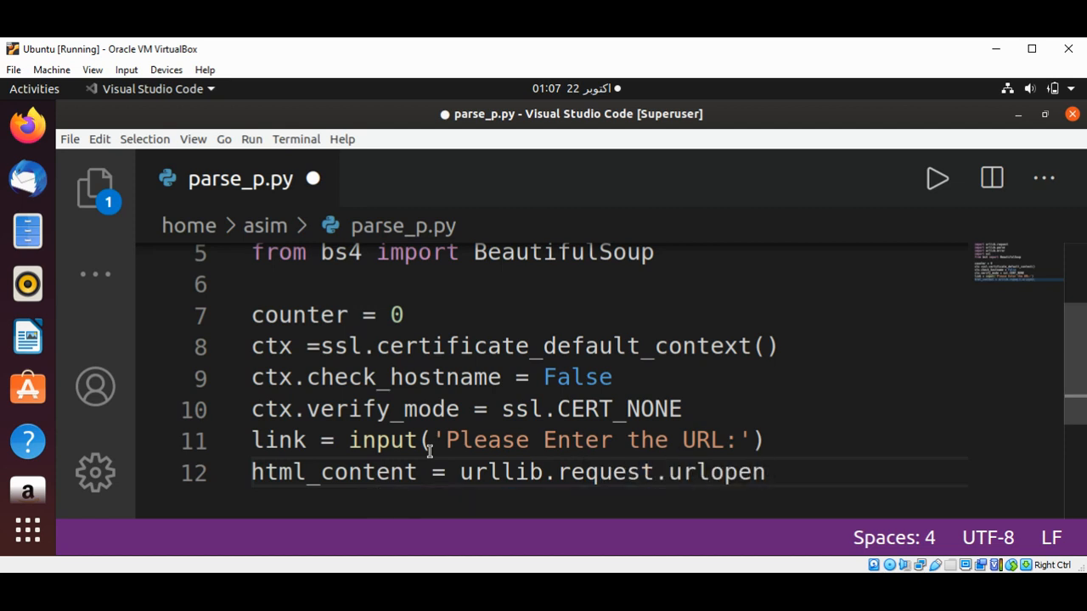
# Complete the call with (link, context=ctx).read() to read the page content
pyautogui.write('(li')
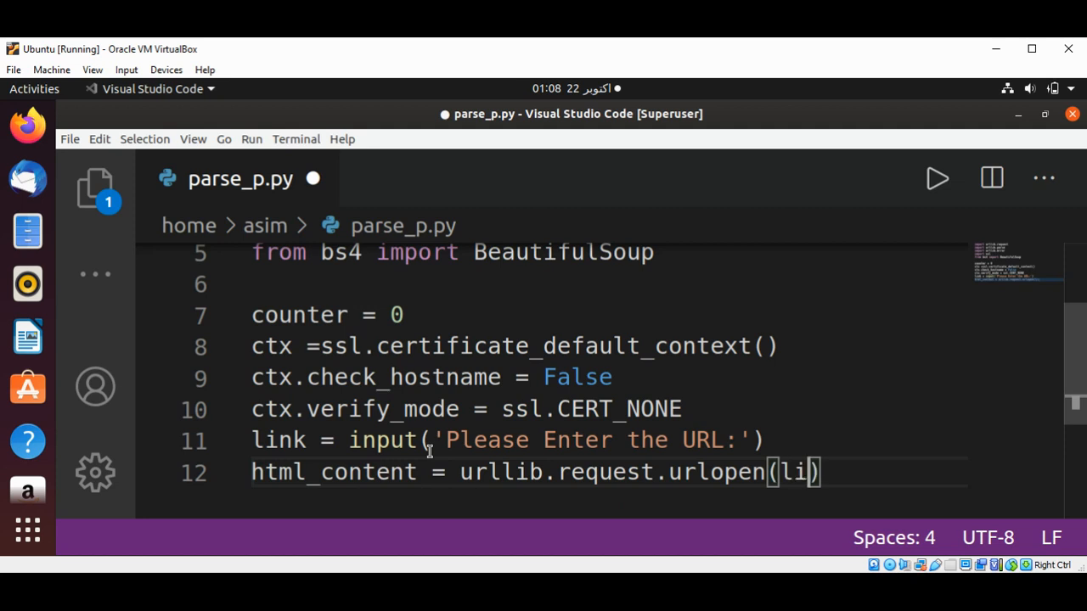
pyautogui.write('nk,')
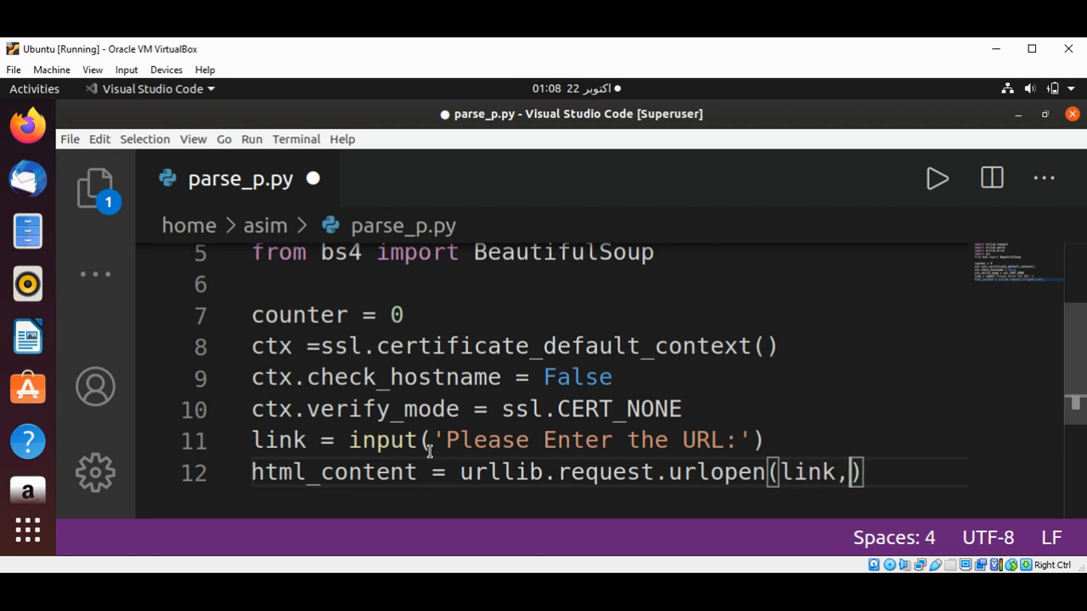
pyautogui.write('context')
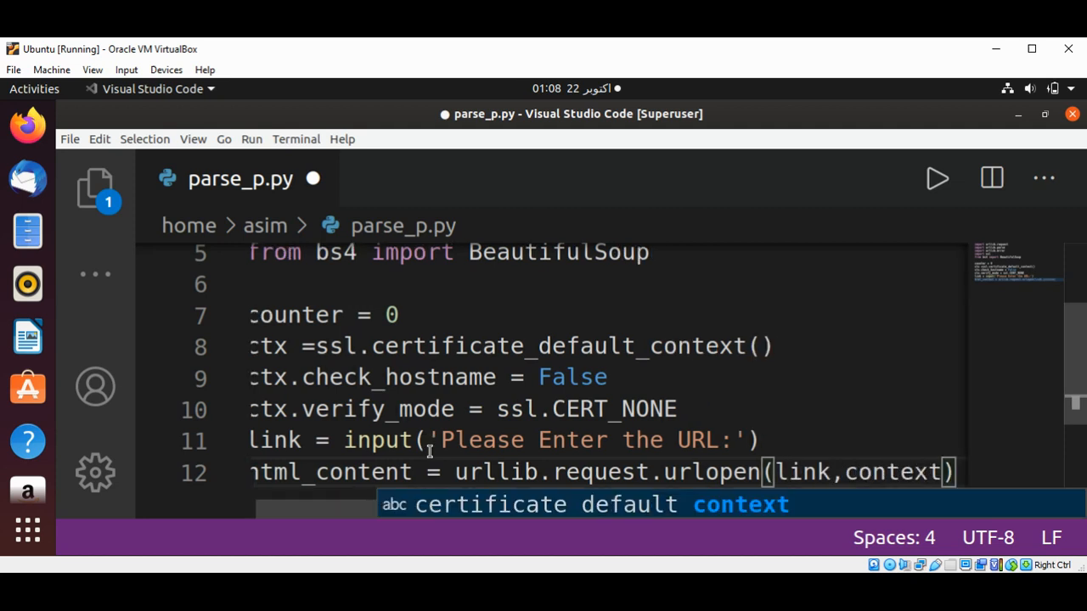
pyautogui.write('context=ctx')
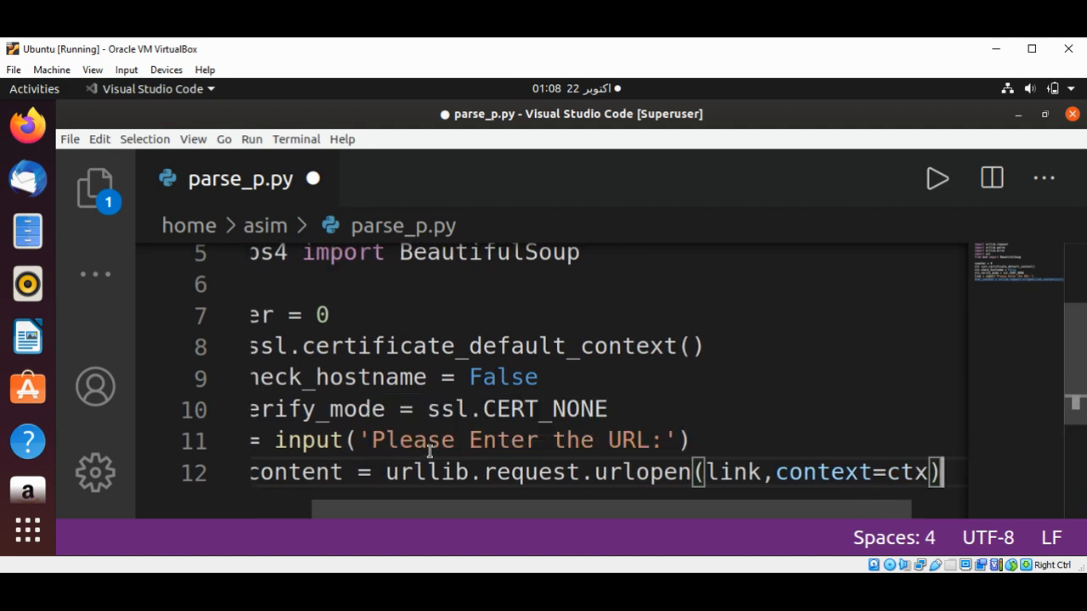
pyautogui.write('.re')
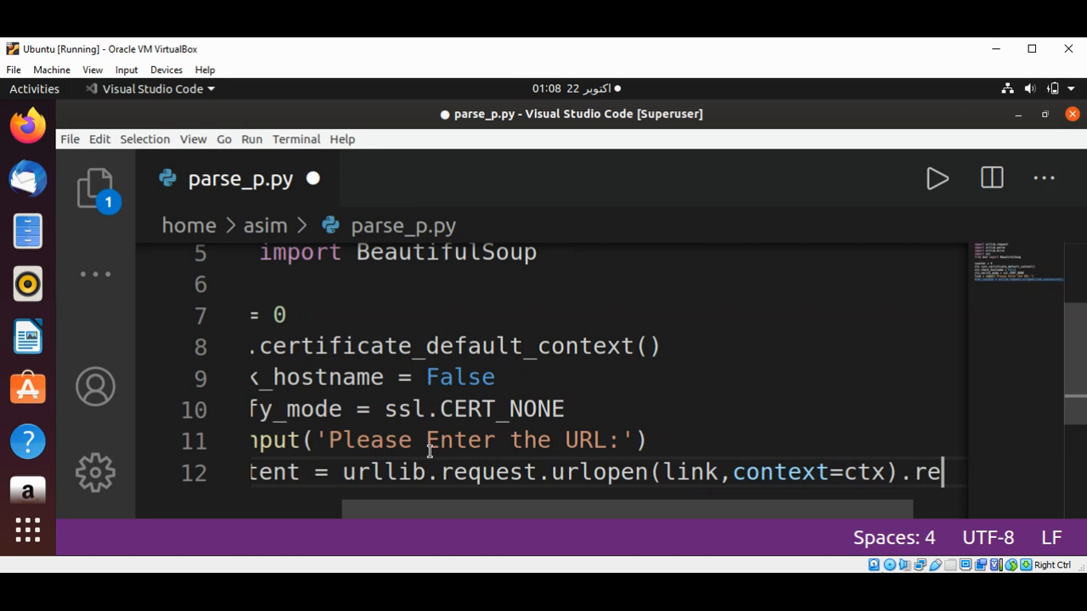
pyautogui.write('ad()')
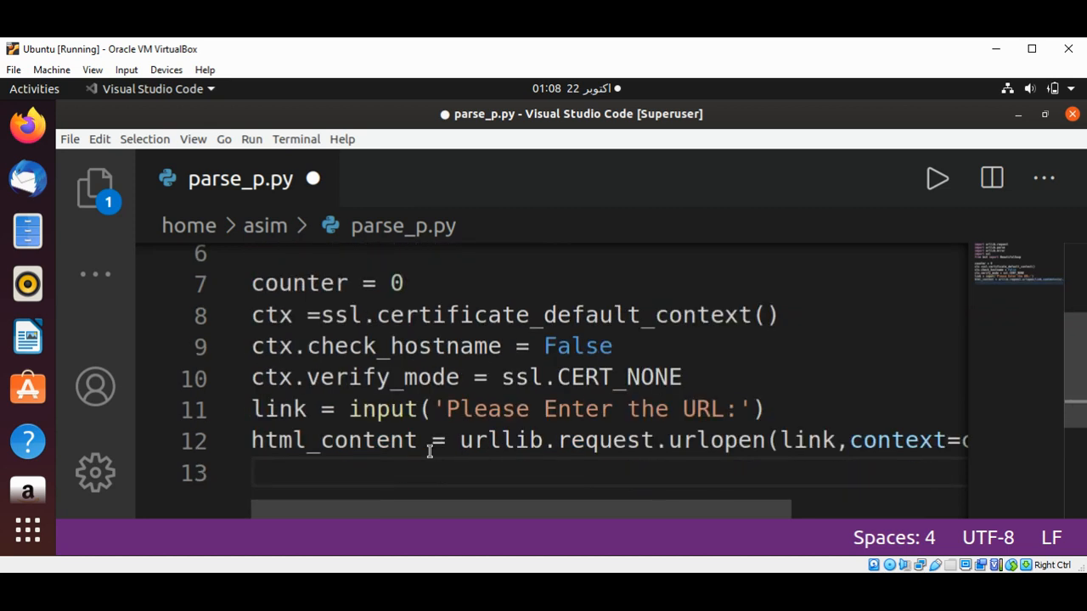
# Build soup = BeautifulSoup(html_content.'html.parse') using autocomplete
pyautogui.write('sou')
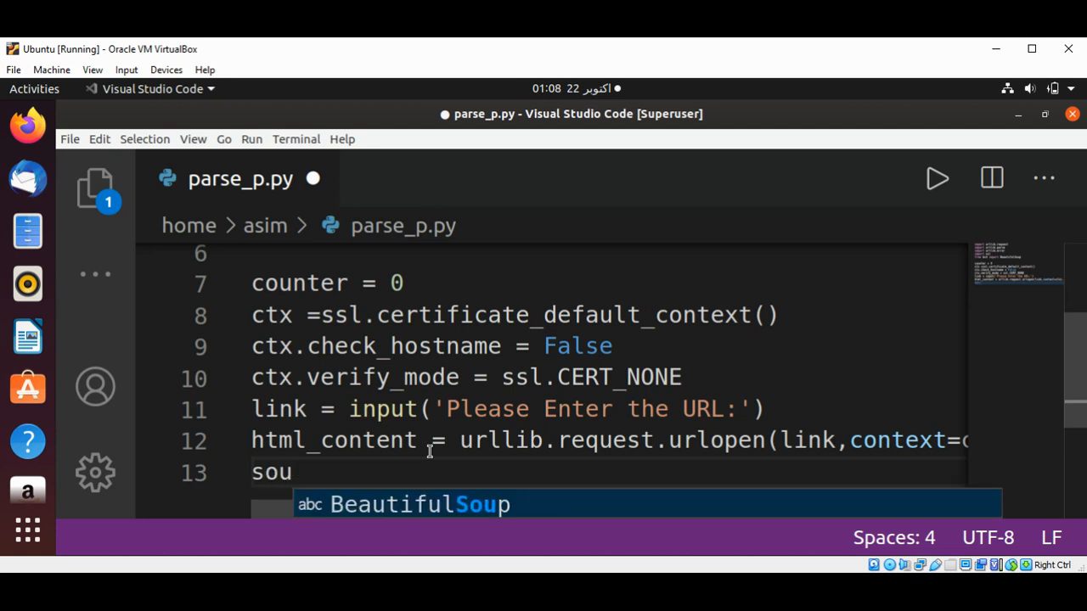
pyautogui.write('p =')
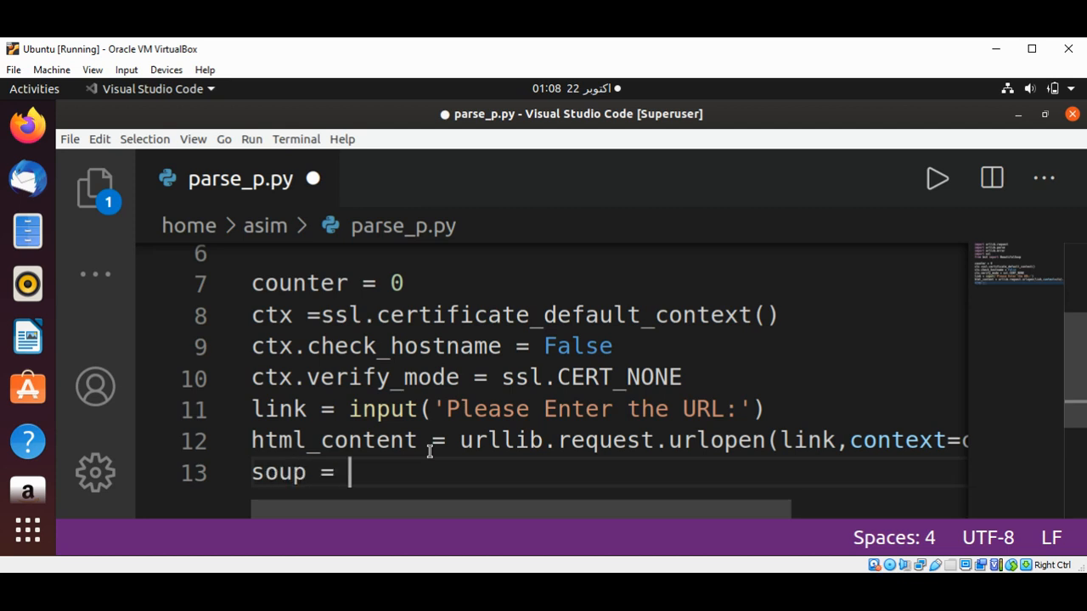
pyautogui.write('Beau')
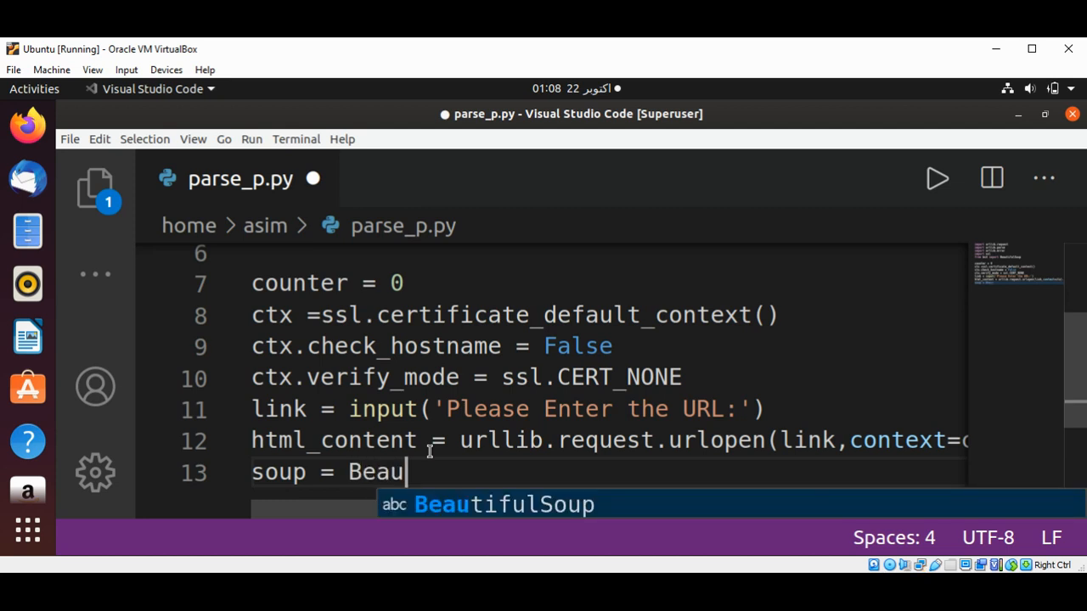
pyautogui.write('tifulSoup(')
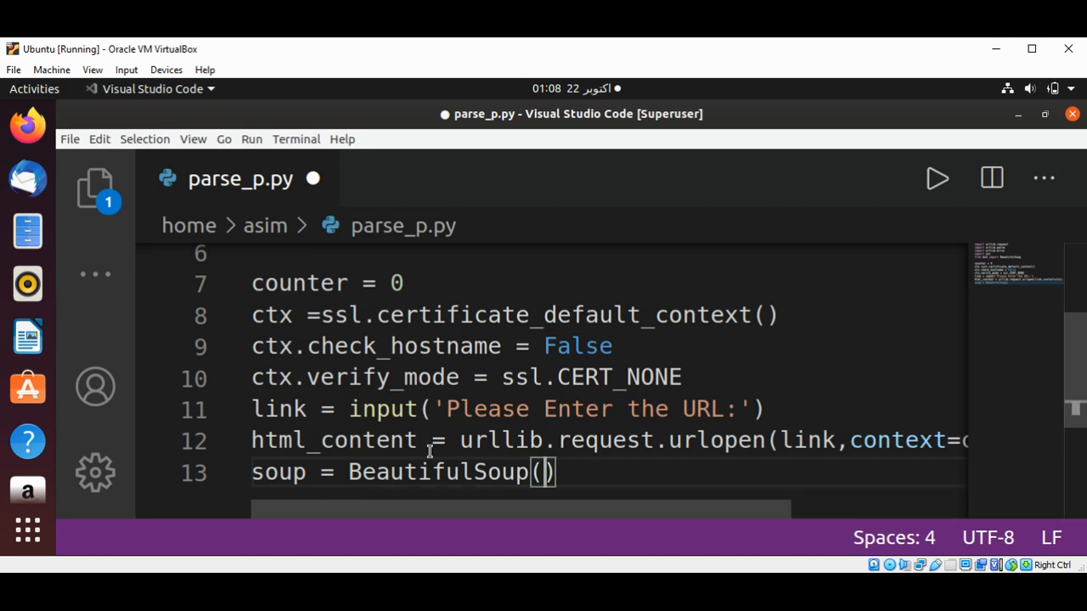
pyautogui.write('h')
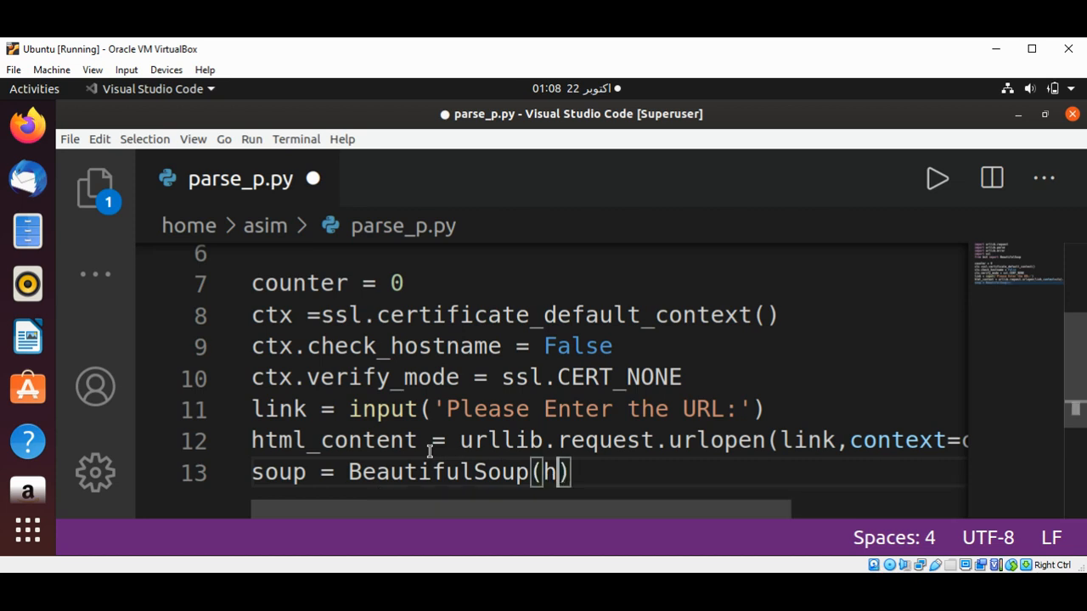
pyautogui.write('tml_content.')
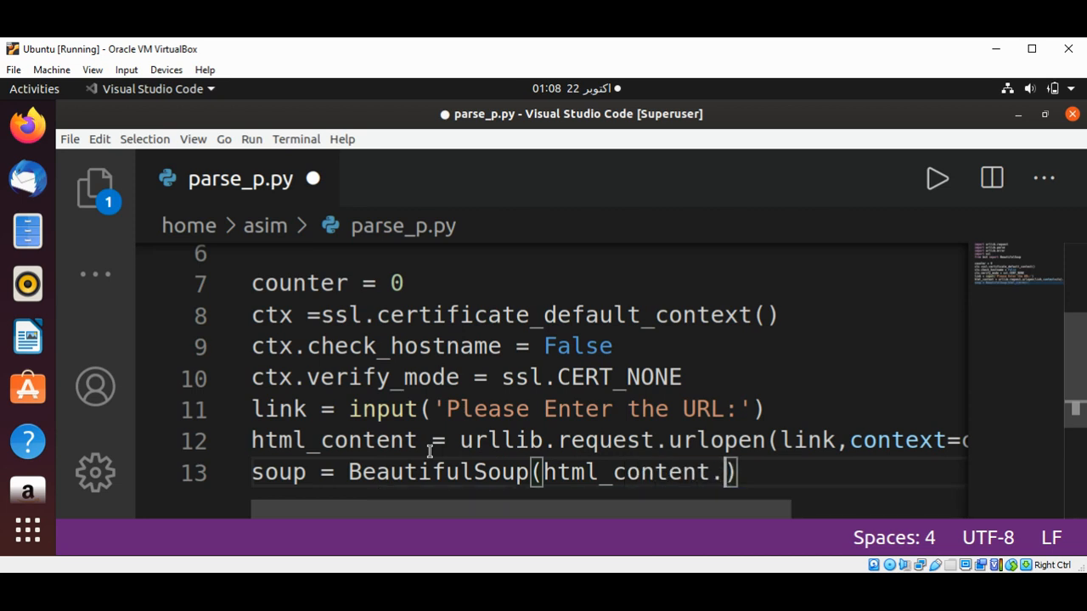
pyautogui.write("'")
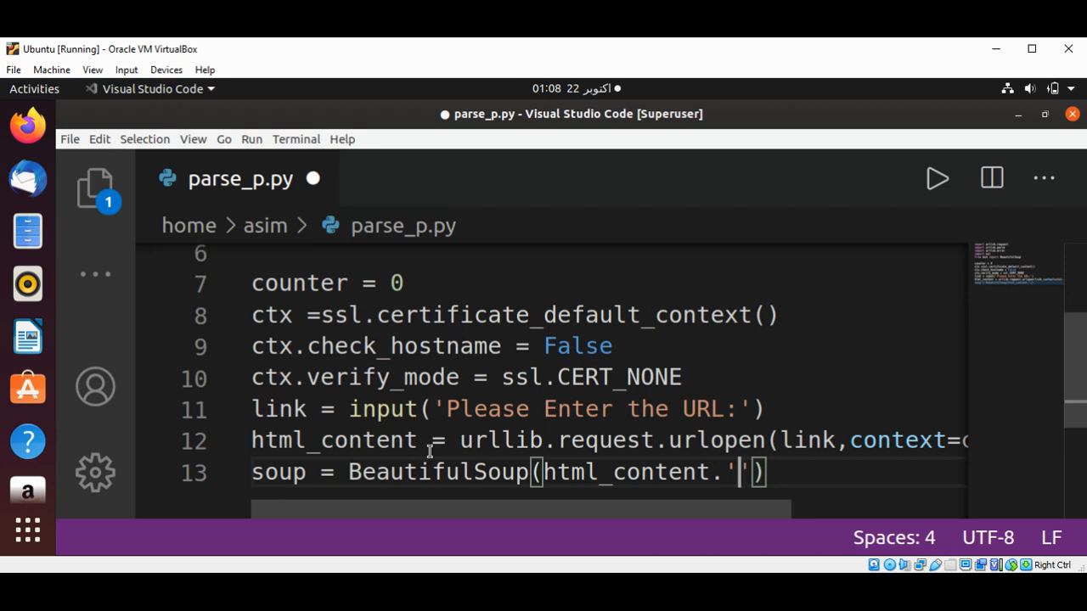
pyautogui.write('html')
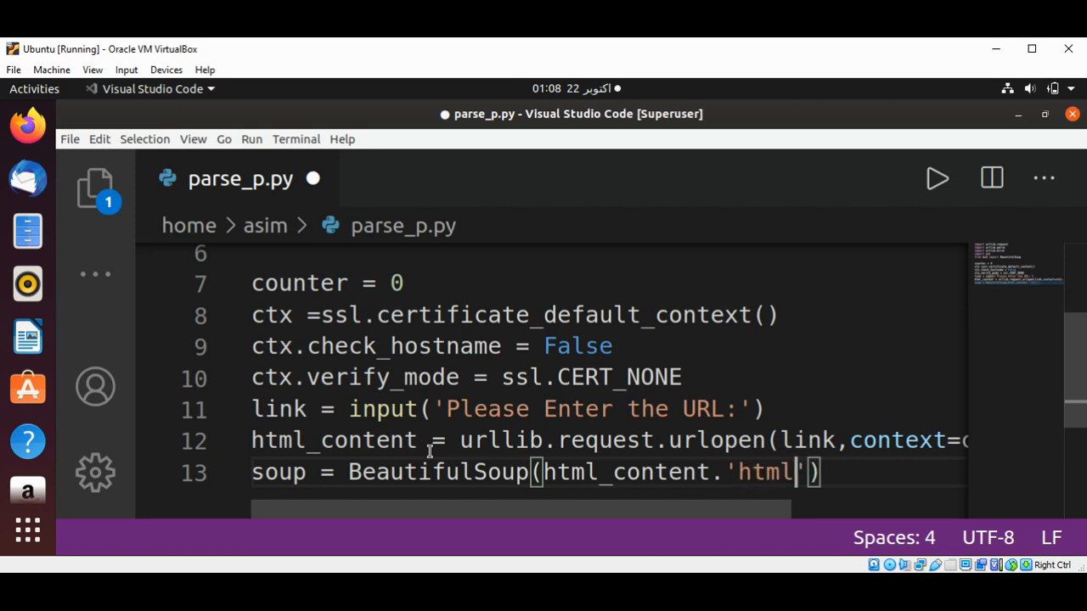
pyautogui.write('.parse')
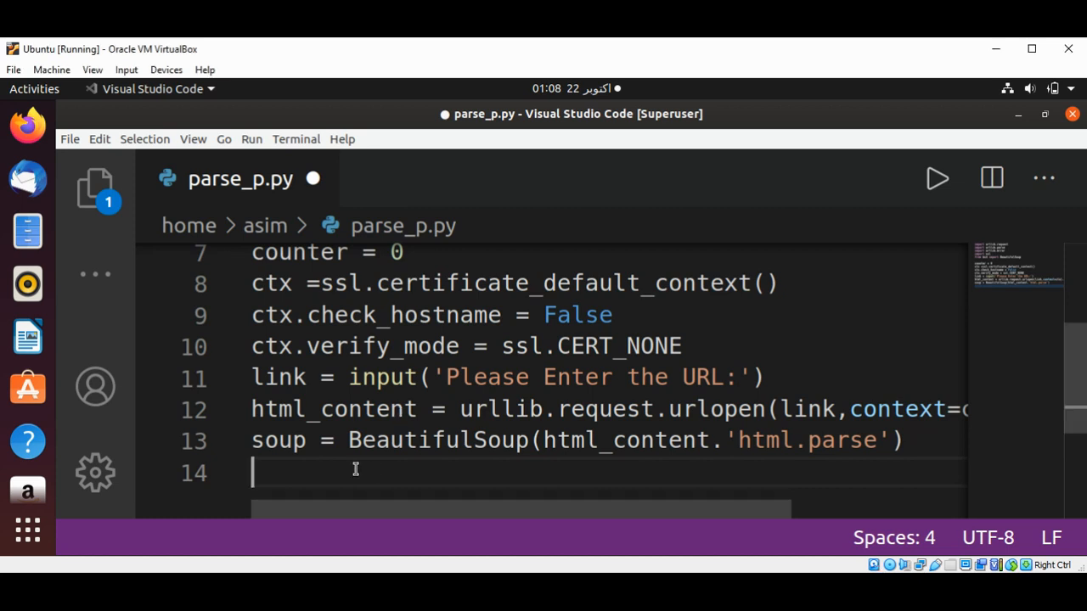
# Collect the paragraph tags with p_tags = soup('p')
pyautogui.write('t')
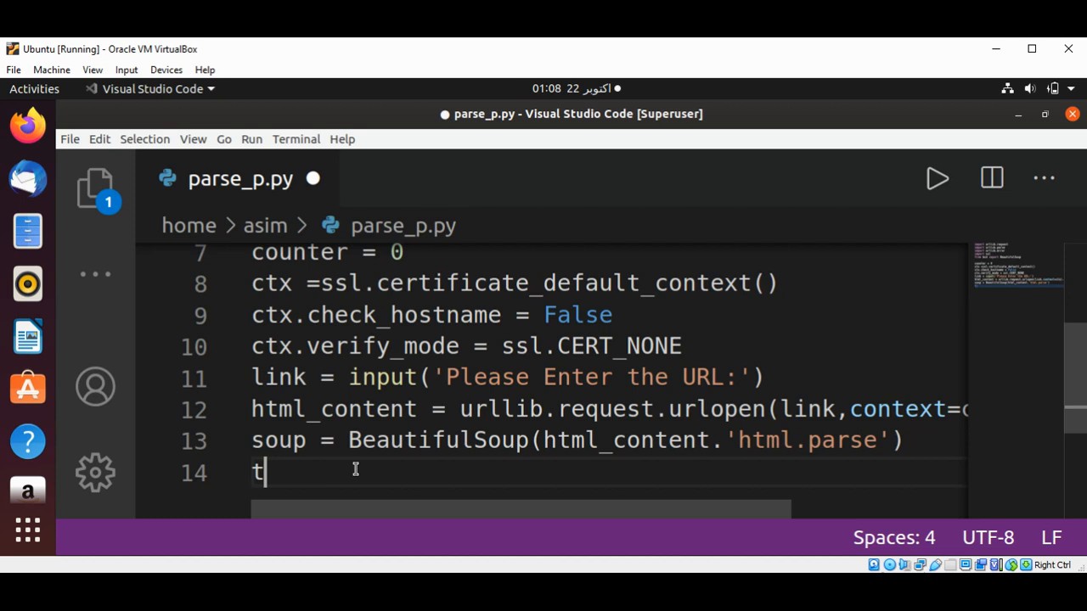
pyautogui.press('Backspace')
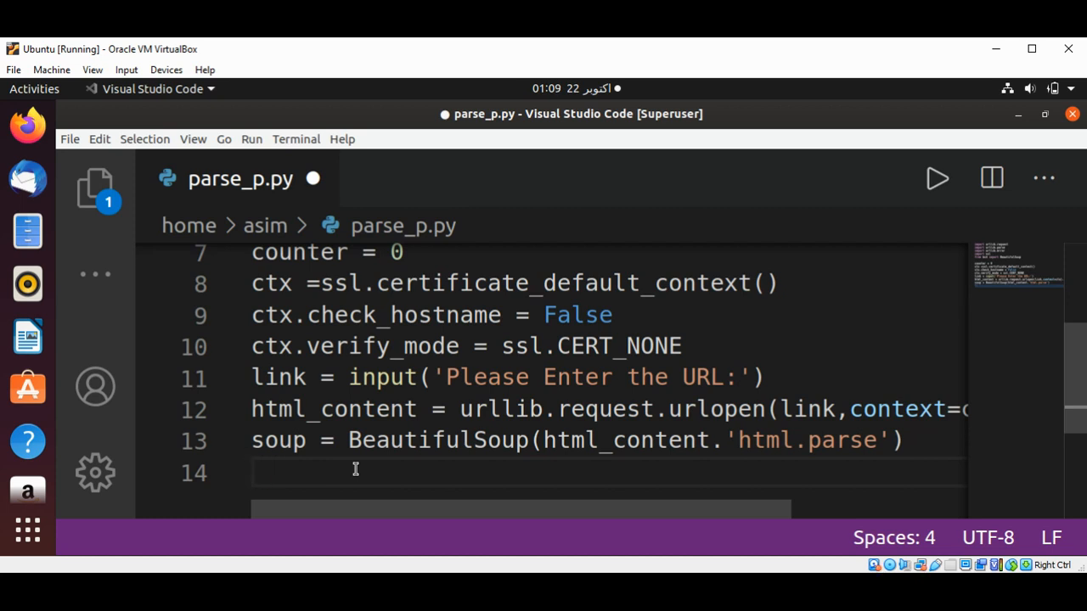
pyautogui.write('p_tage')
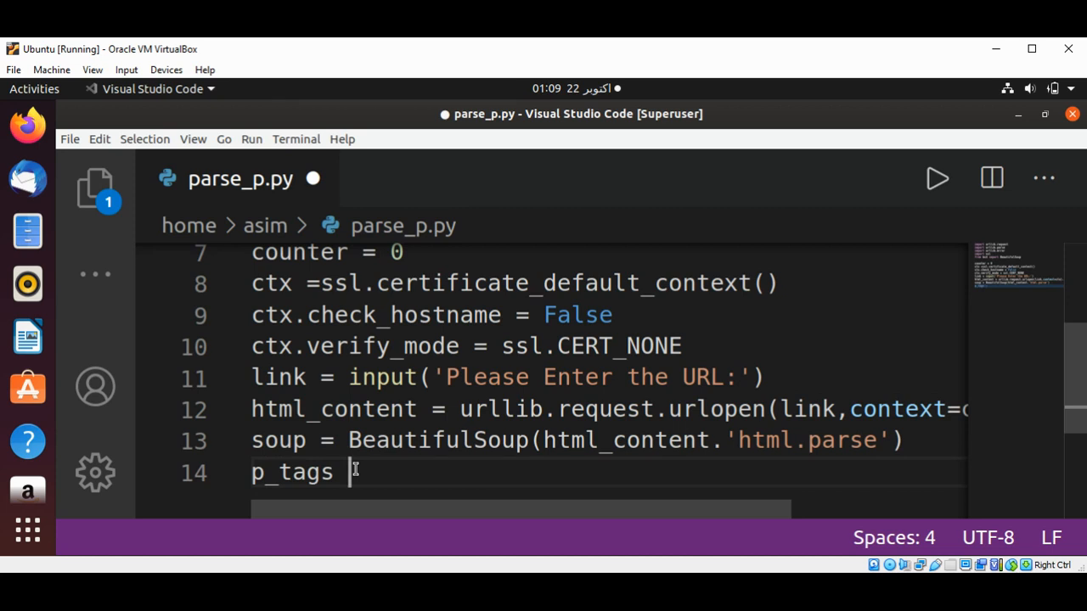
pyautogui.write("= soup('")
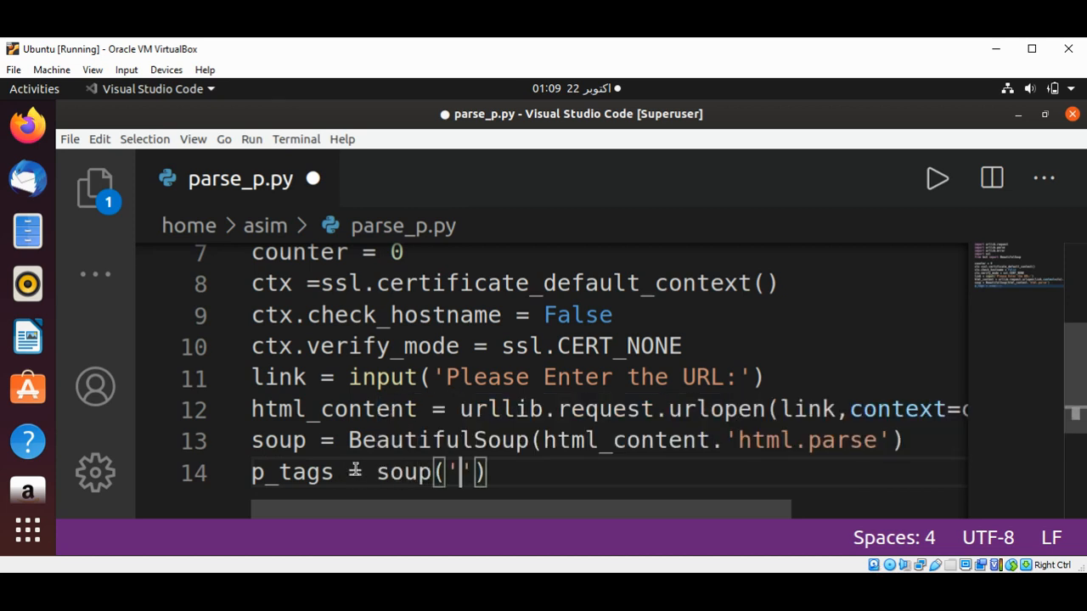
pyautogui.write('p')
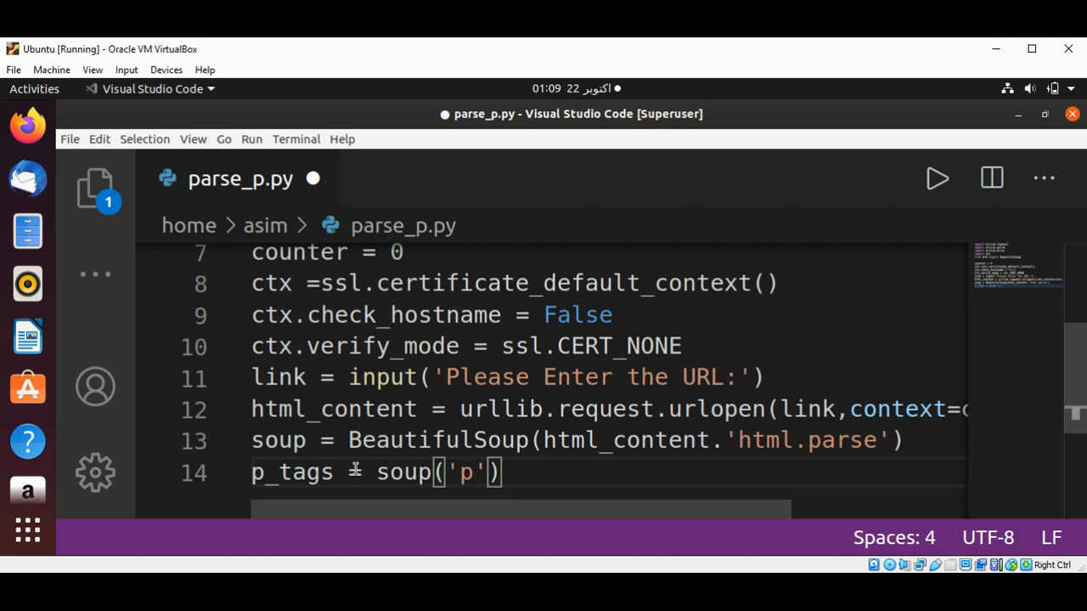
pyautogui.press('Return')
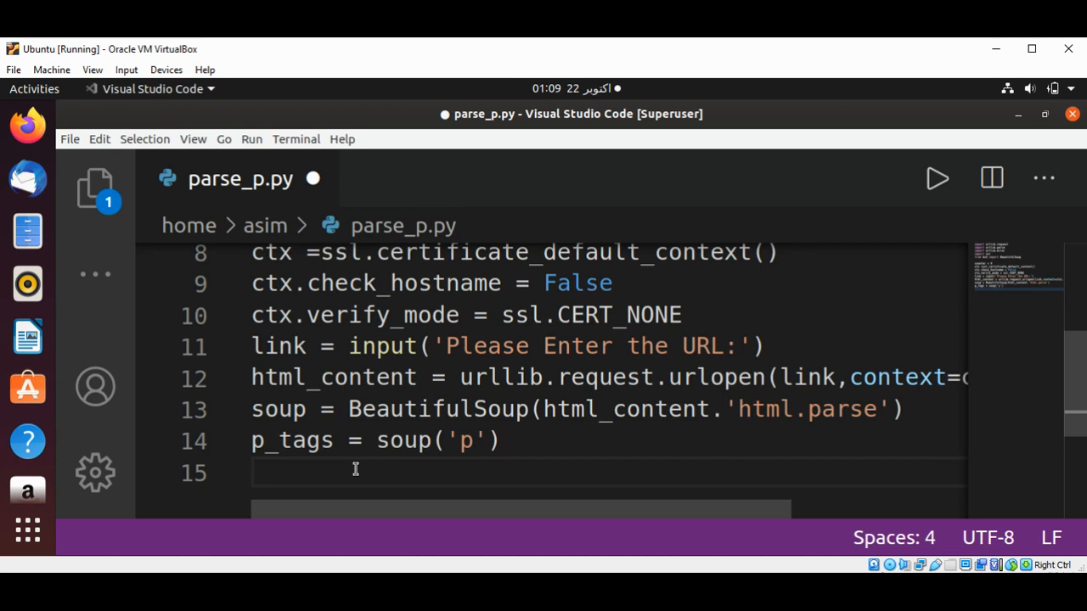
# Start a for loop over the tags in p_tags
pyautogui.write('for')
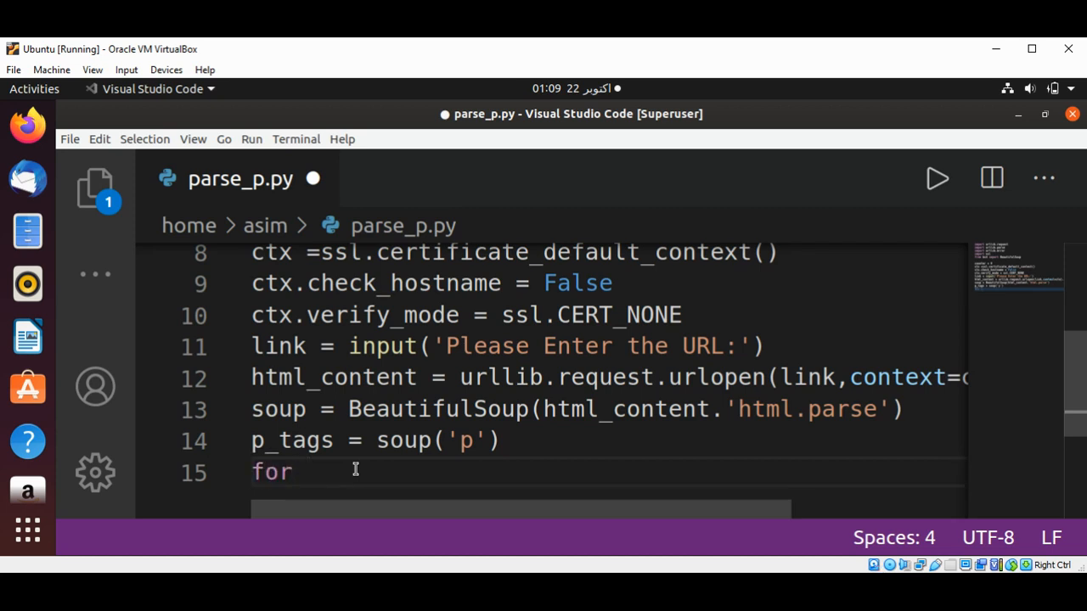
pyautogui.write('p')
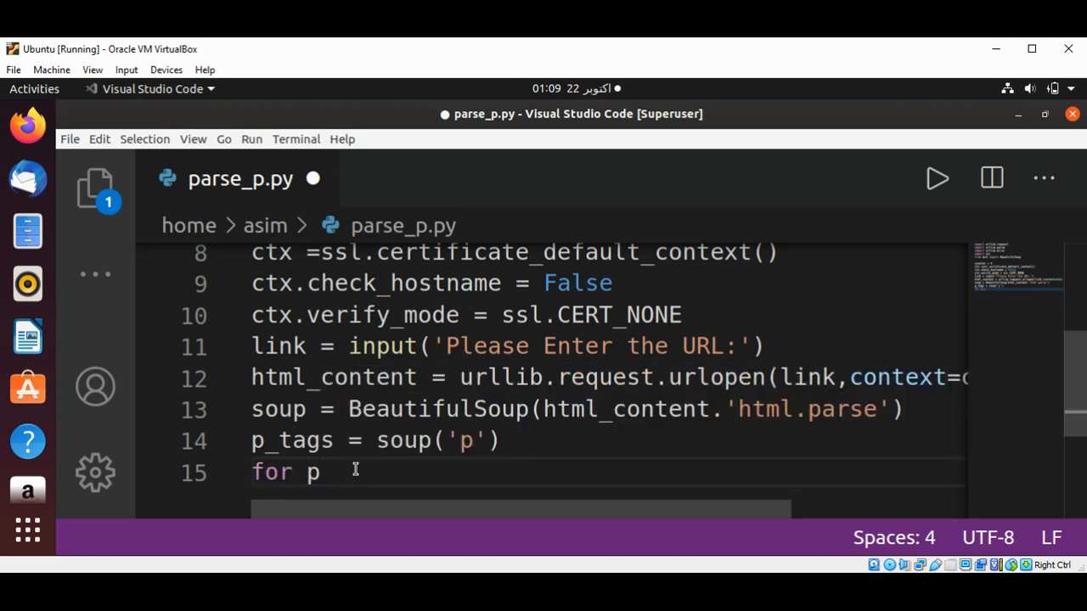
pyautogui.write('_tags')
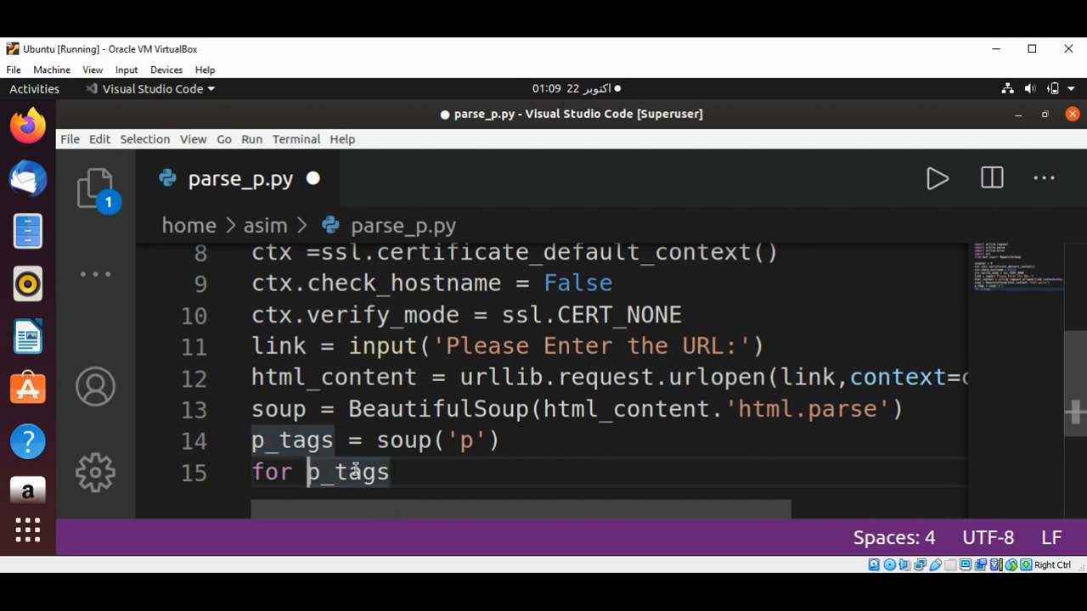
pyautogui.write('tag in')
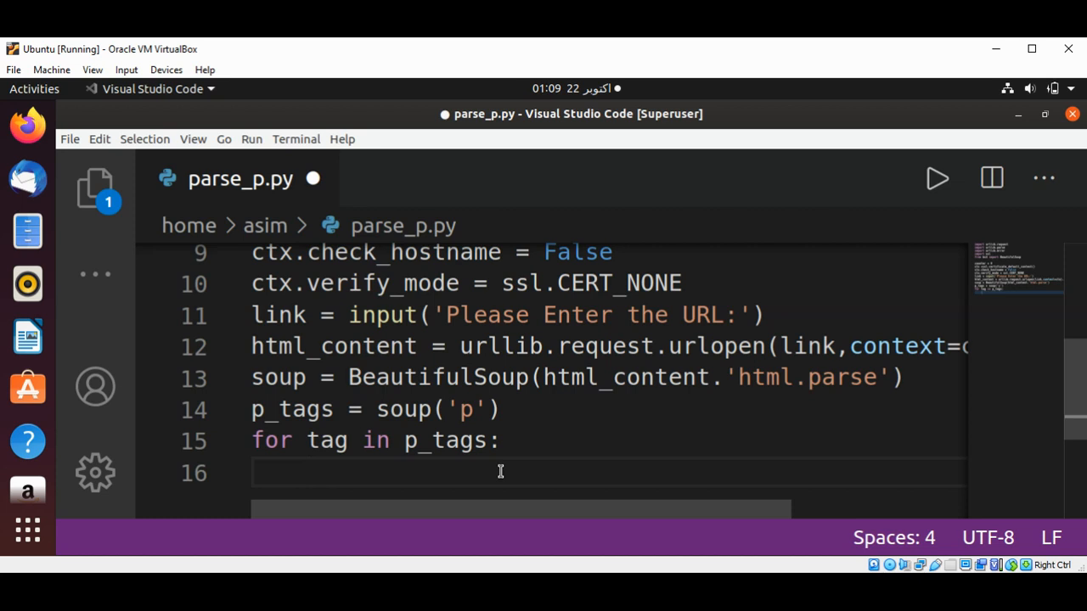
# Increment counter += 1 inside the loop body
pyautogui.write('co')
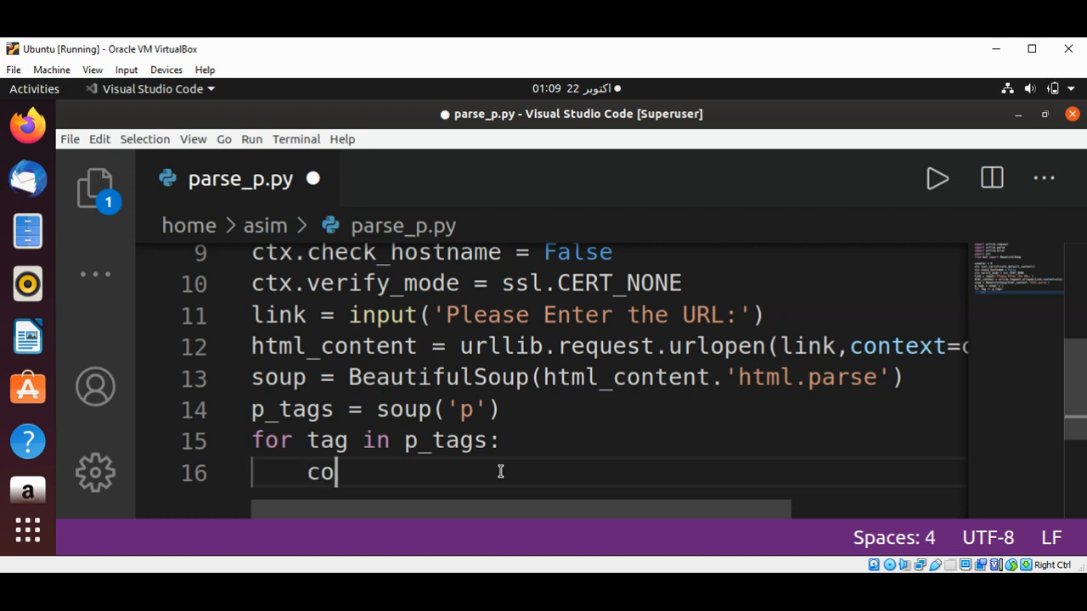
pyautogui.write('unter')
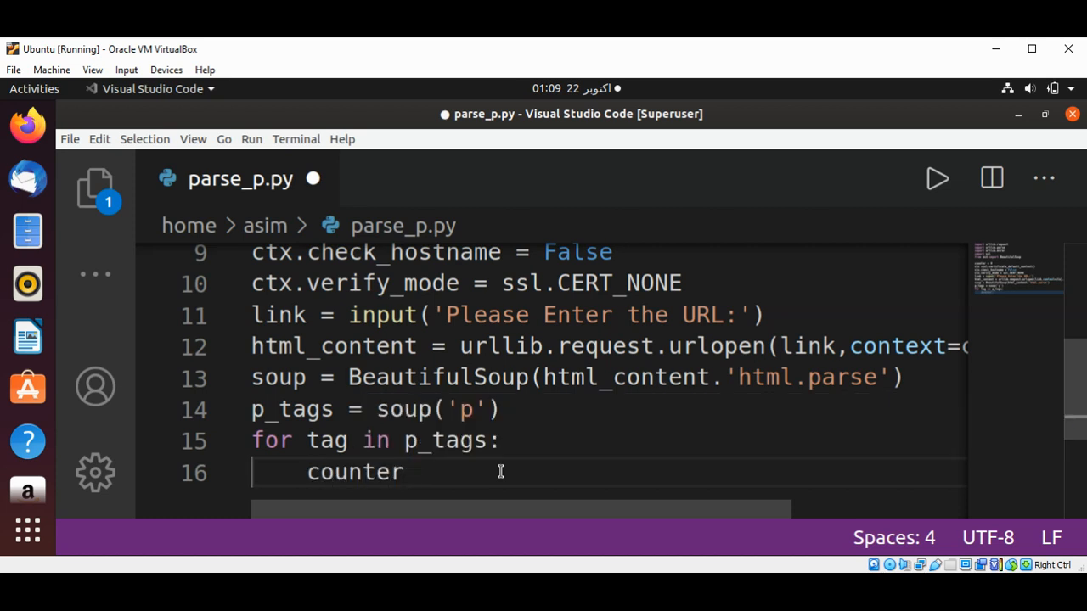
pyautogui.write('+')
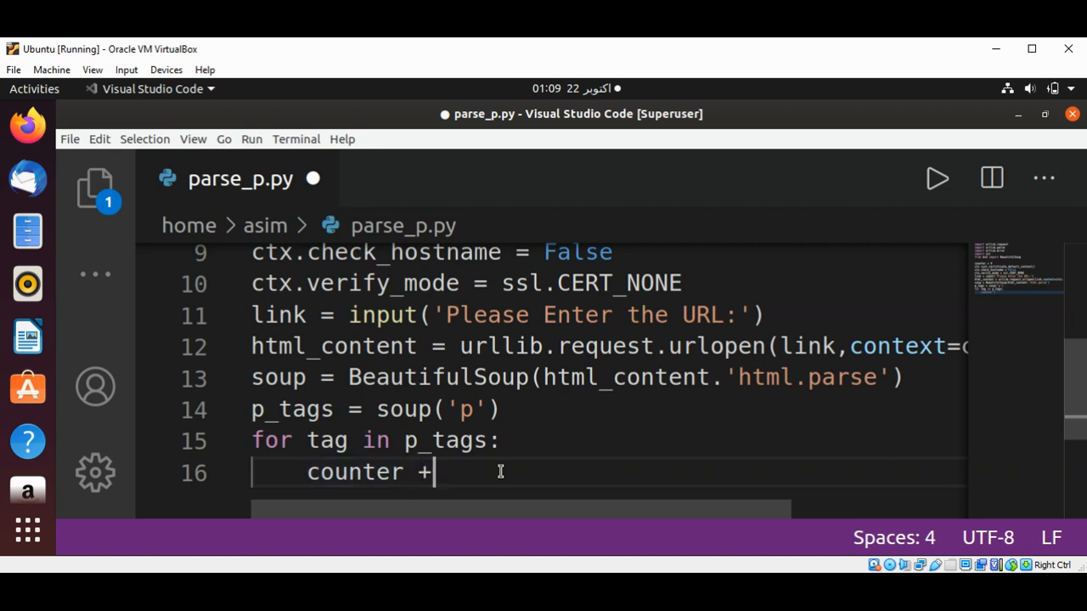
pyautogui.write('=')
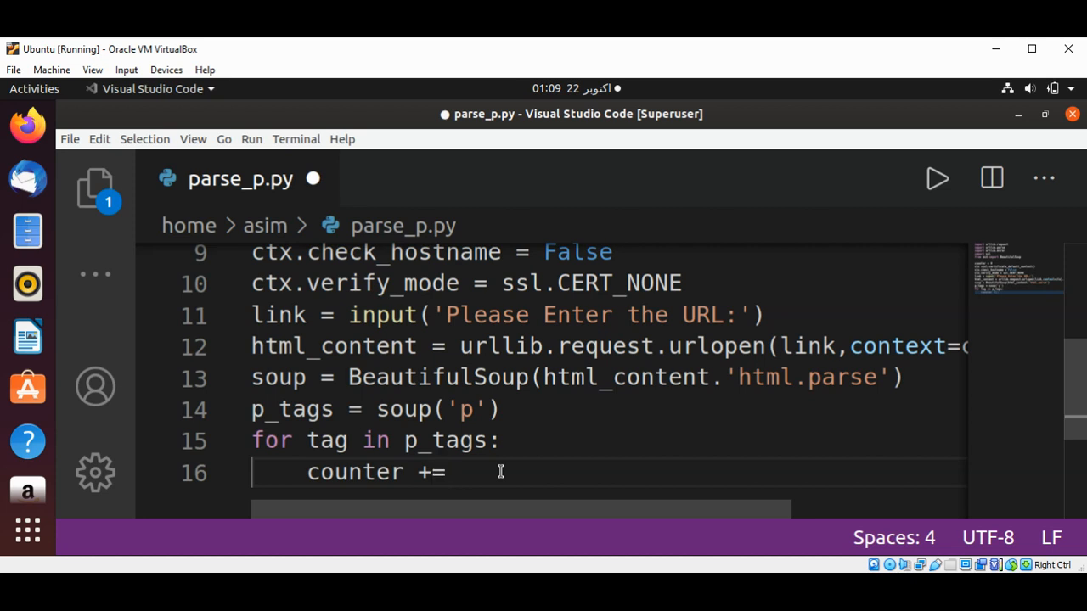
pyautogui.write('1')
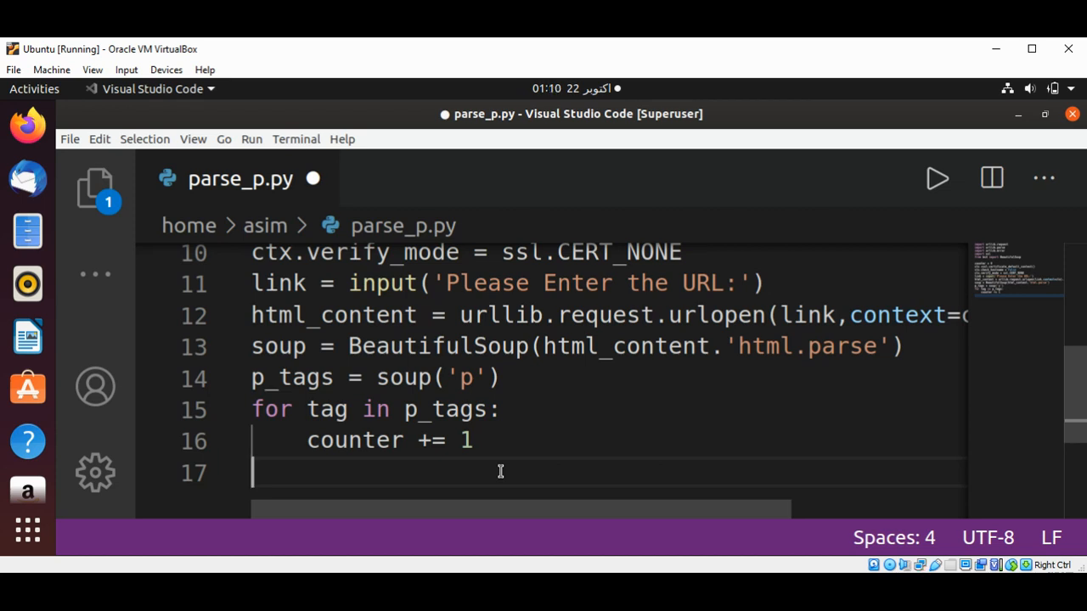
pyautogui.press('Return')
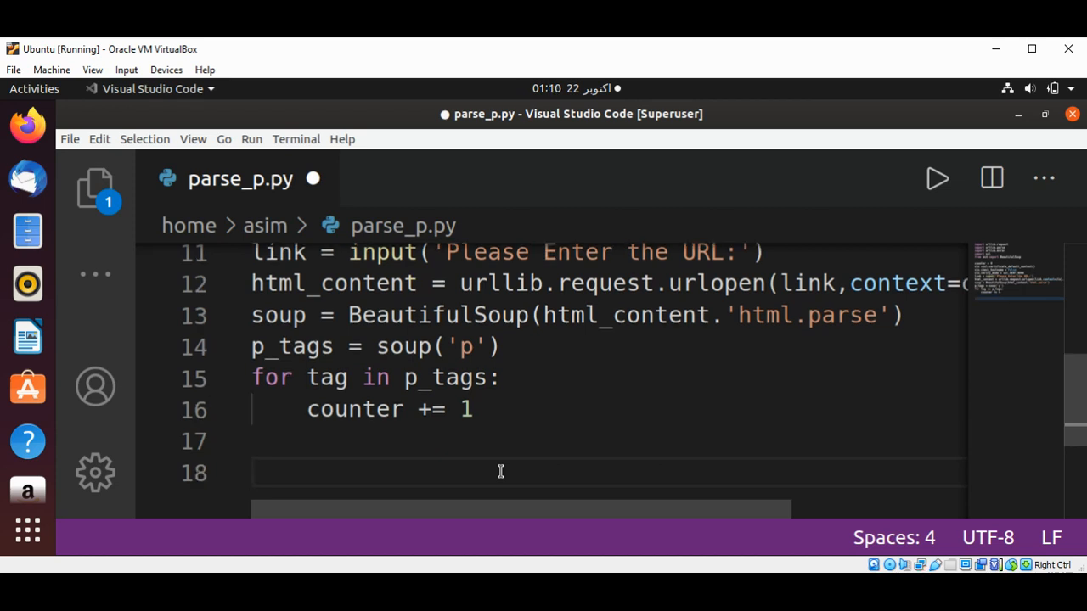
# Print counter on the last line below the loop
pyautogui.write('print(')
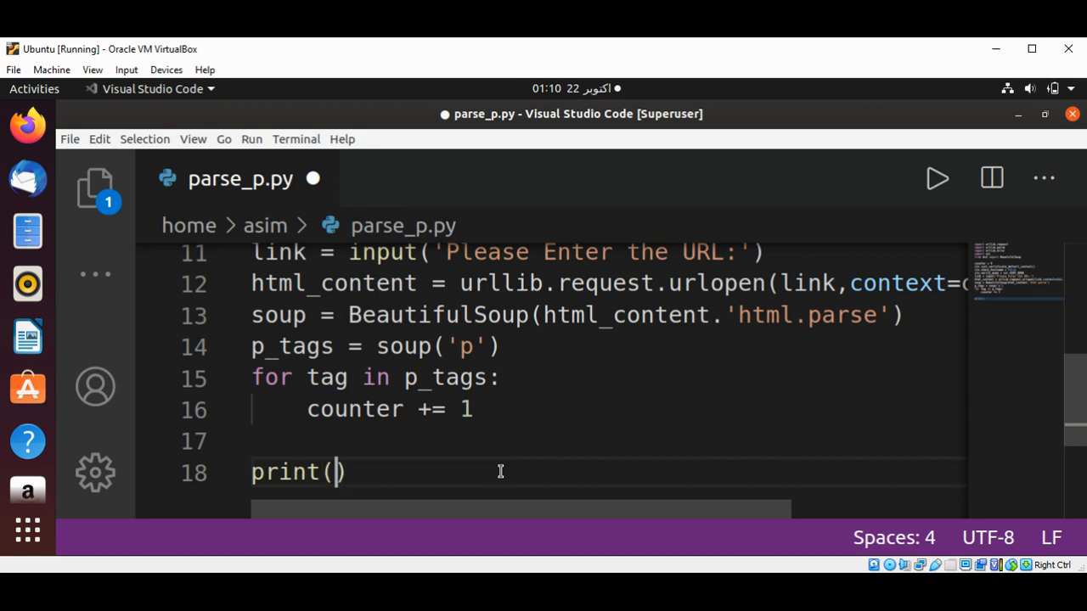
pyautogui.write('counter')
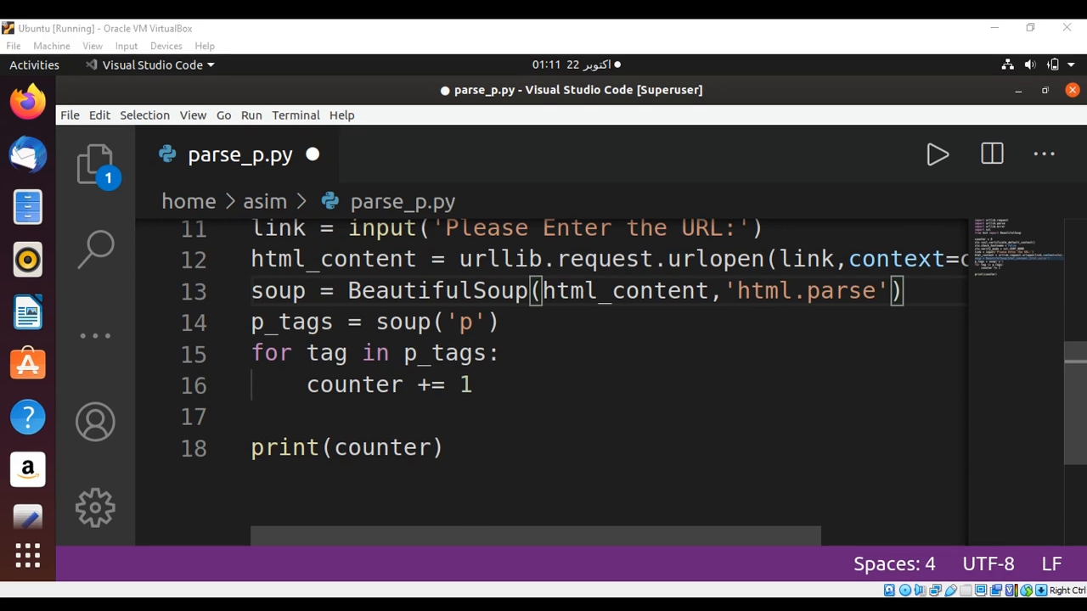
# Correct line 8 to ssl.create_default_context(), save, and run parse_p.py in the terminal
pyautogui.scroll(3)
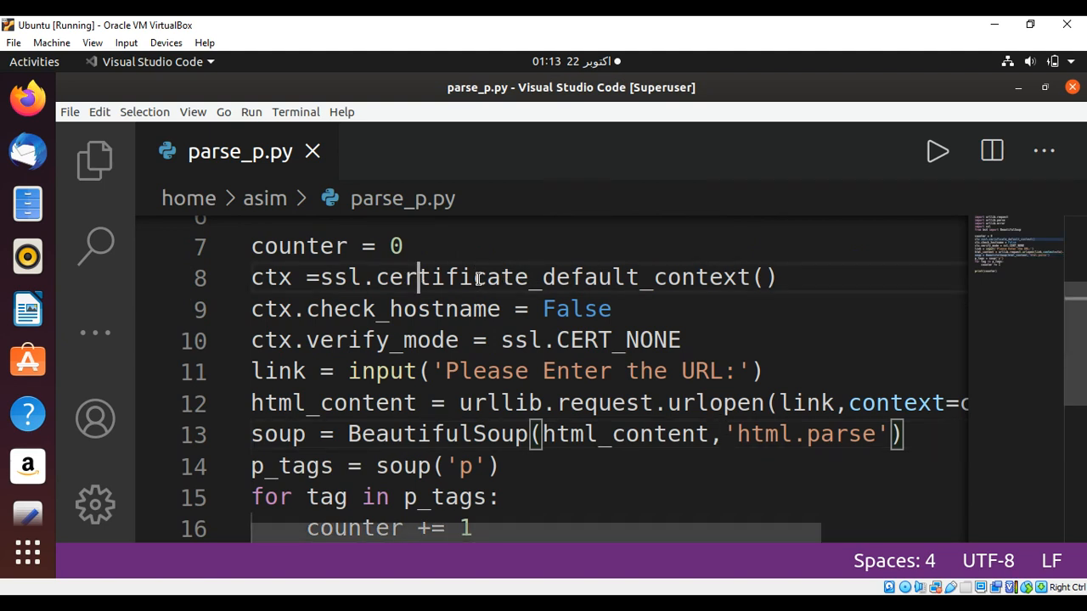
pyautogui.doubleClick(450, 278)
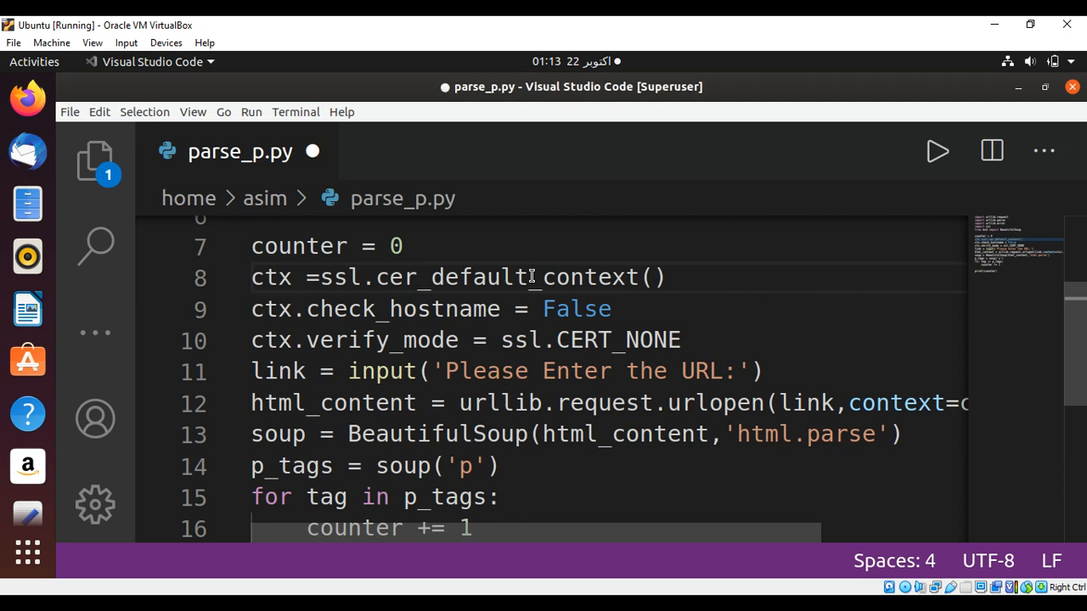
pyautogui.write('eate')
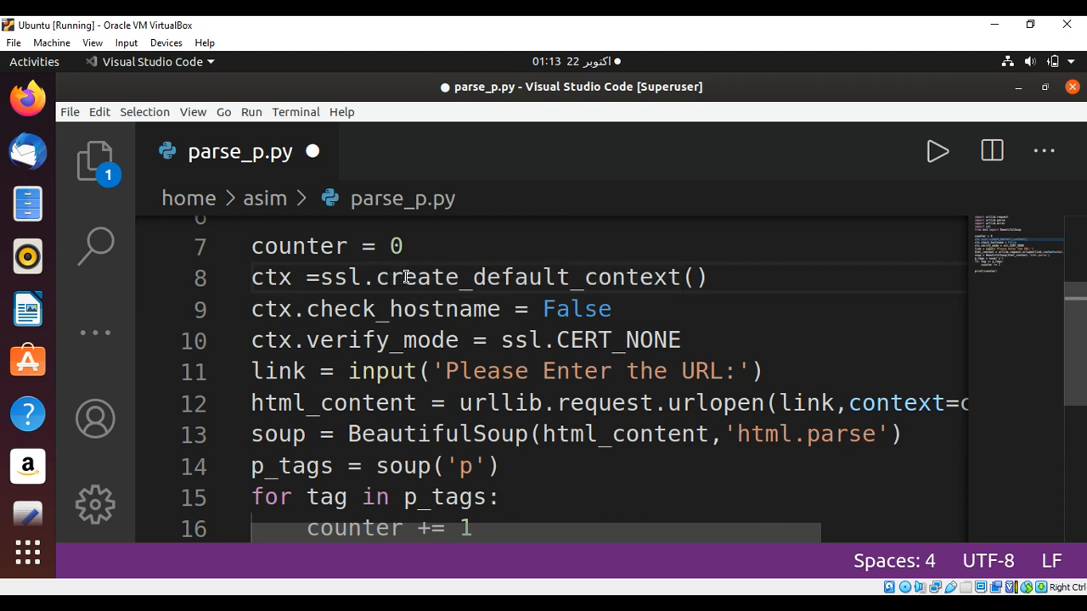
pyautogui.click(390, 277)
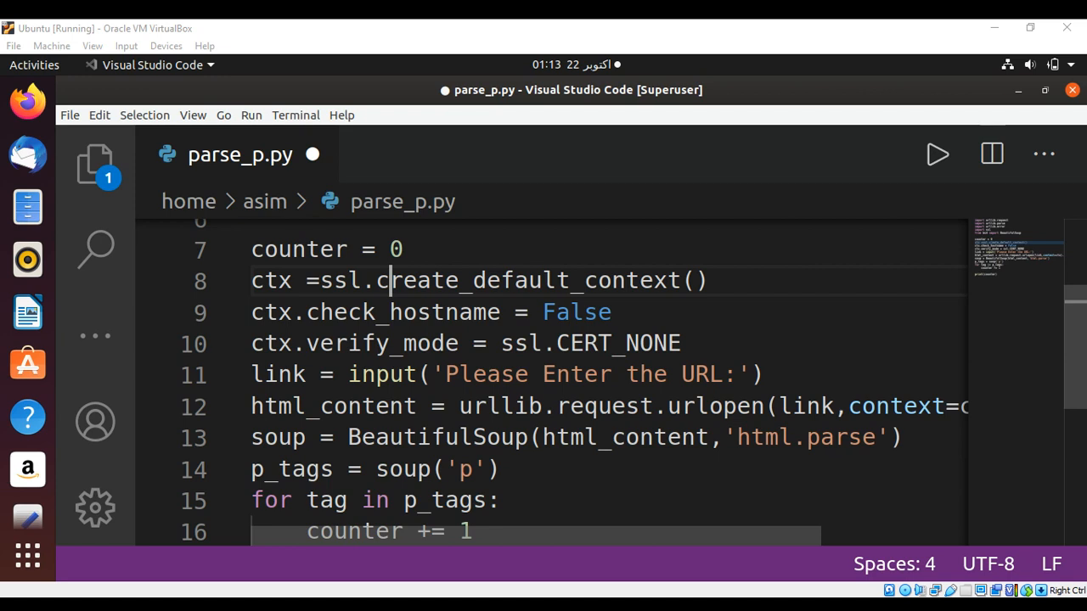
pyautogui.press('ctrl+s')
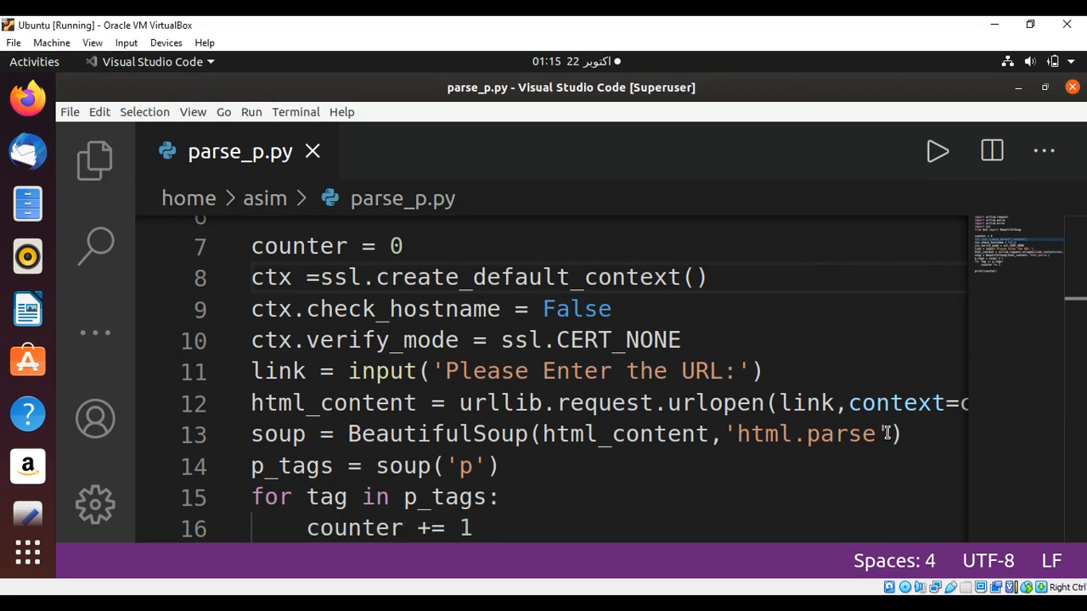
pyautogui.click(391, 277)
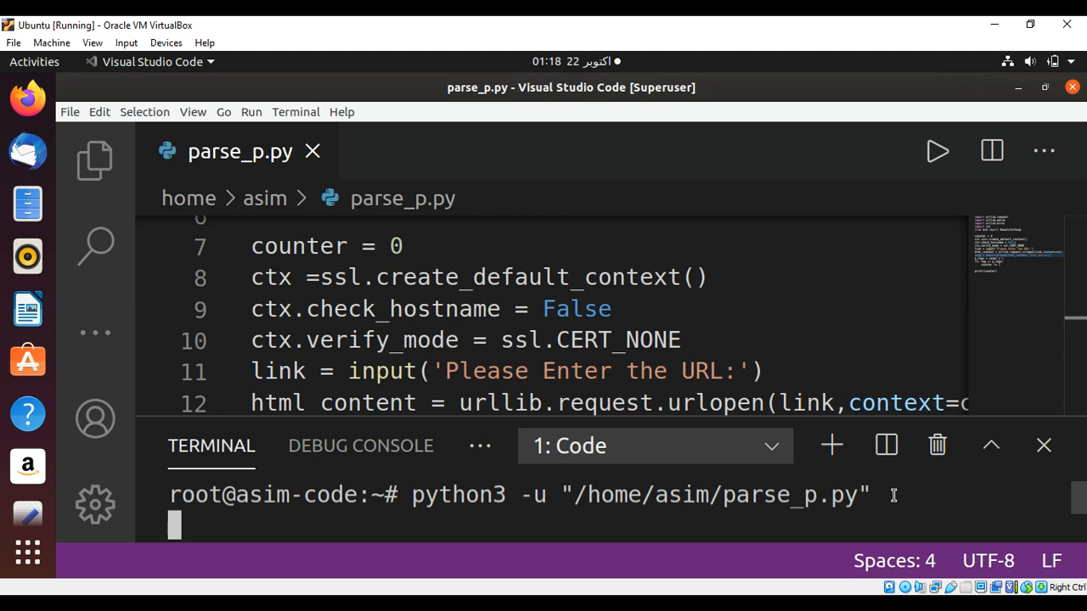
pyautogui.press('Return')
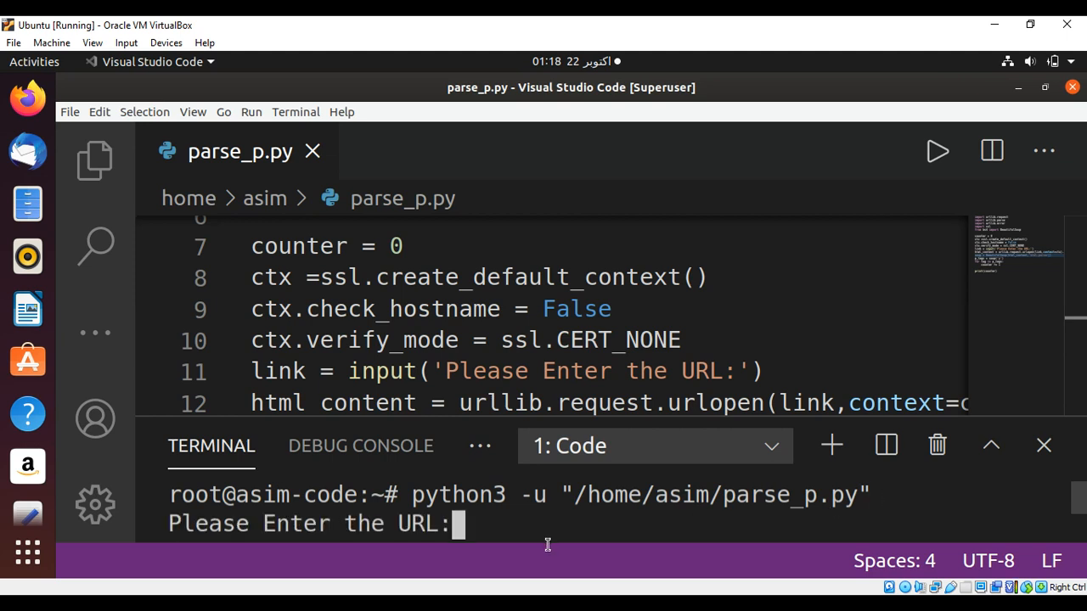
pyautogui.moveTo(546, 549)
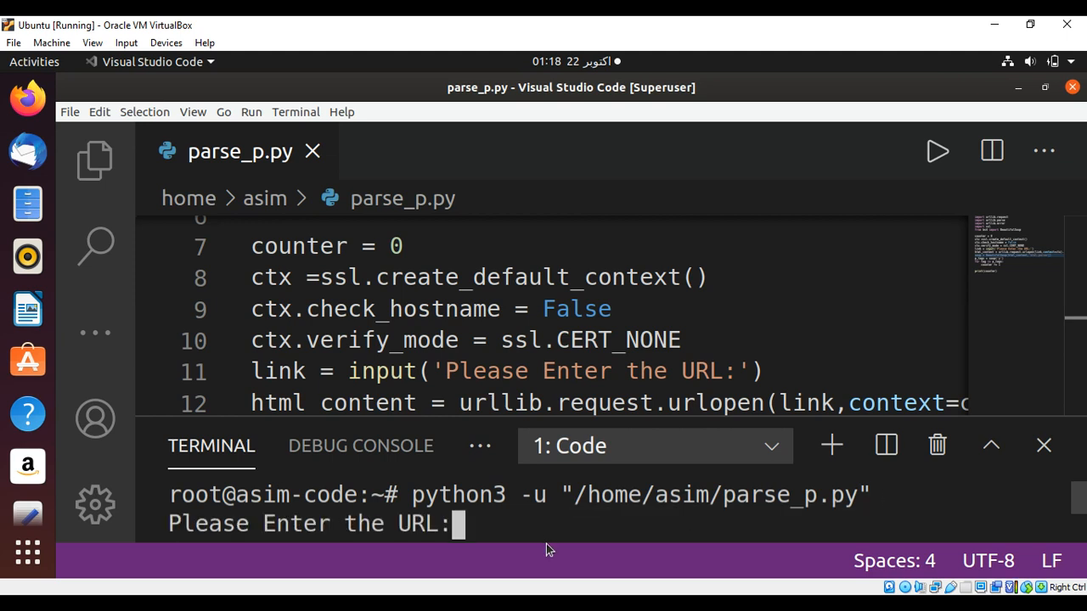
pyautogui.write('htt')
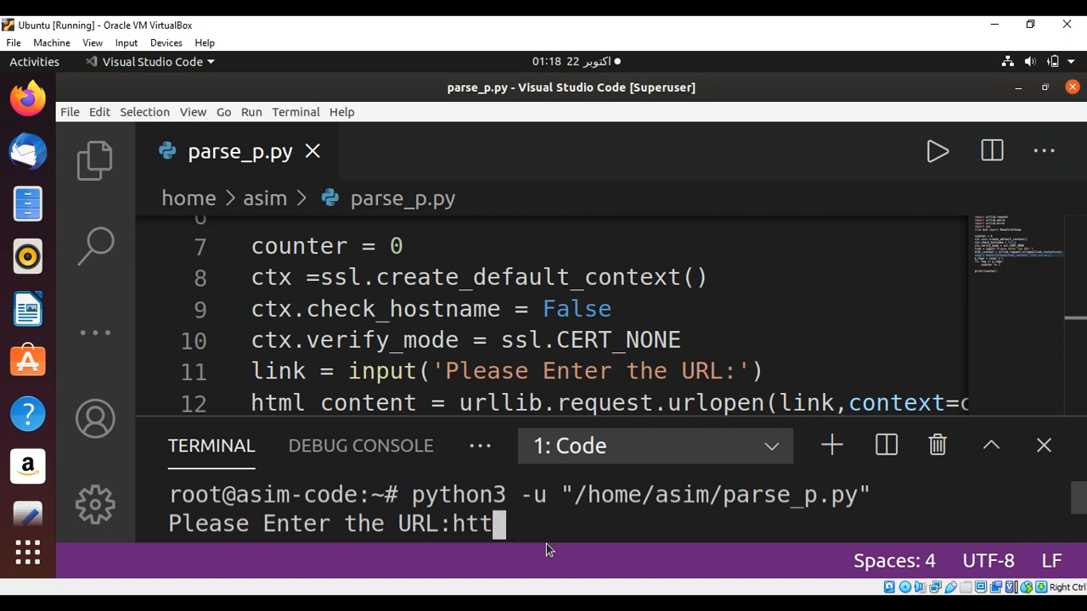
pyautogui.write('ps:/')
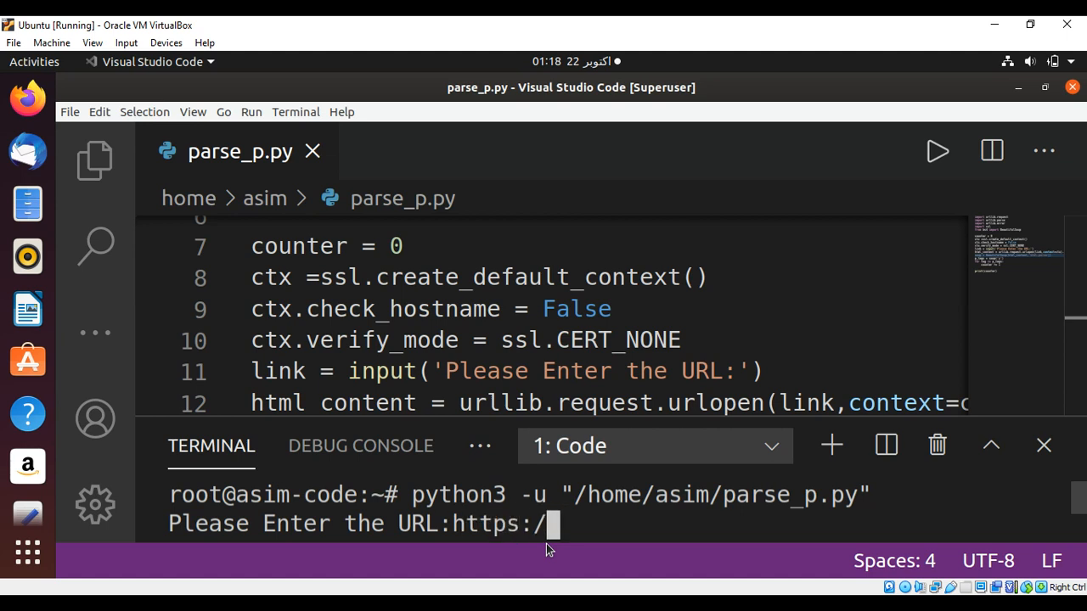
pyautogui.write('/')
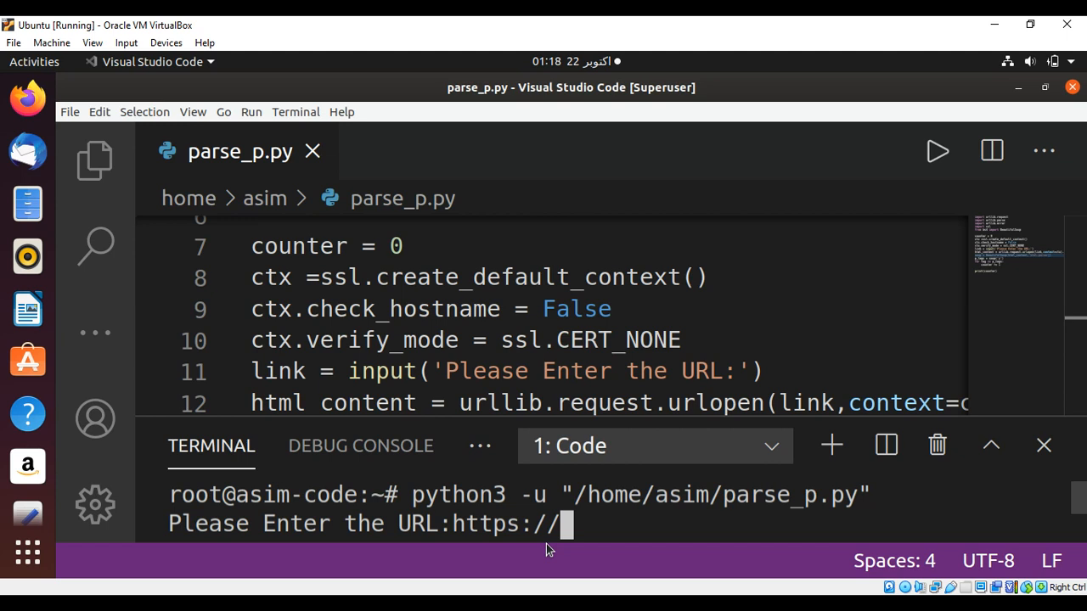
pyautogui.write('google.com')
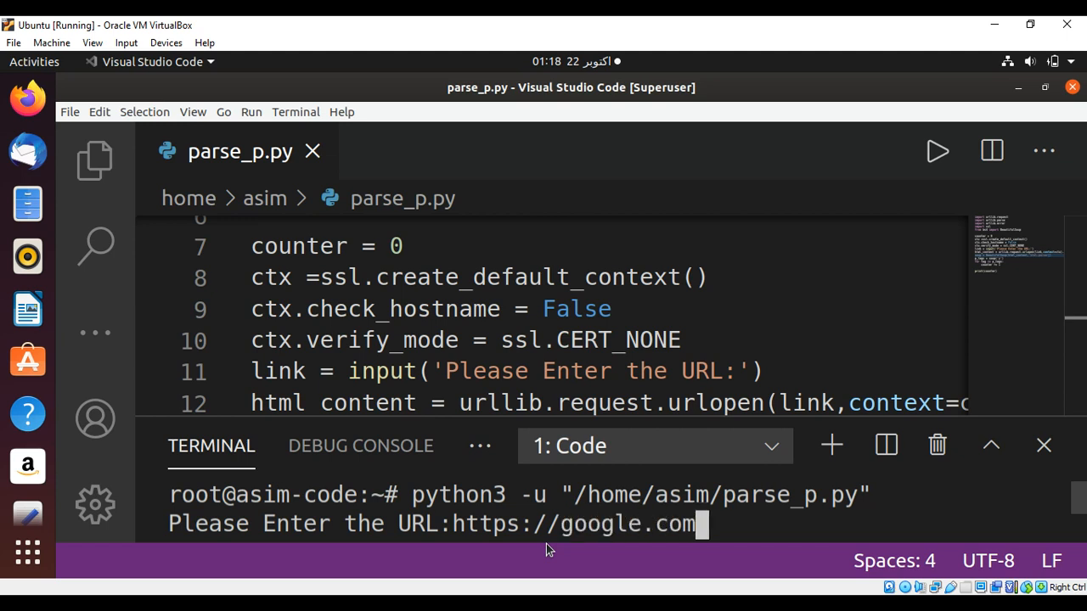
pyautogui.press('Return')
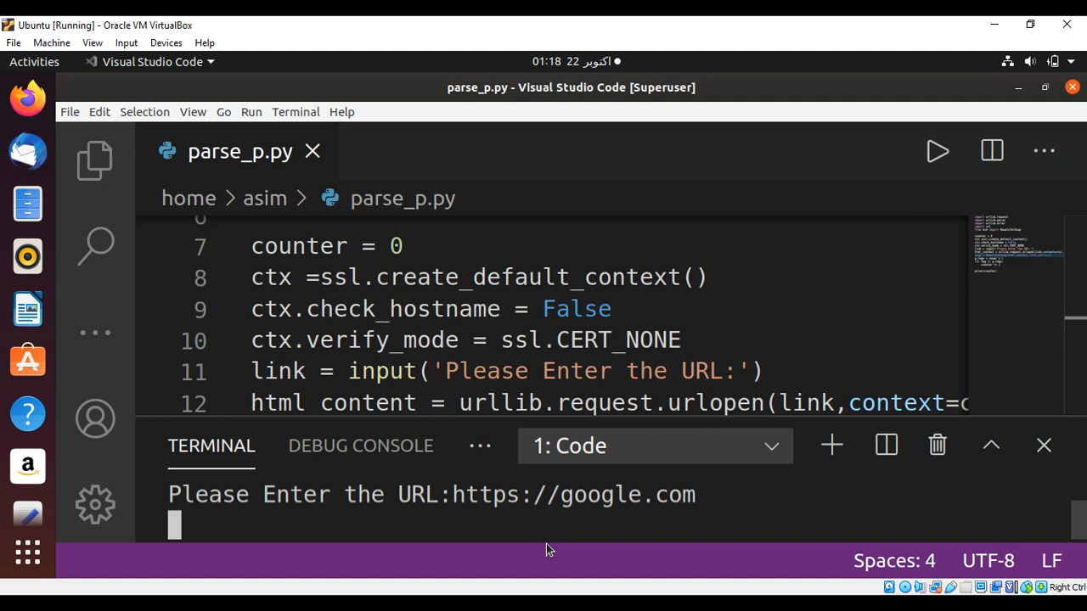
# Re-enter the python3 -u "/home/asim/parse_p.py" run command at the prompt
pyautogui.press('Return')
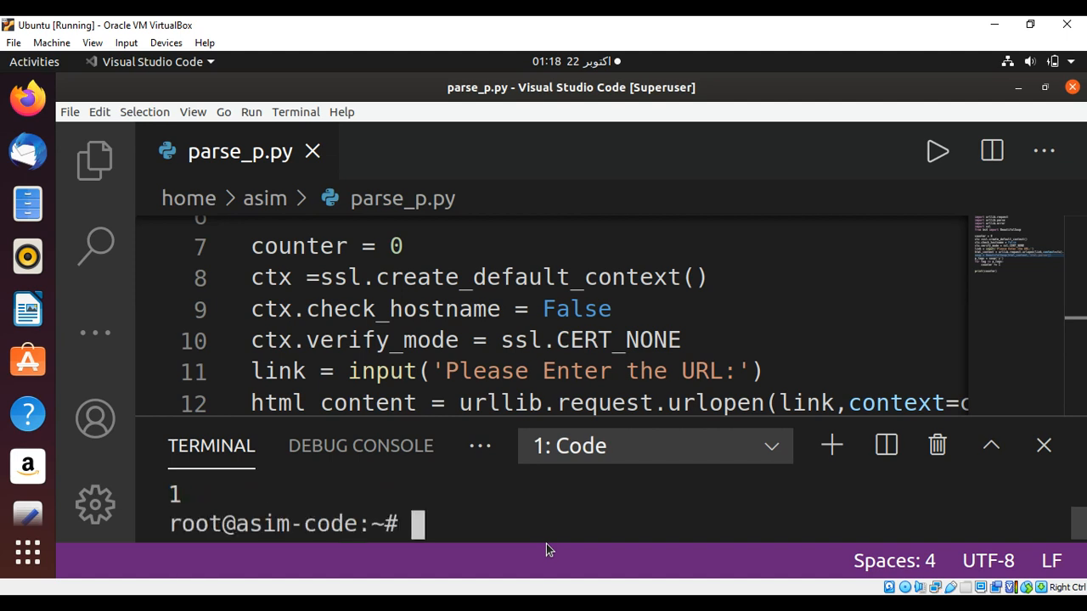
pyautogui.write('python3 -u "/home/asim/parse_p.py"')
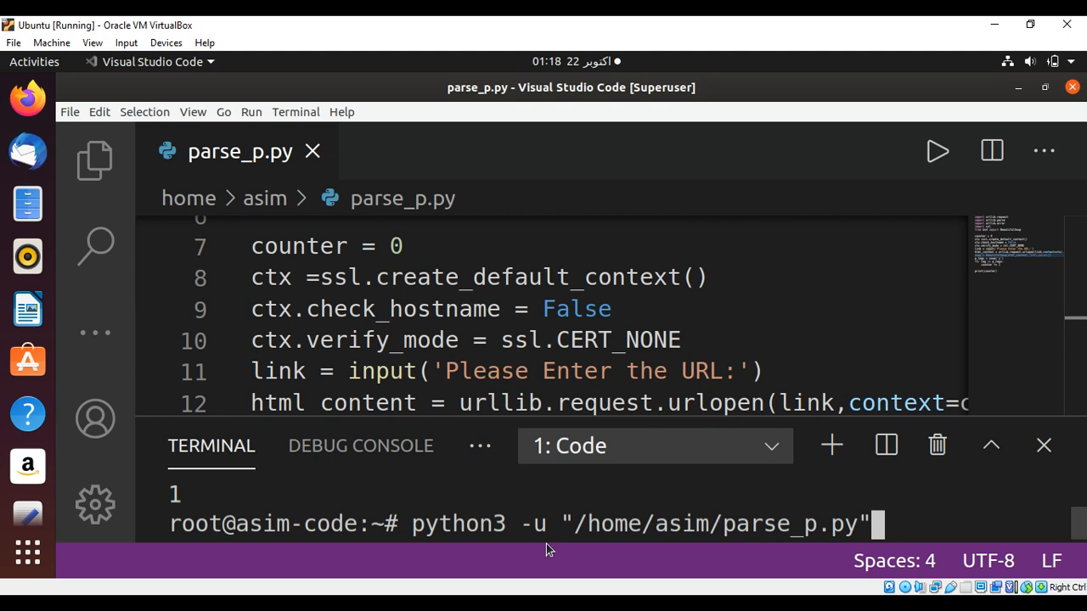
pyautogui.press('Return')
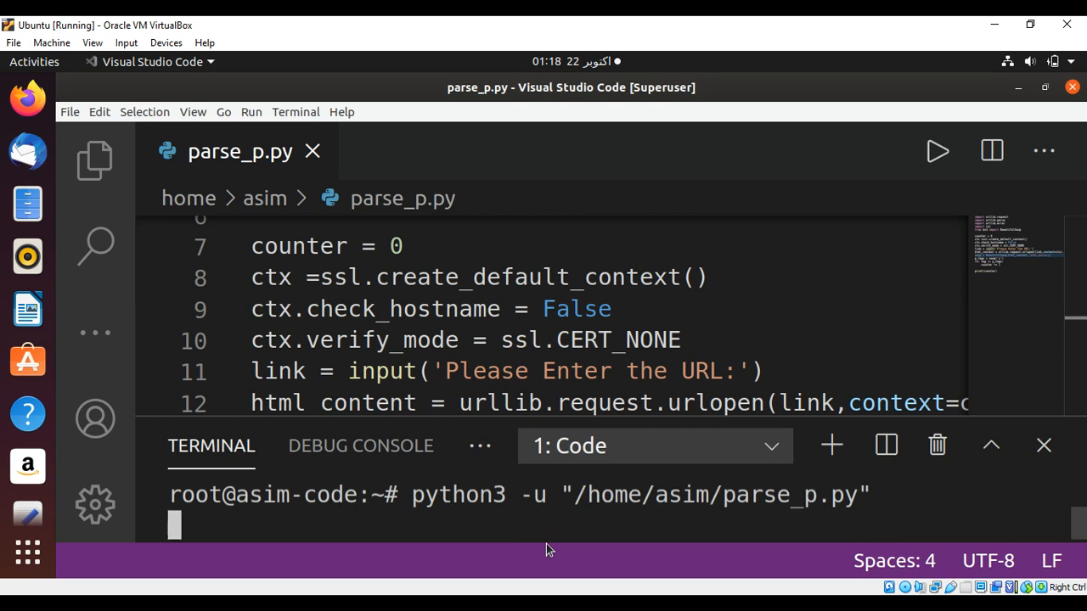
pyautogui.write('he URL:h')
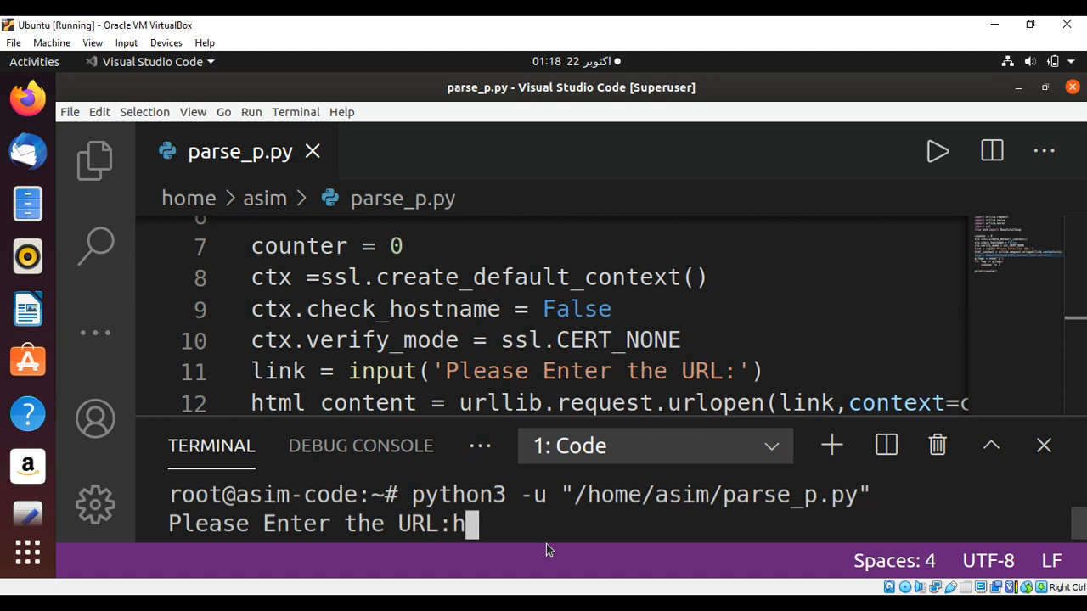
pyautogui.write('ttps://')
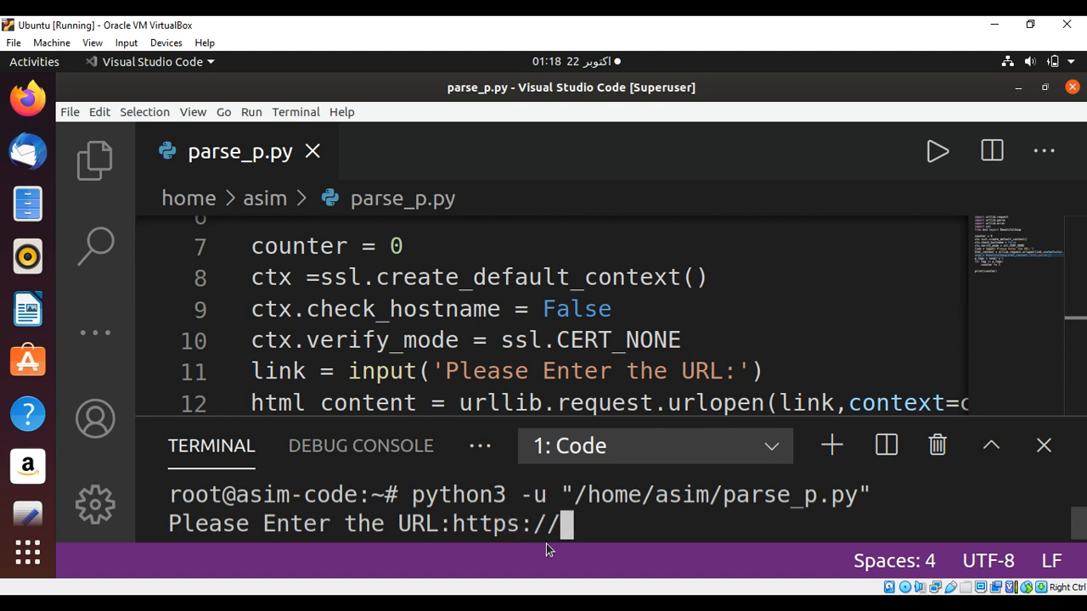
pyautogui.write('yahoo.com')
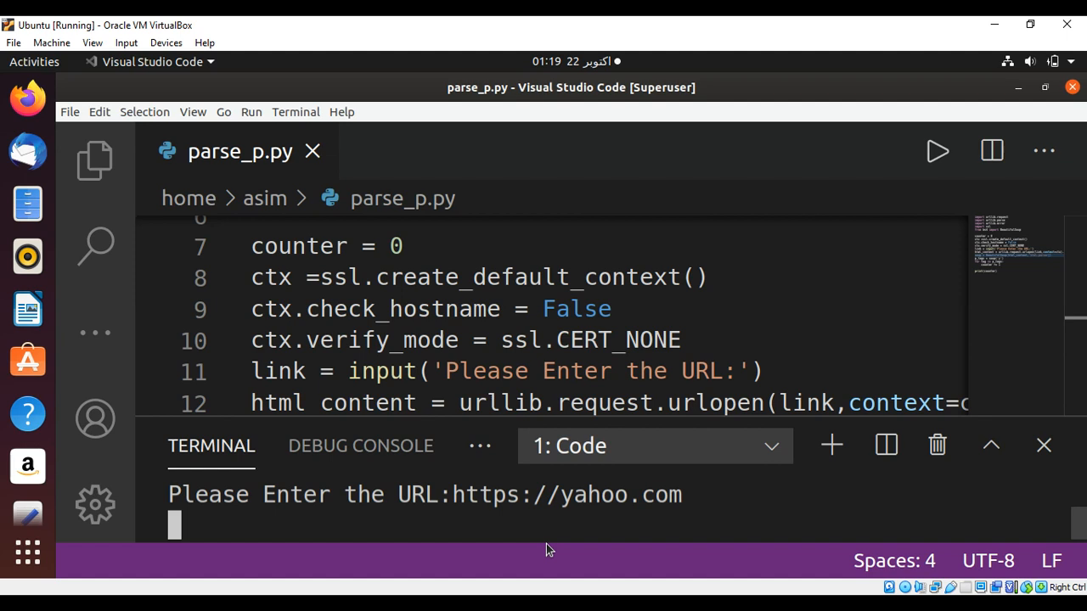
pyautogui.press('Return')
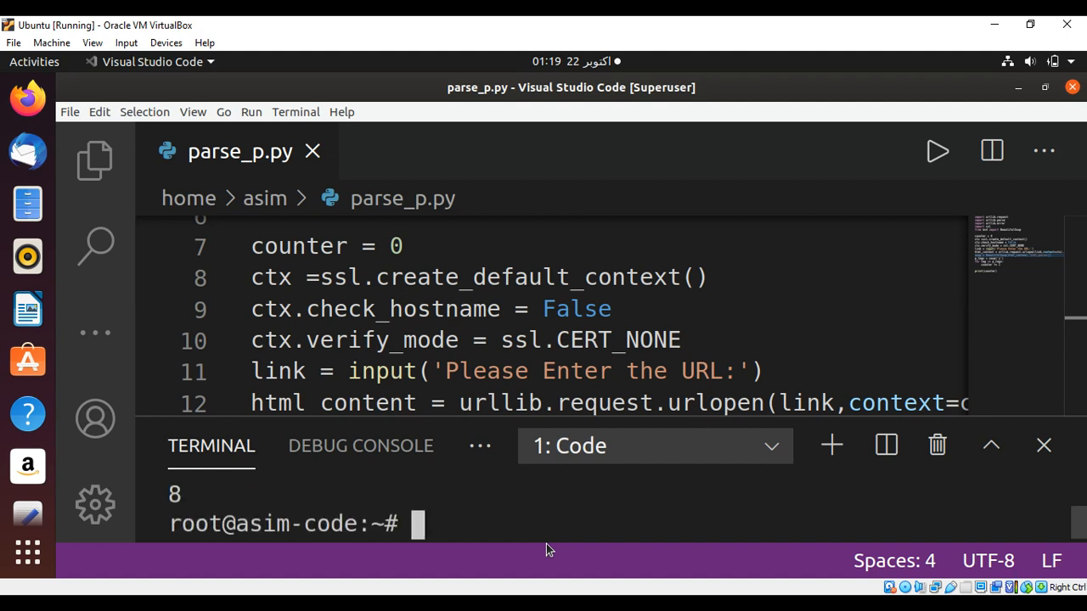
pyautogui.moveTo(389, 495)
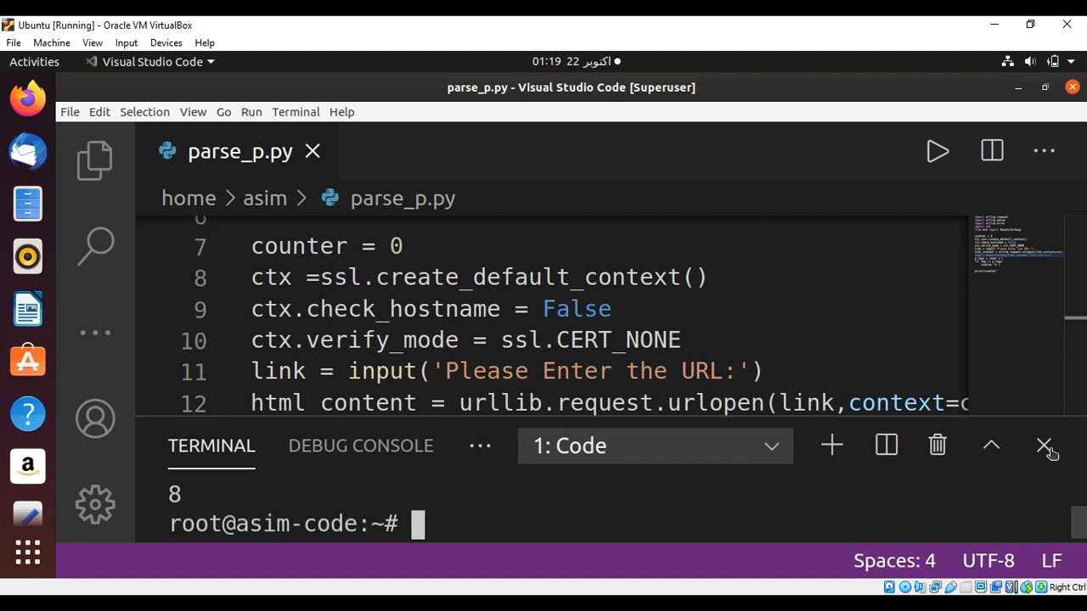
pyautogui.moveTo(853, 356)
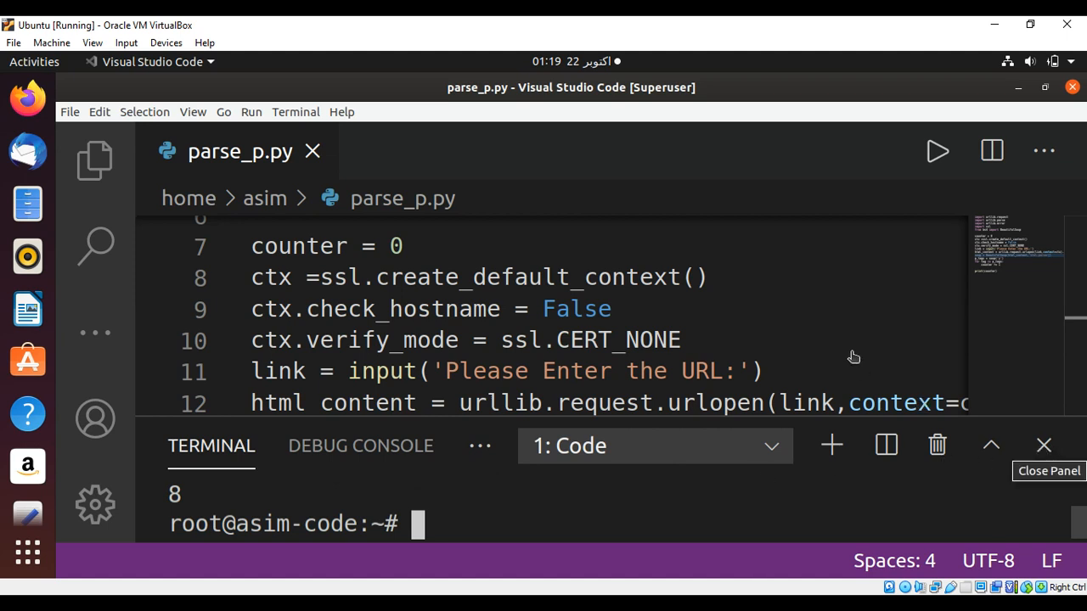
pyautogui.moveTo(849, 351)
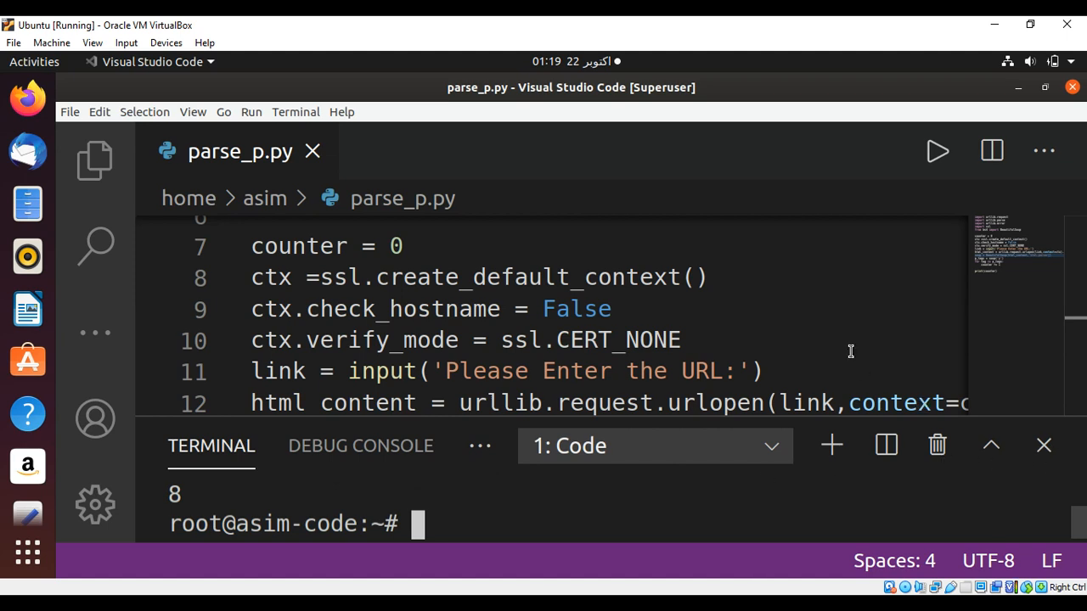
# Close the terminal panel, leaving only the parse_p.py code visible
pyautogui.click(1043, 444)
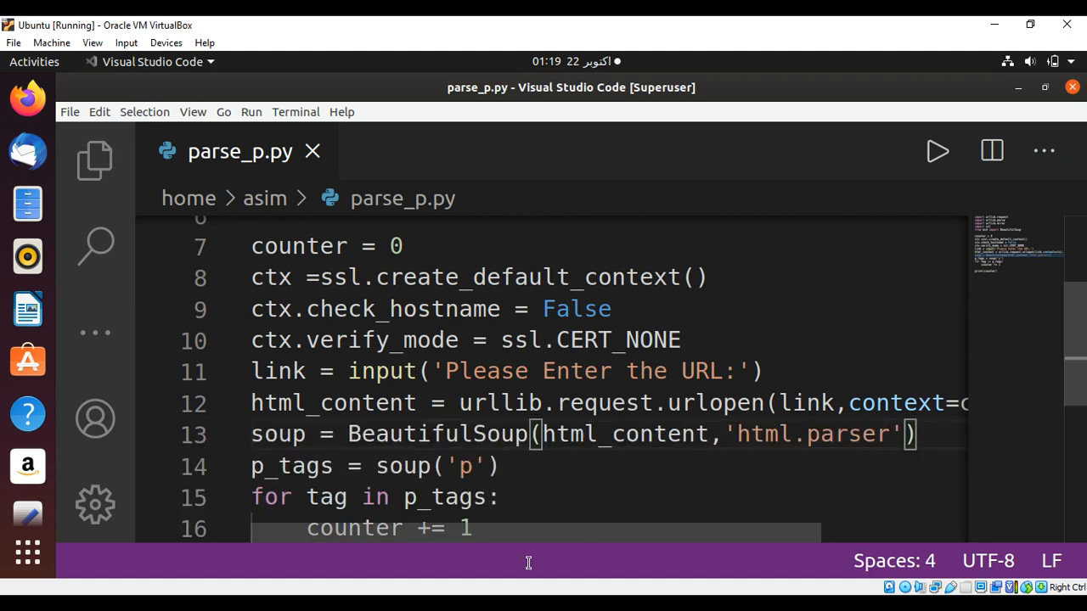